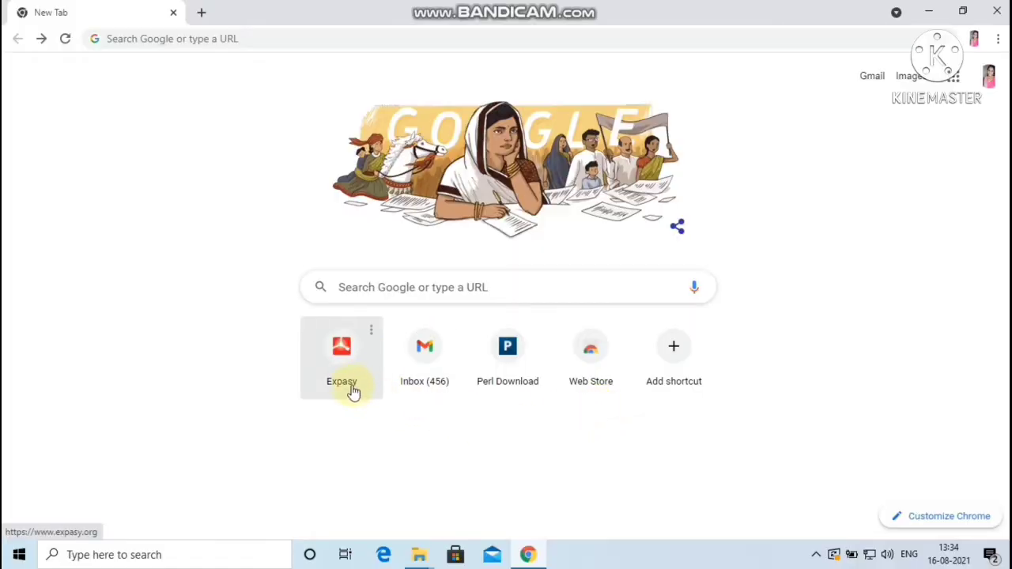
- Open the Expasy portal through its shortcut tile on Chrome's new tab page
left_click(341, 355)
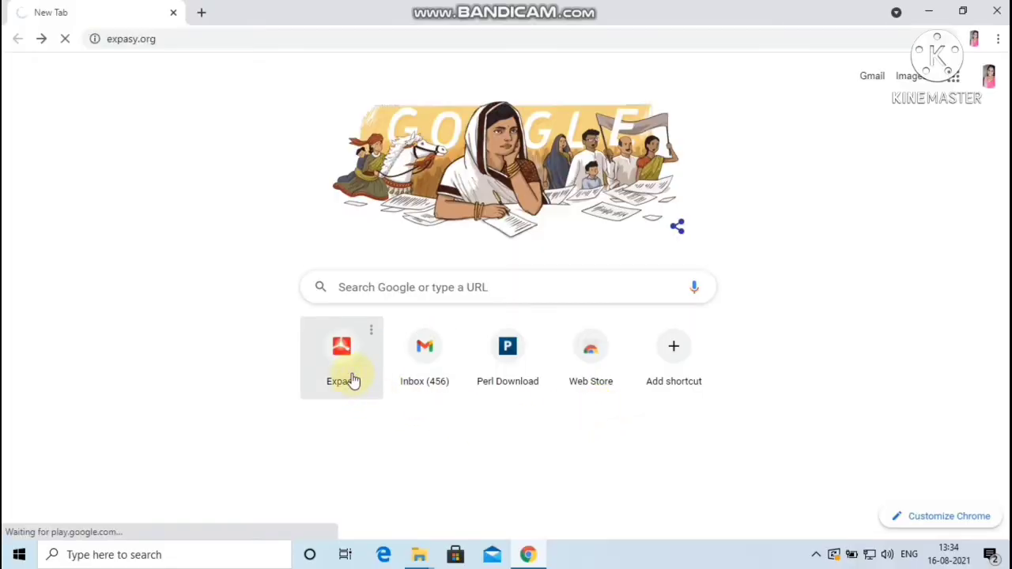
left_click(341, 358)
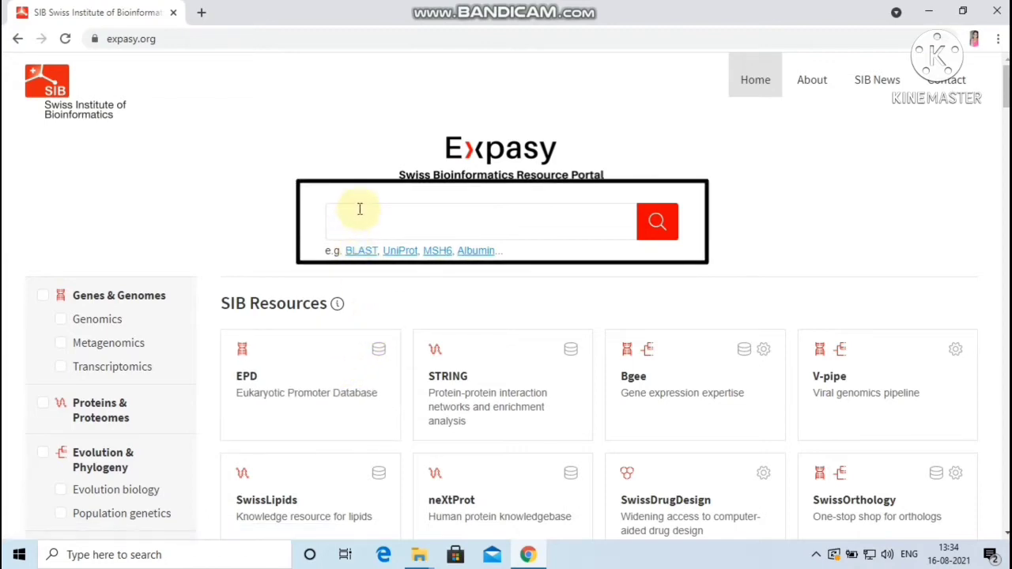
mouse_move(399, 219)
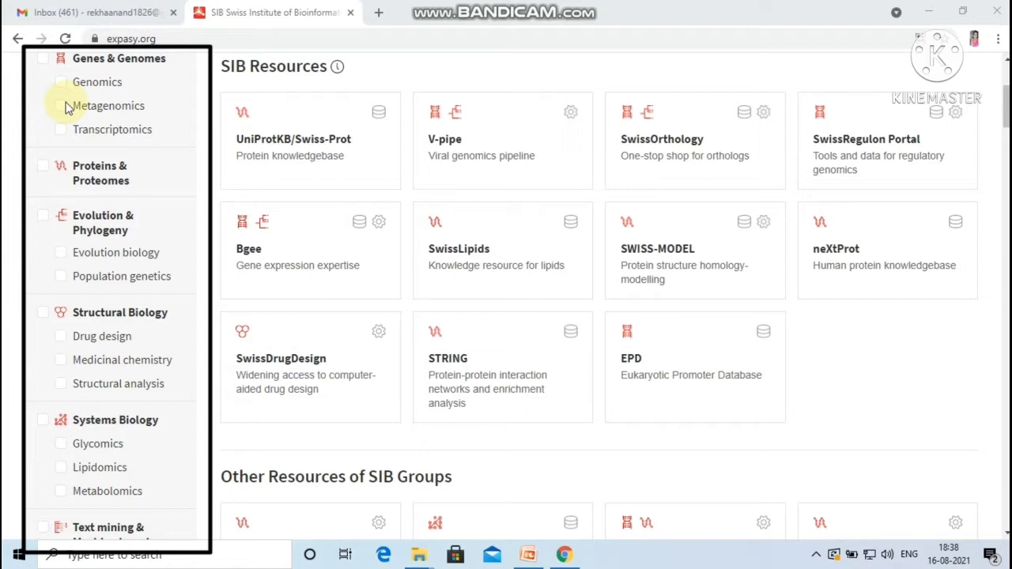
mouse_move(110, 81)
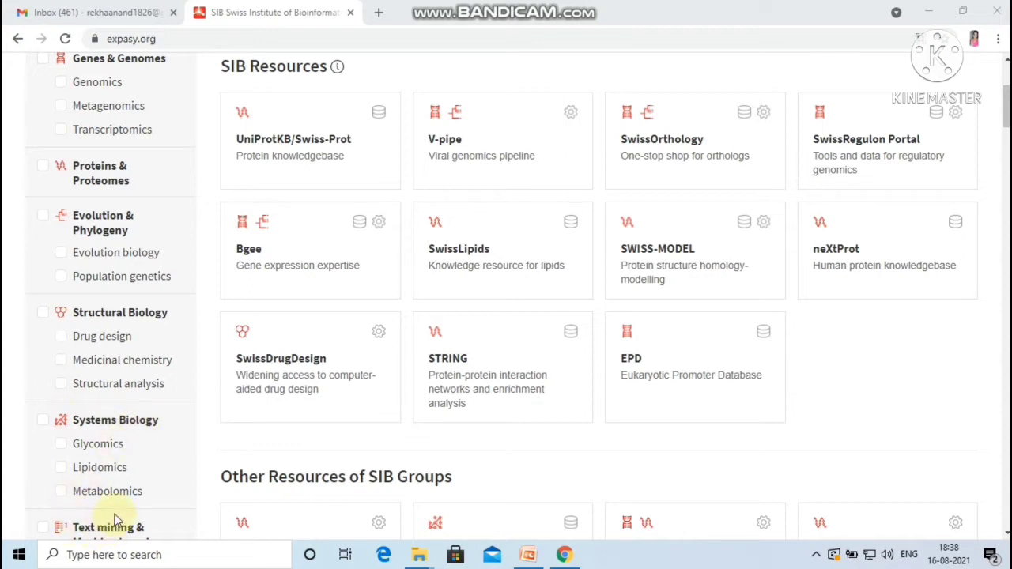
mouse_move(118, 527)
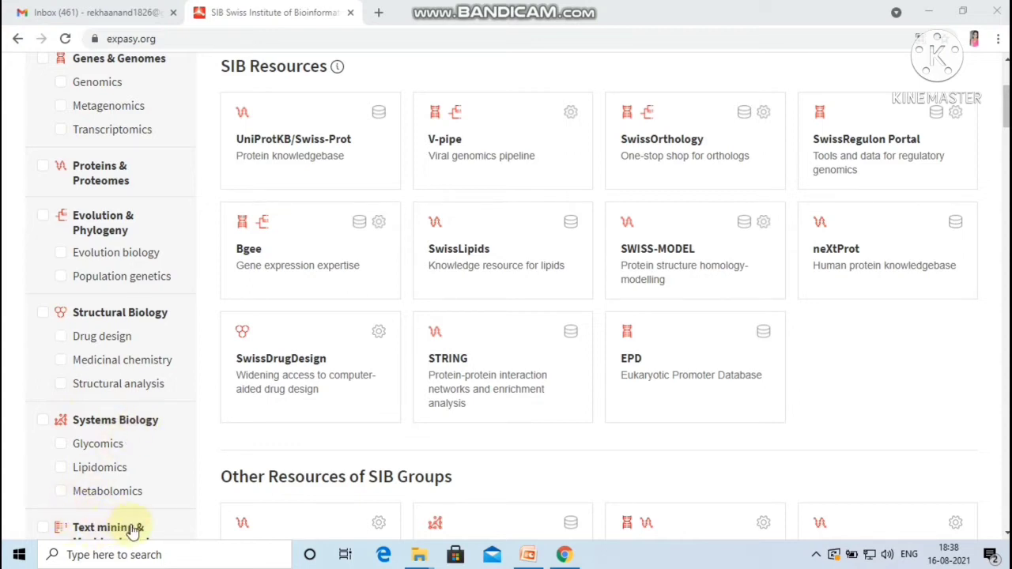
mouse_move(134, 527)
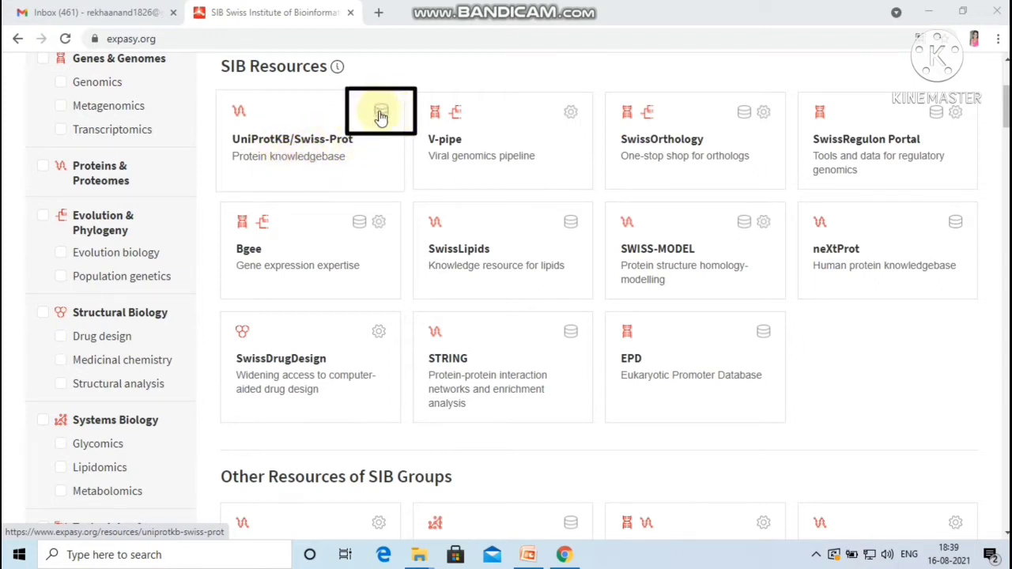
mouse_move(252, 111)
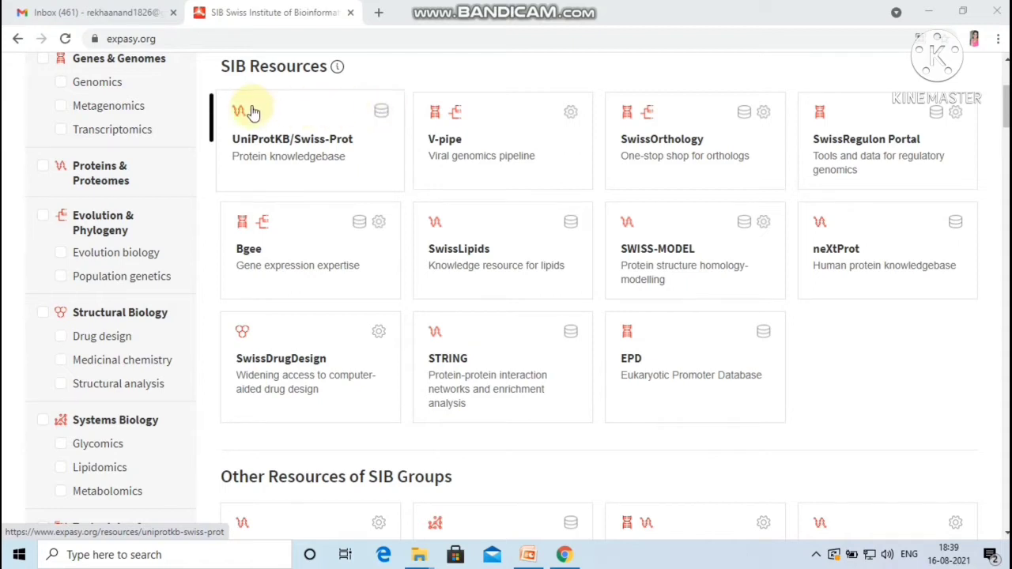
mouse_move(241, 102)
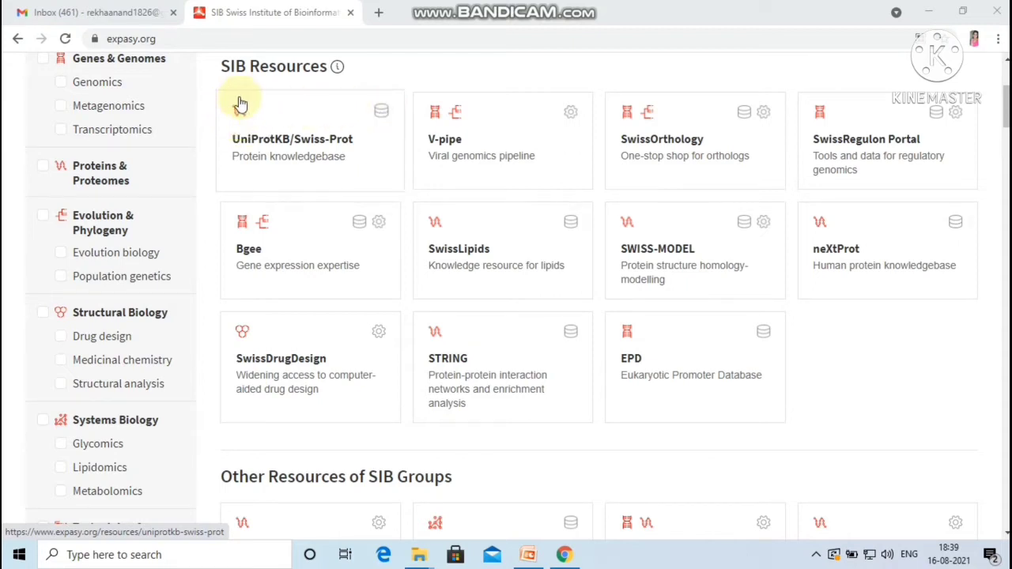
mouse_move(381, 104)
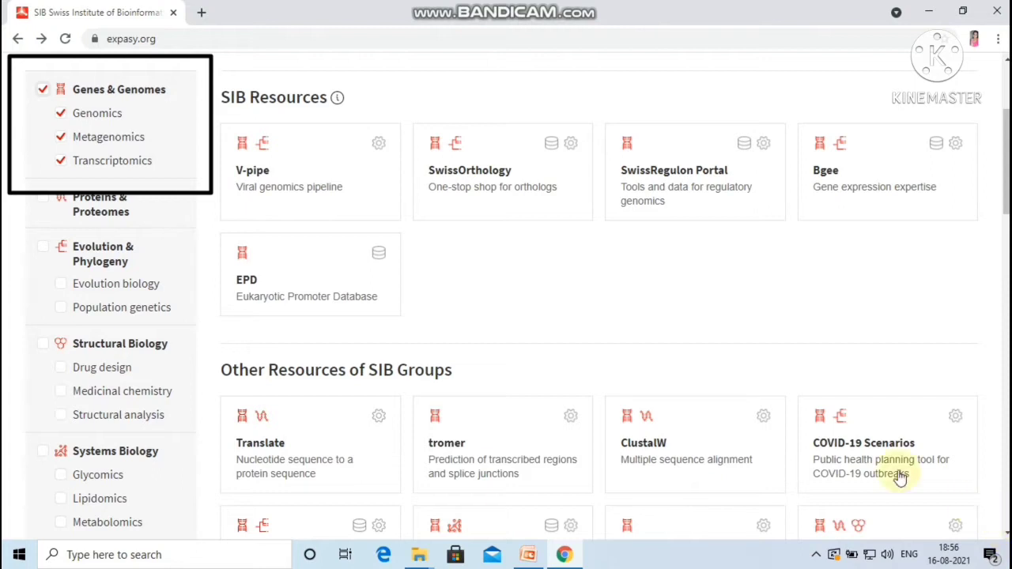
mouse_move(102, 136)
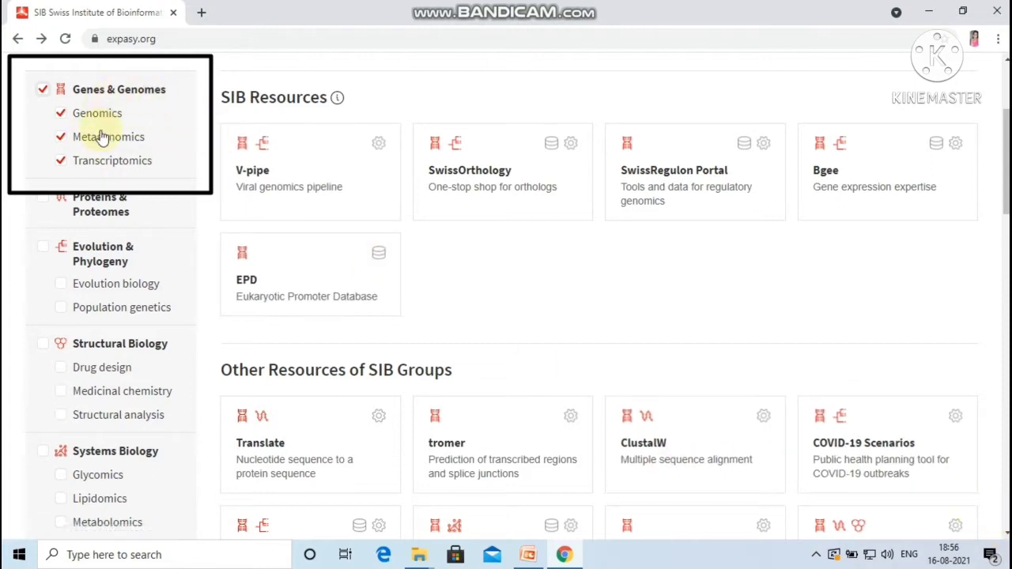
mouse_move(410, 176)
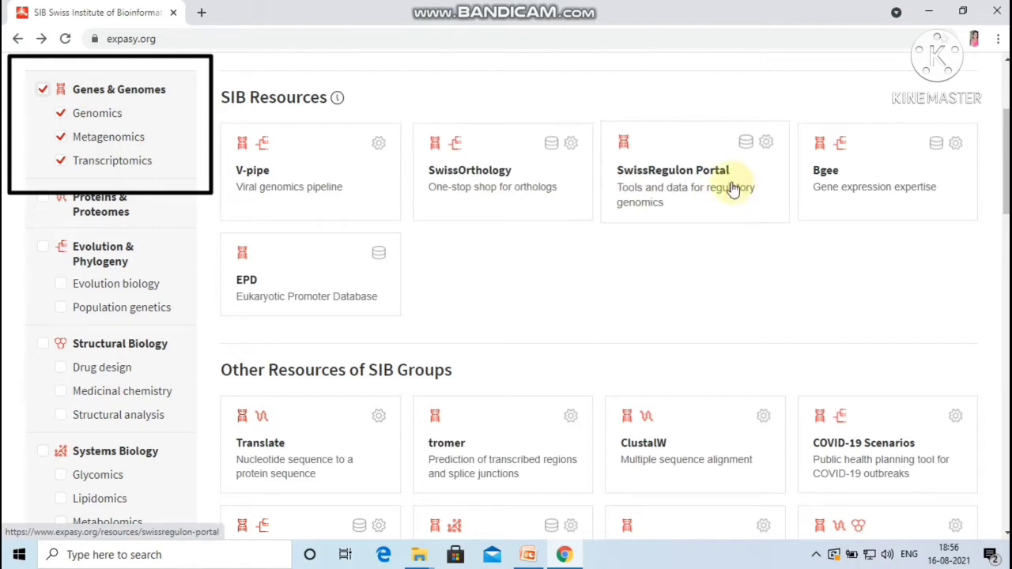
mouse_move(379, 257)
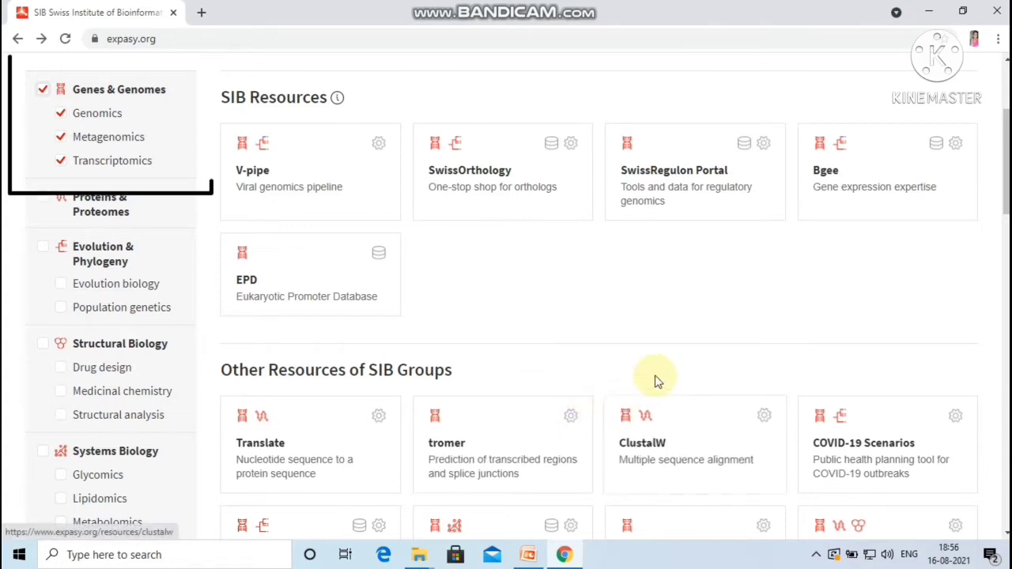
- Filter the resource catalogue to the Genes & Genomes category
left_click(43, 224)
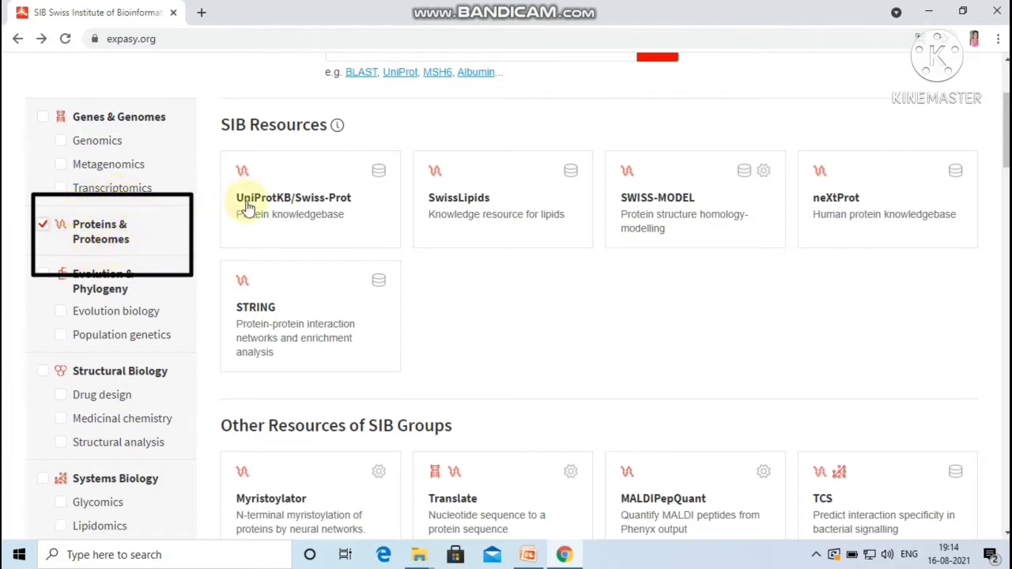
mouse_move(631, 227)
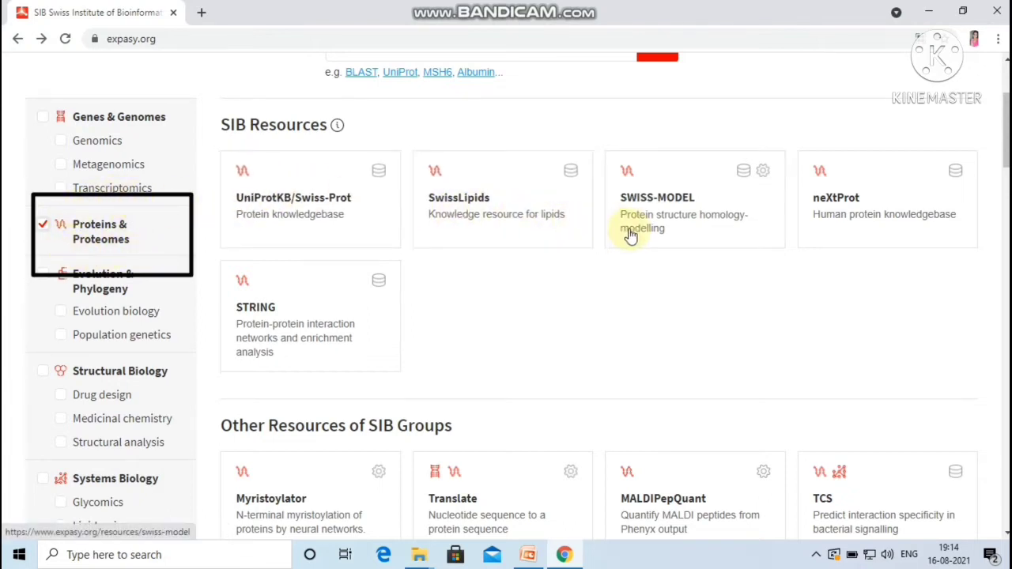
mouse_move(411, 305)
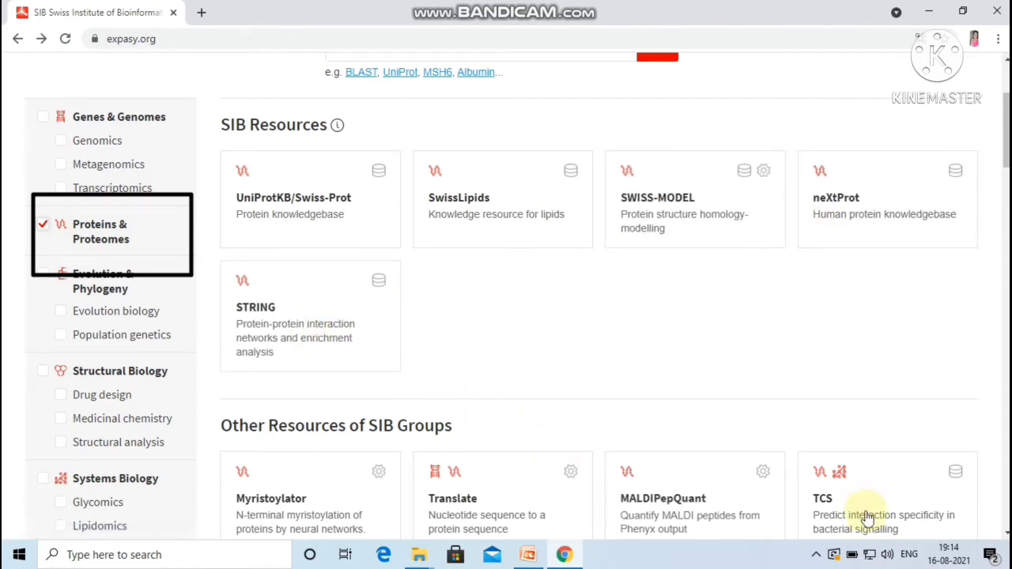
- Scroll through the Proteins & Proteomes tool cards, including TMPred and ProtParam
scroll("down", 3)
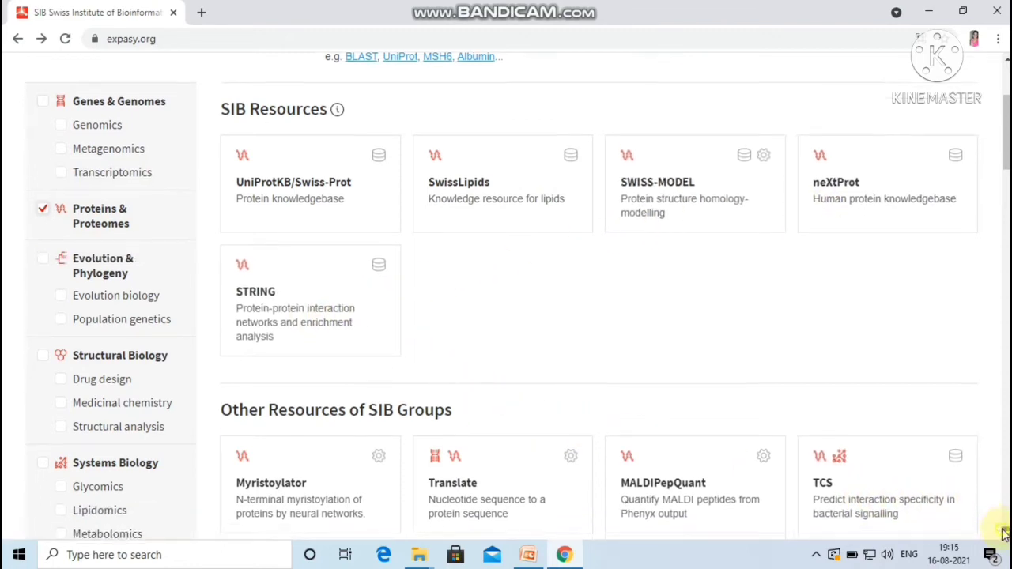
scroll("down", 3)
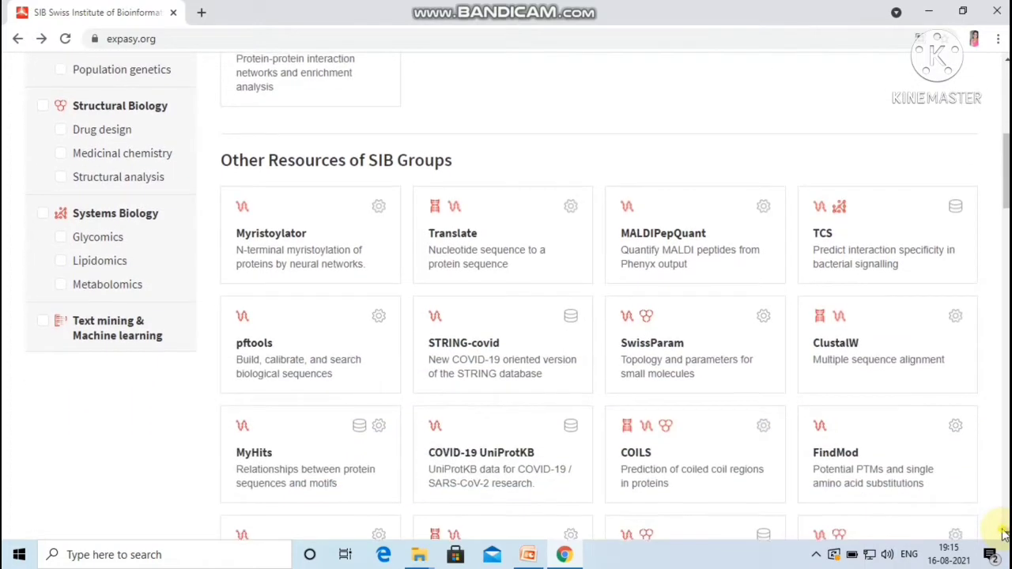
scroll("down", 3)
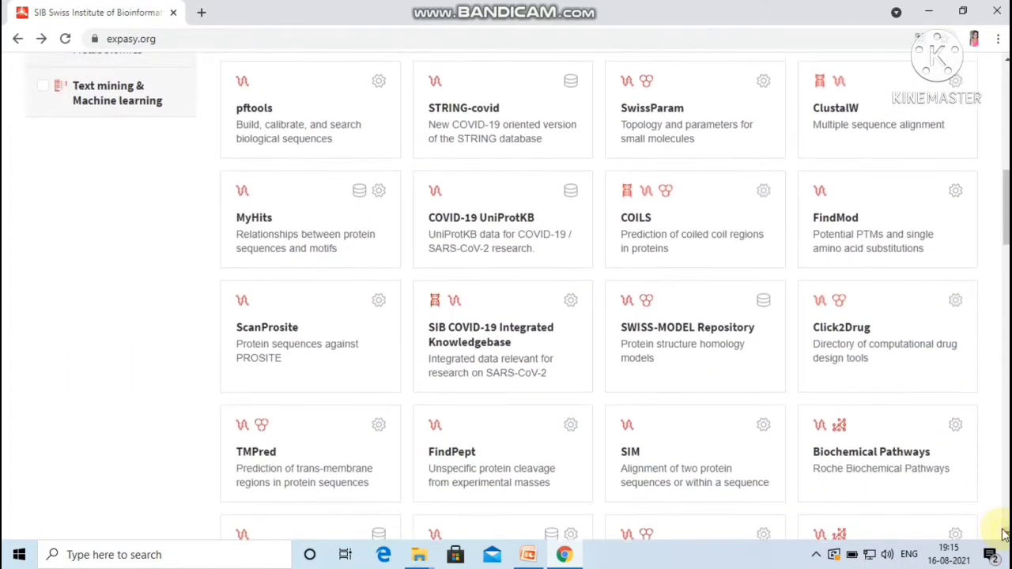
scroll("down", 3)
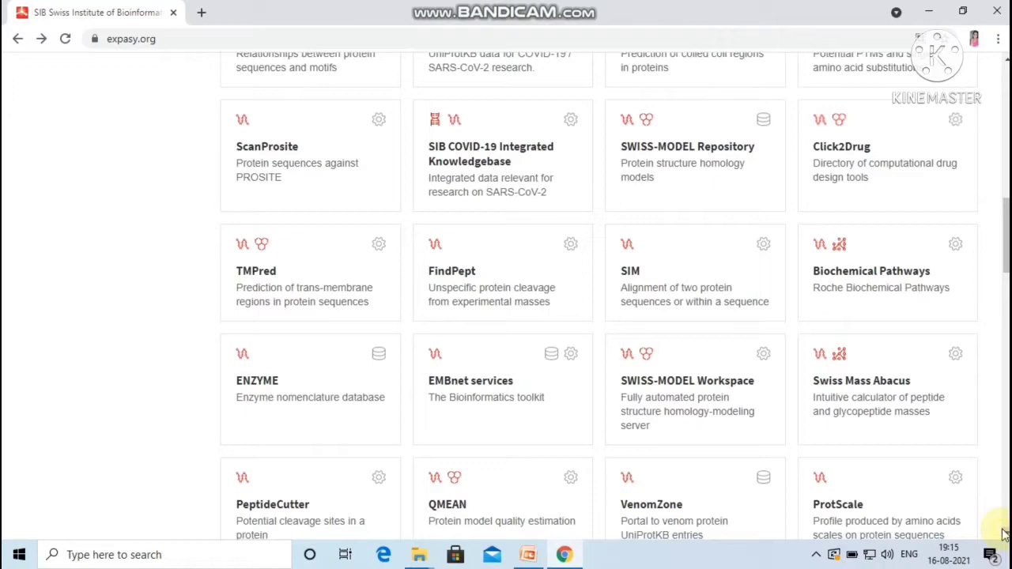
scroll("down", 3)
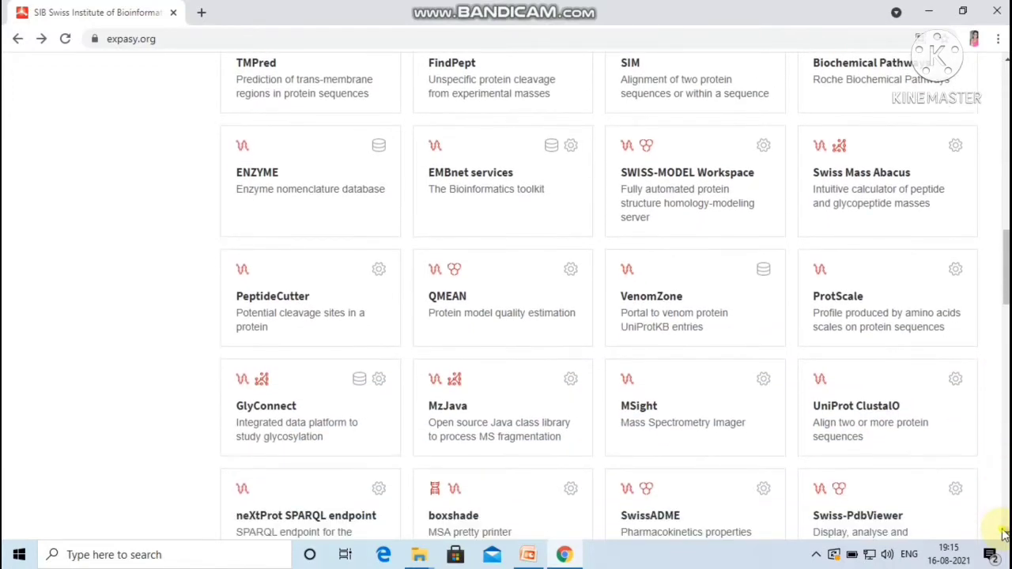
scroll("down", 3)
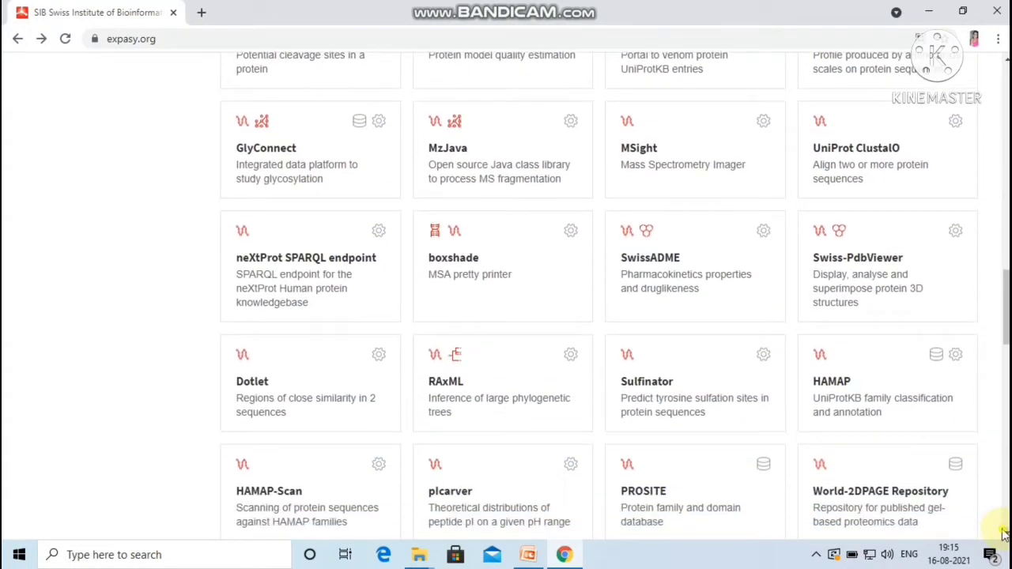
scroll("down", 3)
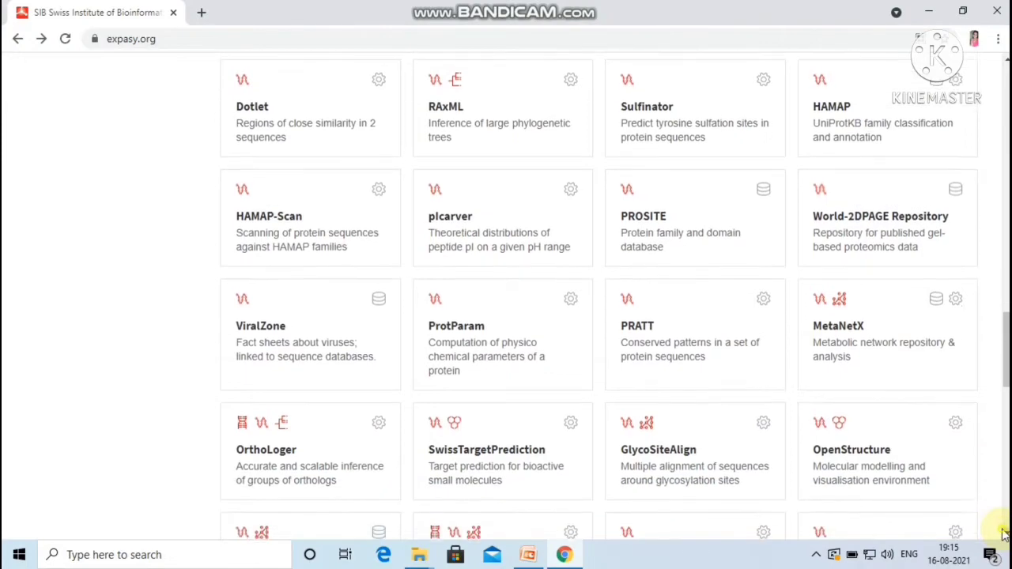
scroll("down", 3)
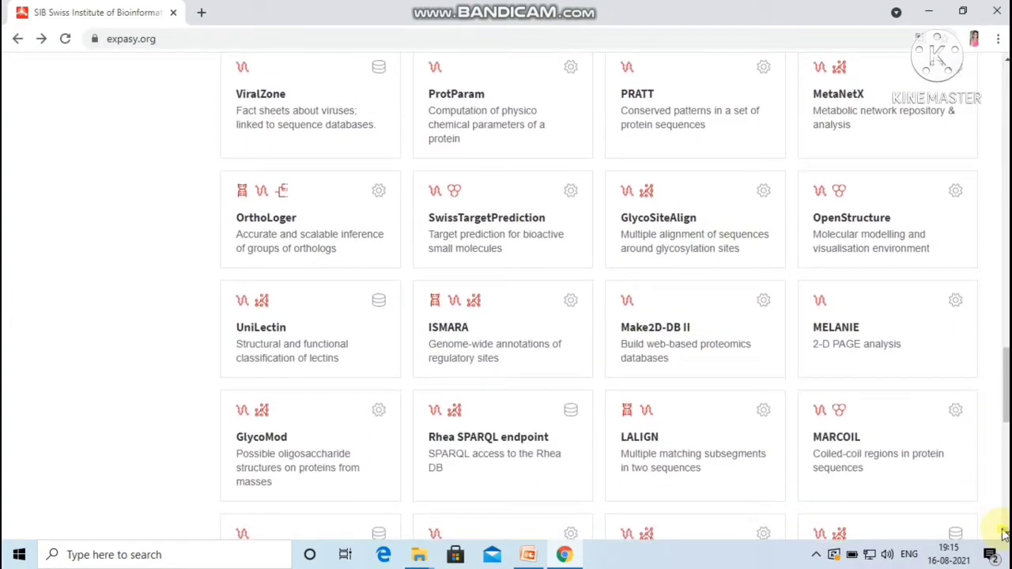
scroll("down", 3)
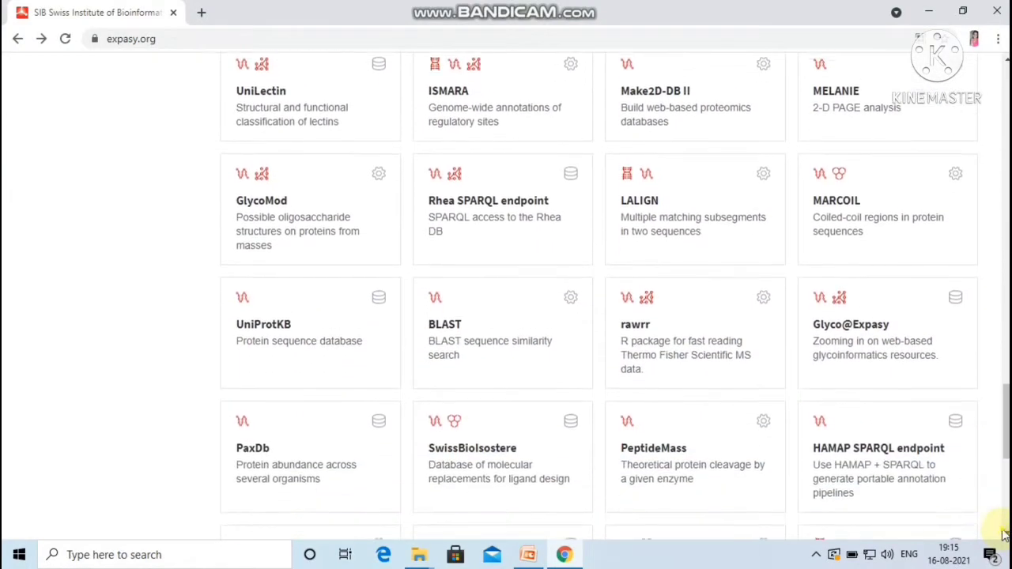
scroll("down", 3)
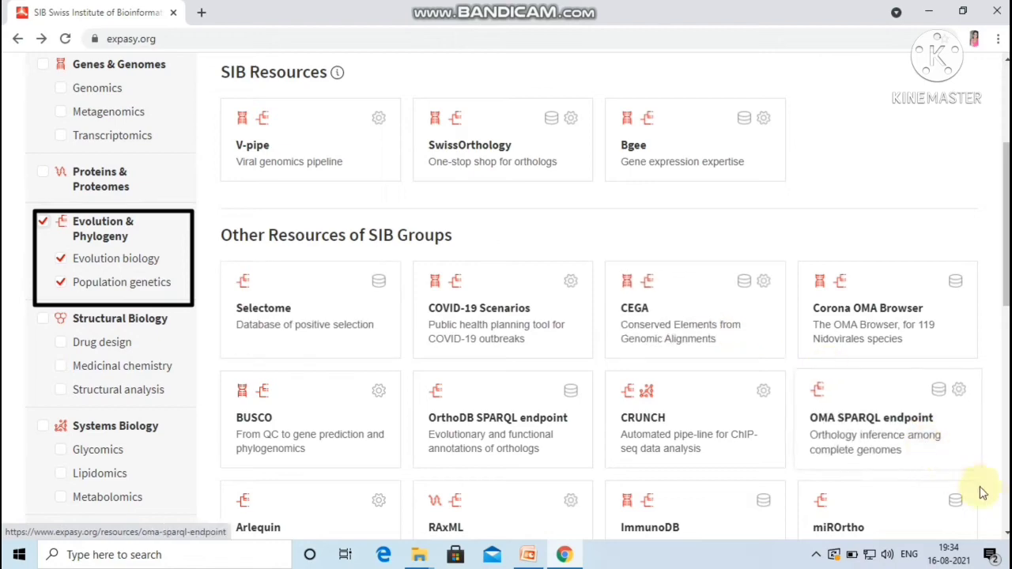
- Scroll through the Structural Biology cards such as SwissDrugDesign, SwissParam, COILS and TMPred
scroll("down", 3)
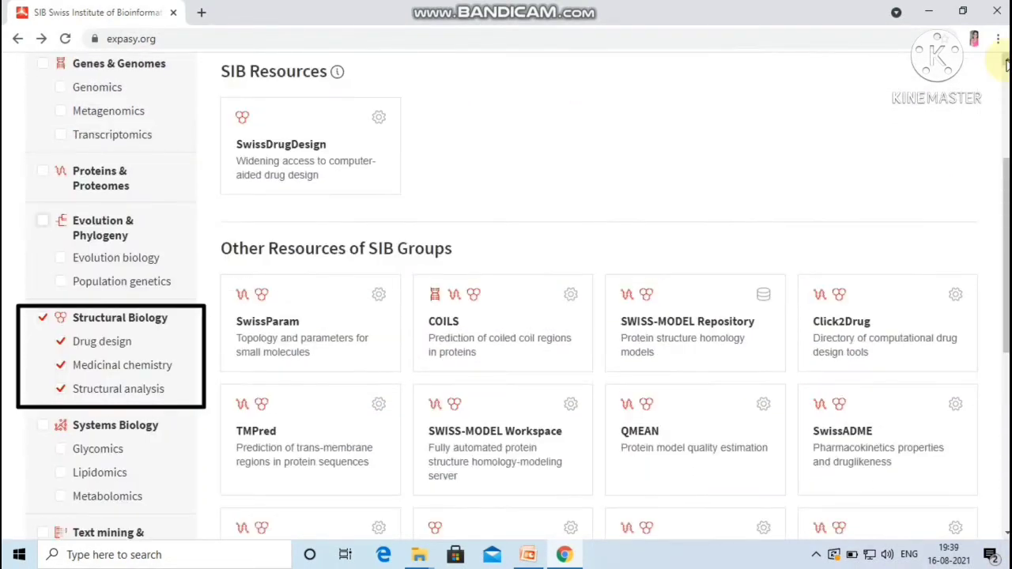
mouse_move(177, 296)
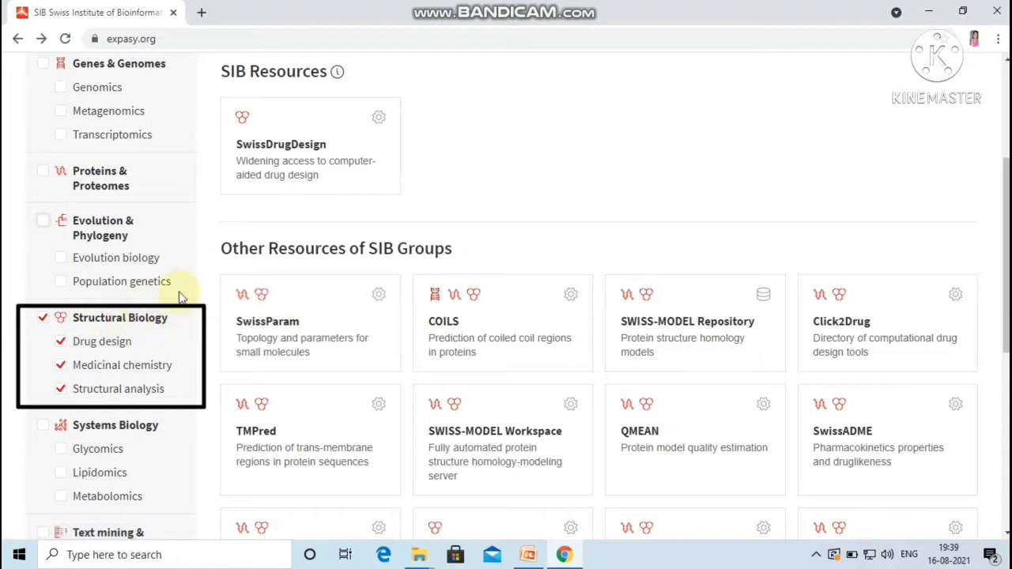
mouse_move(234, 215)
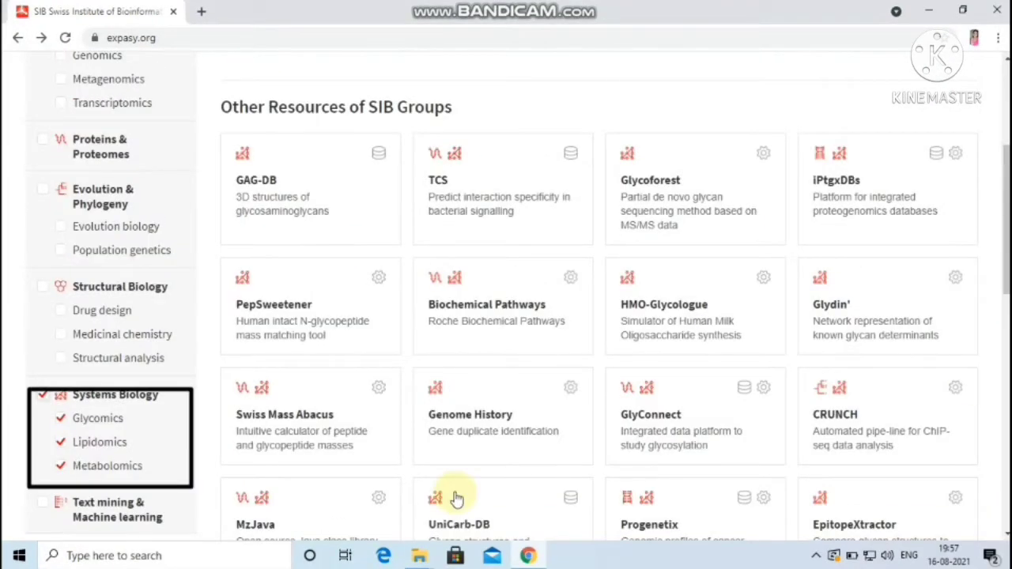
mouse_move(141, 399)
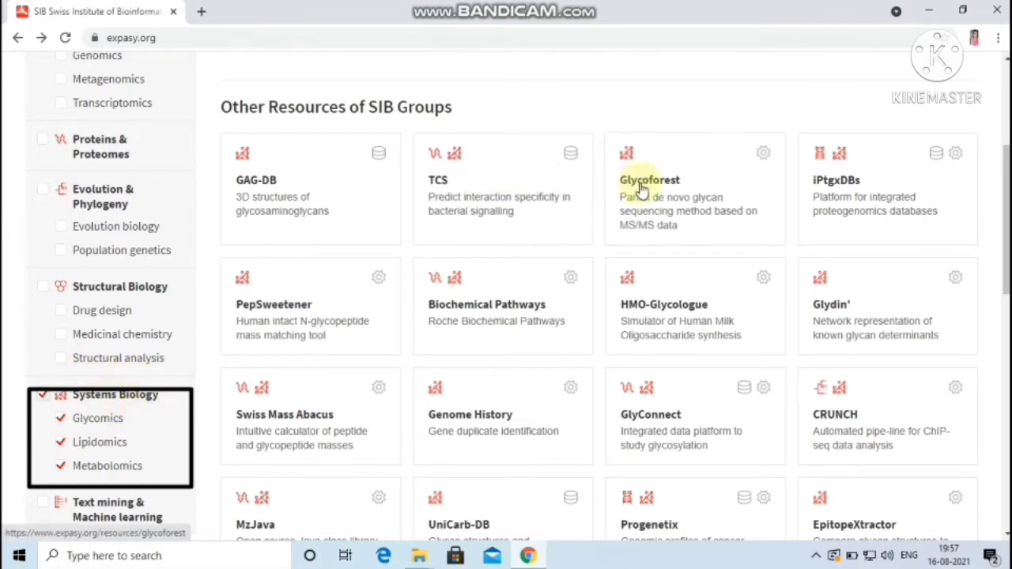
mouse_move(605, 348)
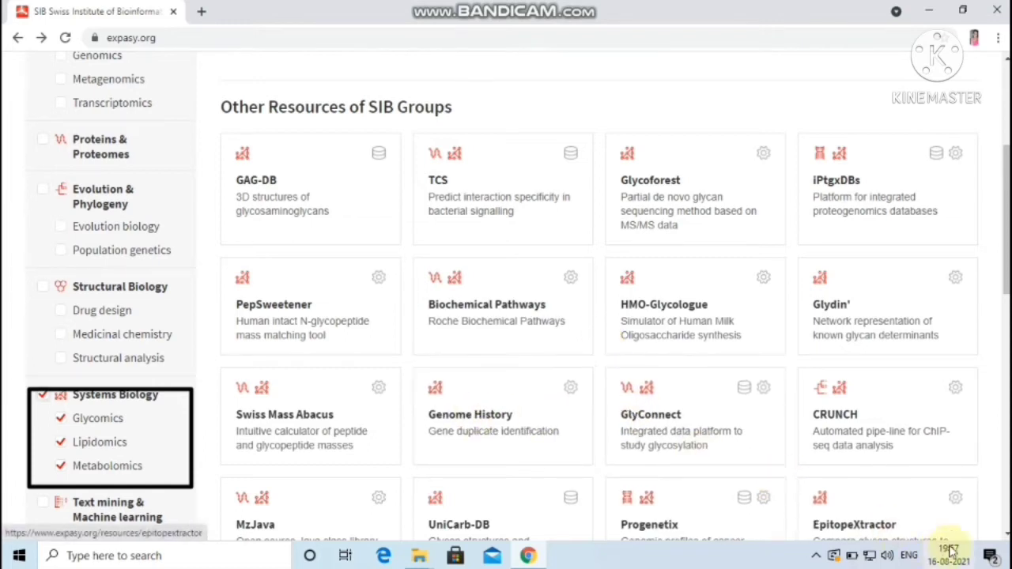
- Scroll through the Systems Biology cards covering Glycomics, Lipidomics and Metabolomics
scroll("down", 3)
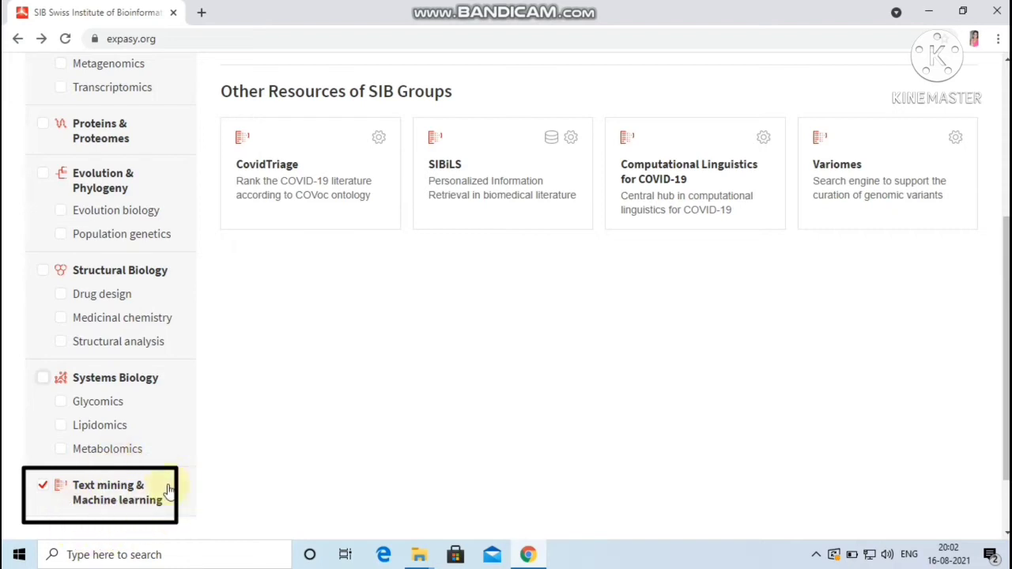
mouse_move(287, 169)
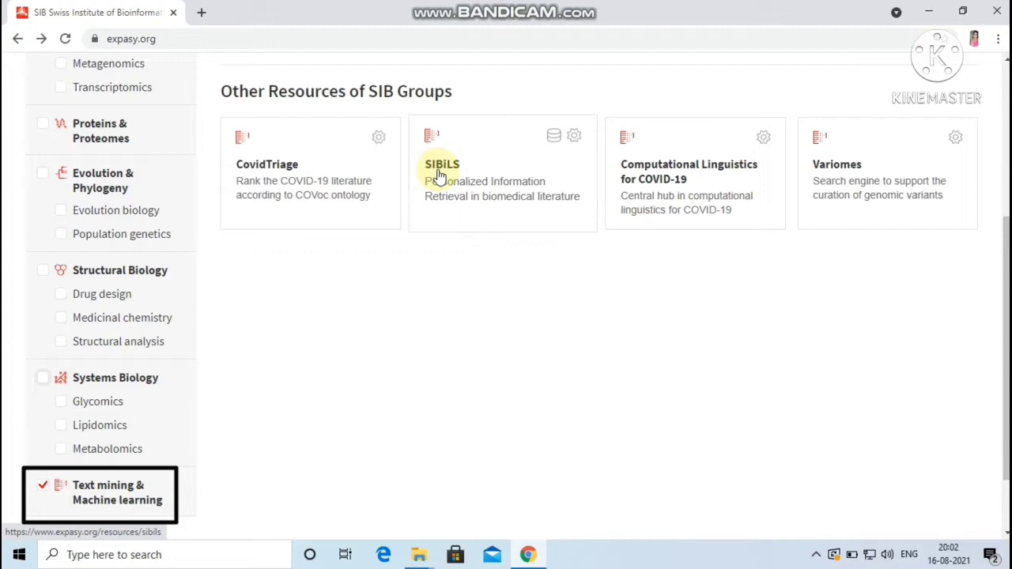
mouse_move(641, 180)
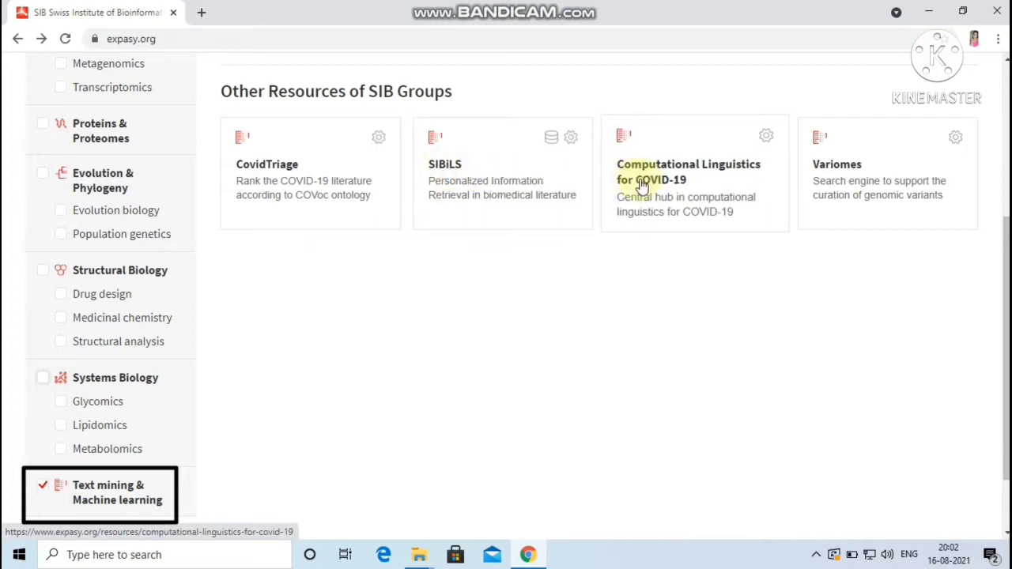
mouse_move(779, 178)
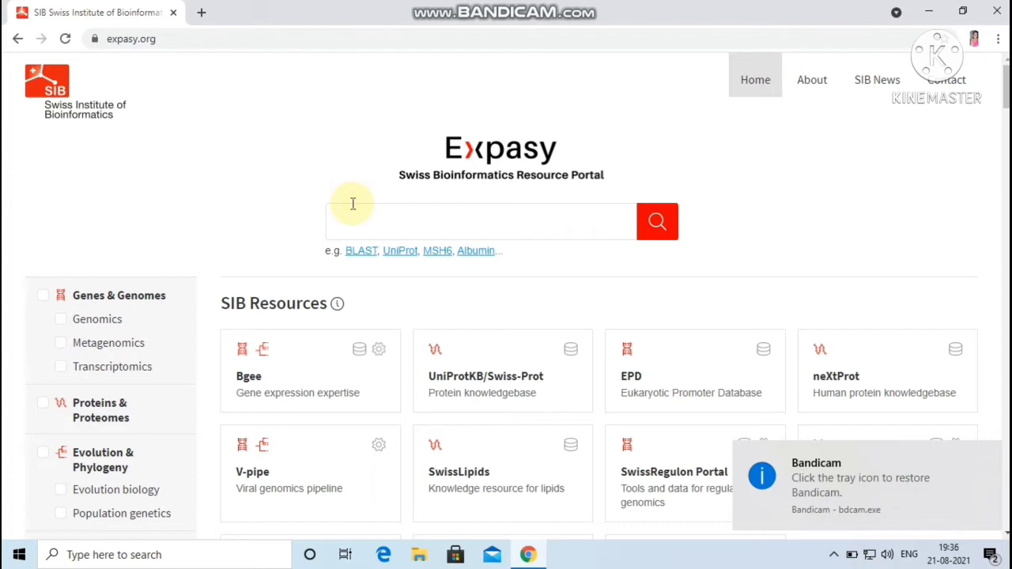
- Run a portal-wide search for 'covid19' across the SIB databases
type("covid19")
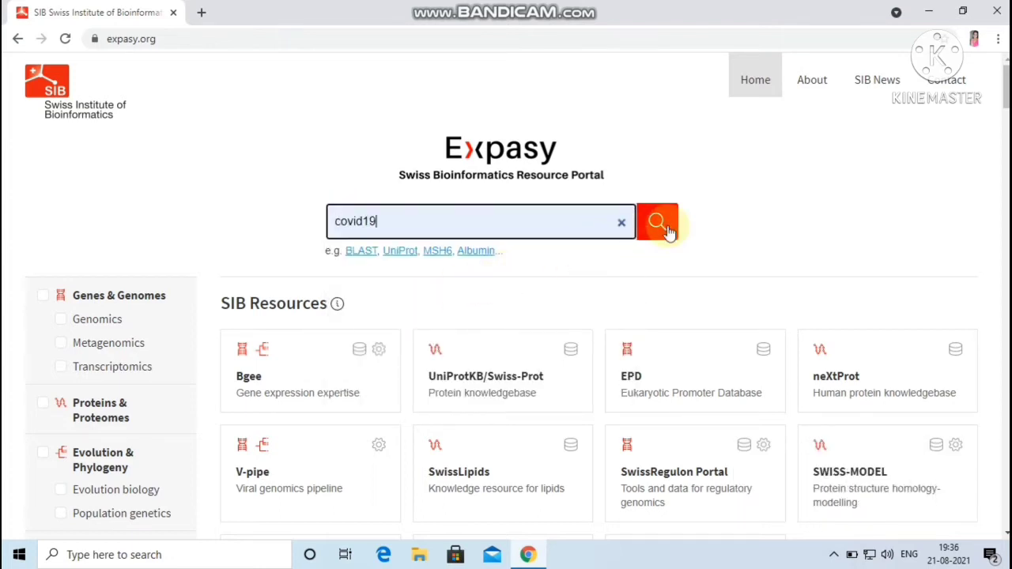
left_click(657, 222)
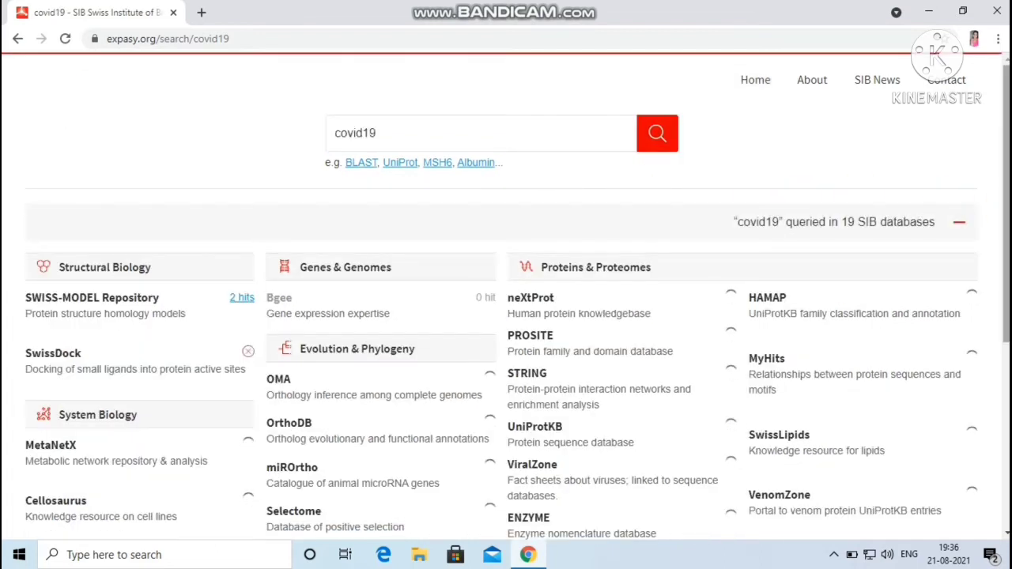
- Scroll through the covid19 hit counts, e.g. UniProtKB 3906 and neXtProt 6
scroll("down", 3)
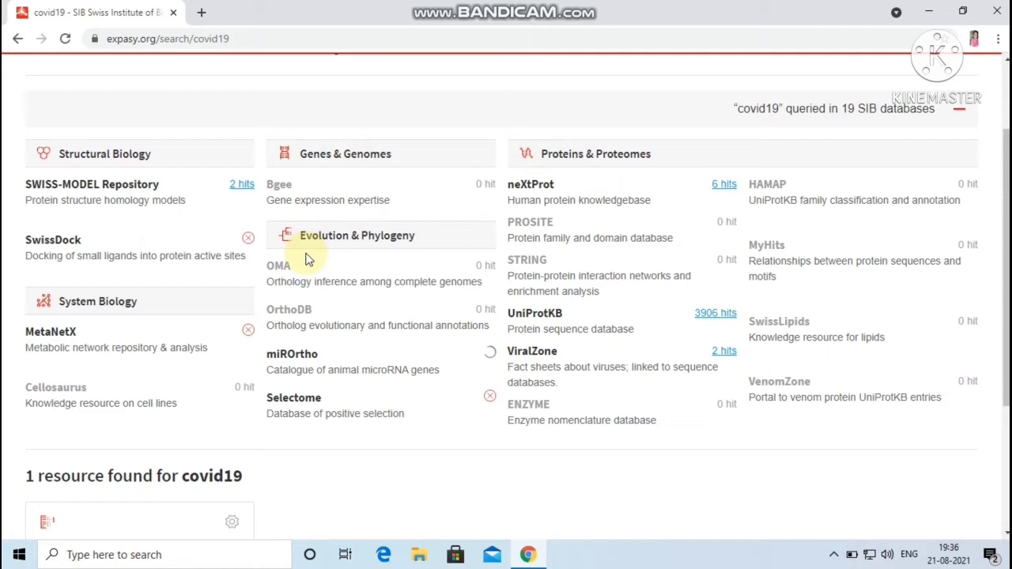
mouse_move(320, 229)
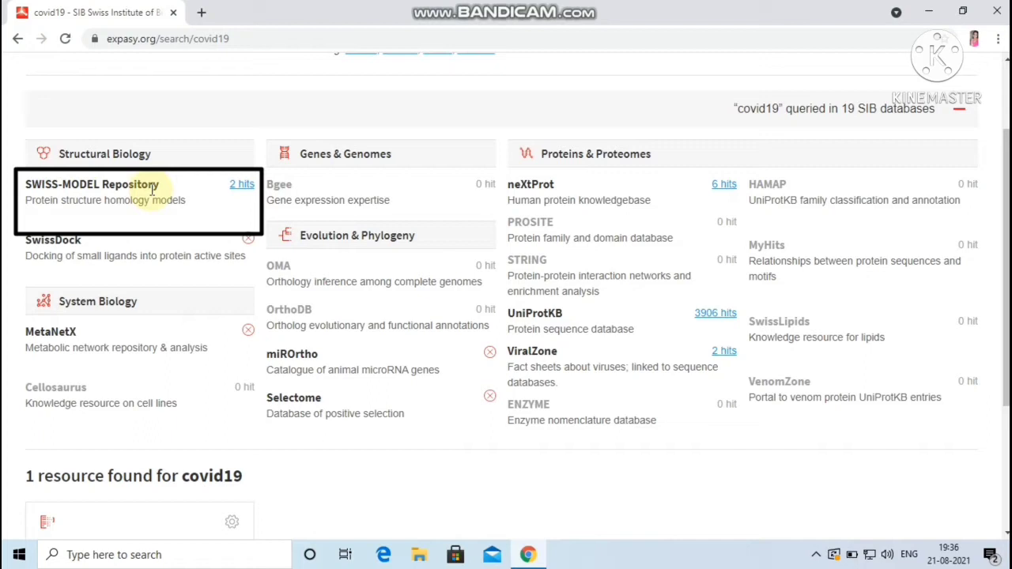
mouse_move(723, 183)
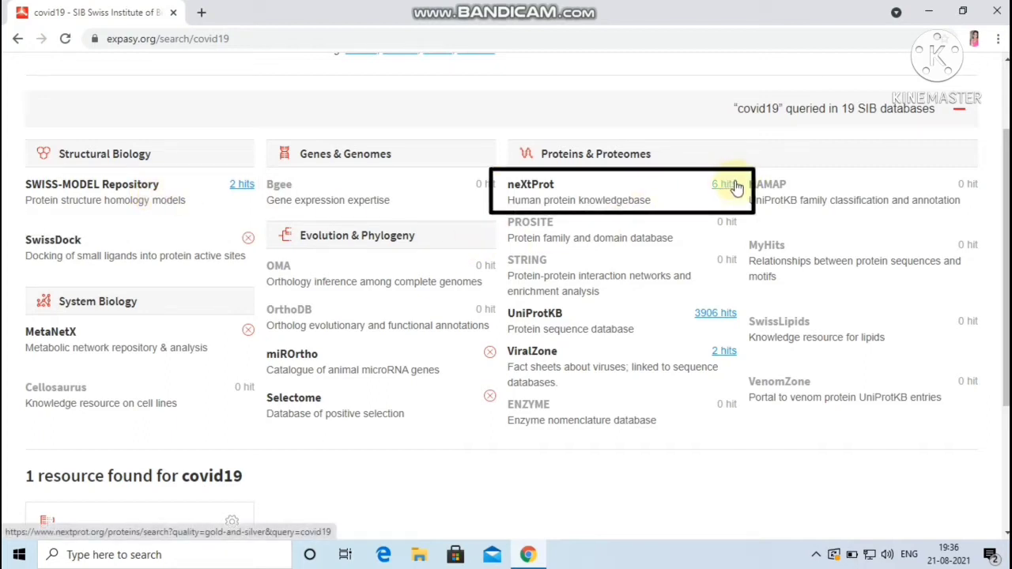
mouse_move(559, 188)
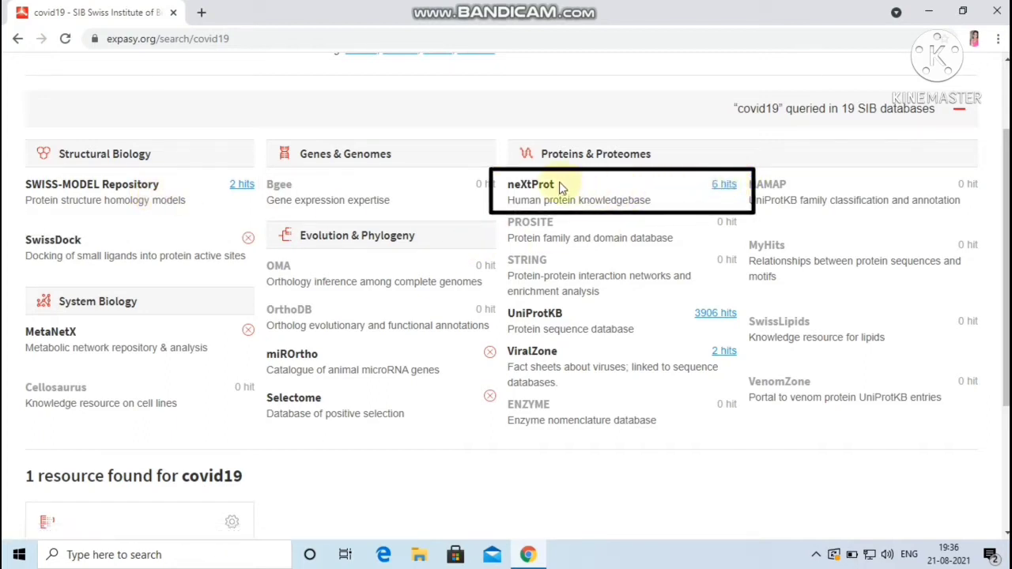
mouse_move(824, 203)
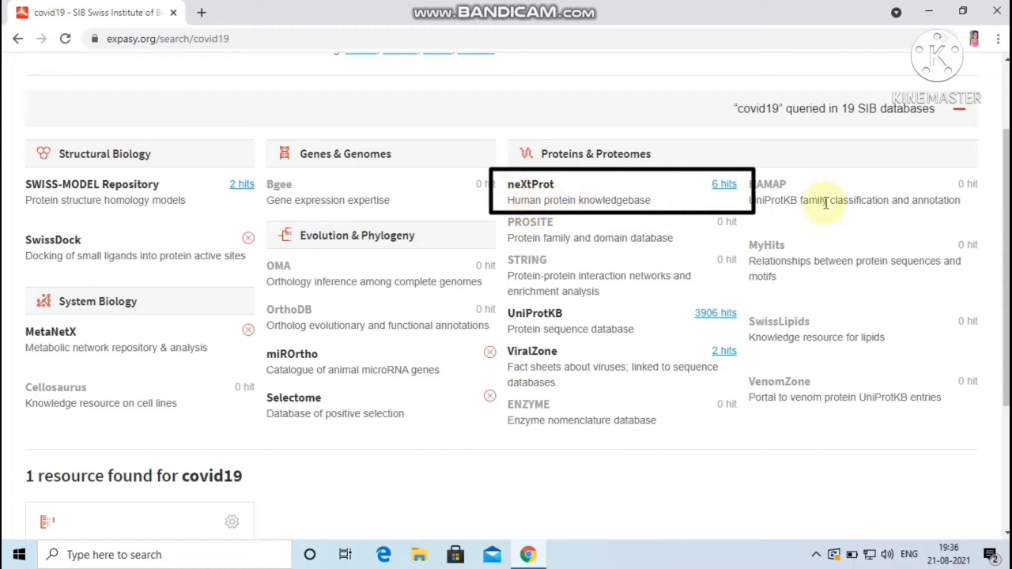
scroll("down", 3)
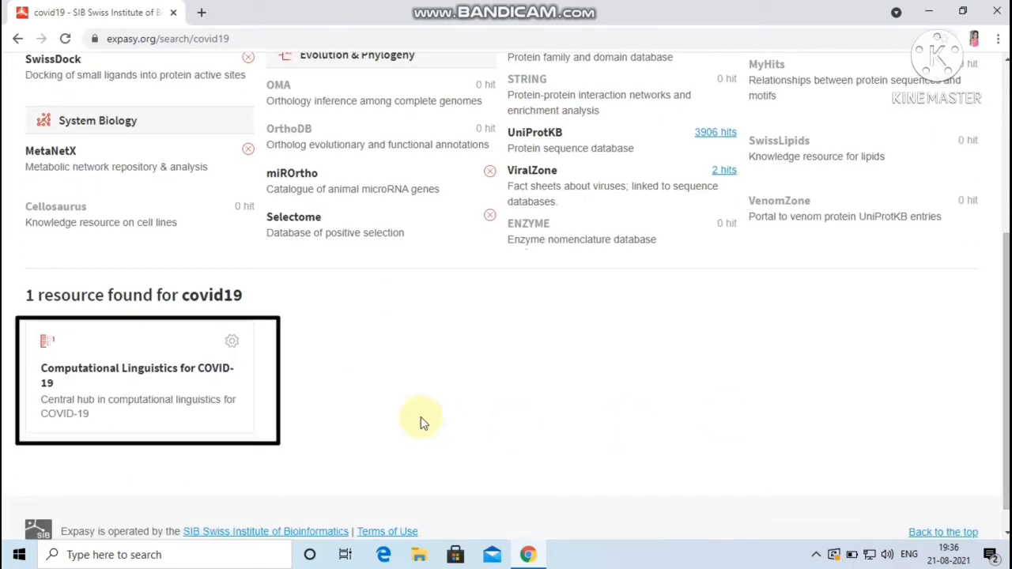
mouse_move(48, 347)
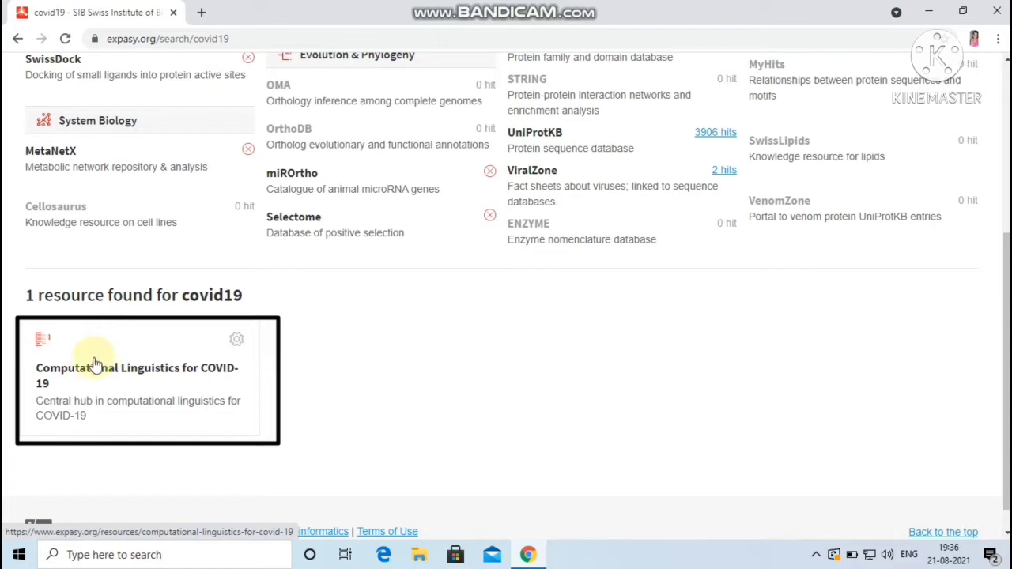
mouse_move(28, 392)
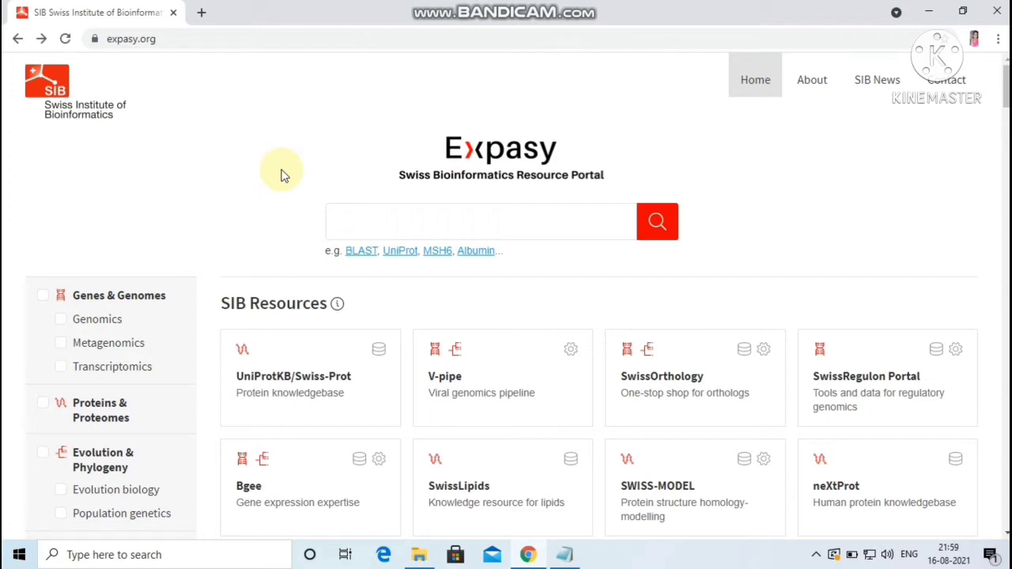
mouse_move(294, 178)
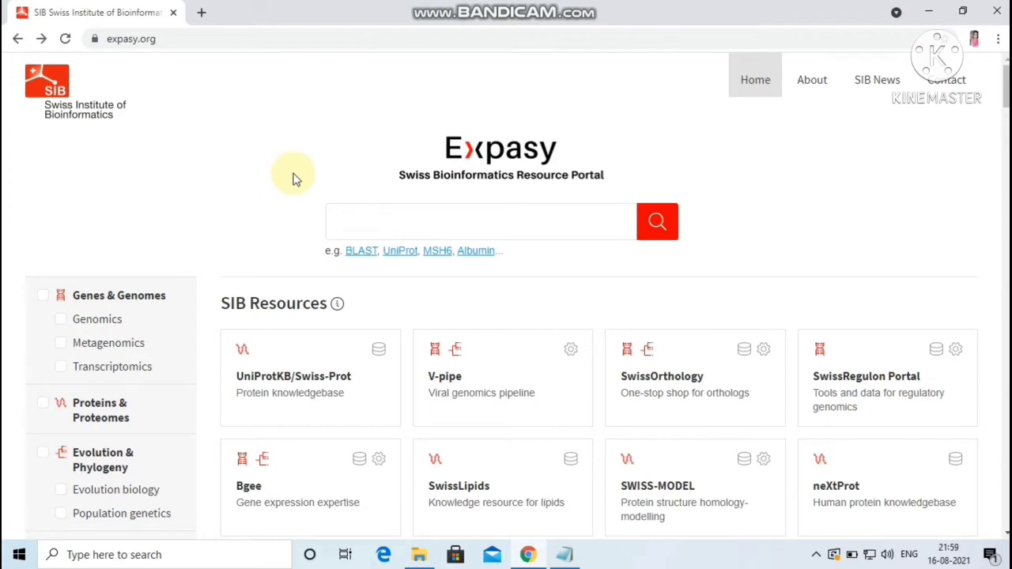
mouse_move(304, 187)
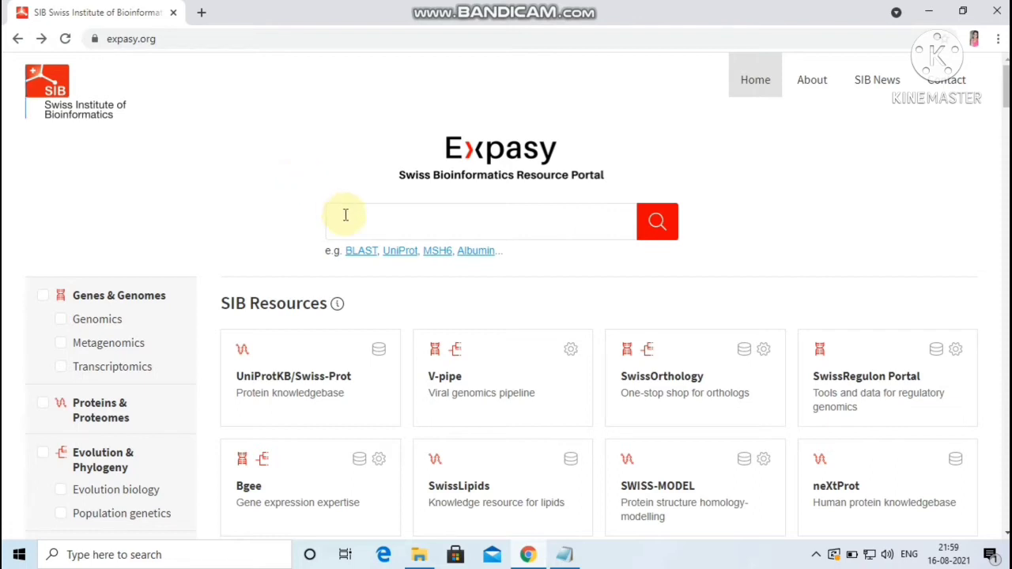
- Search for 'protparam' and open the ProtParam resource card from the results
type("protparam")
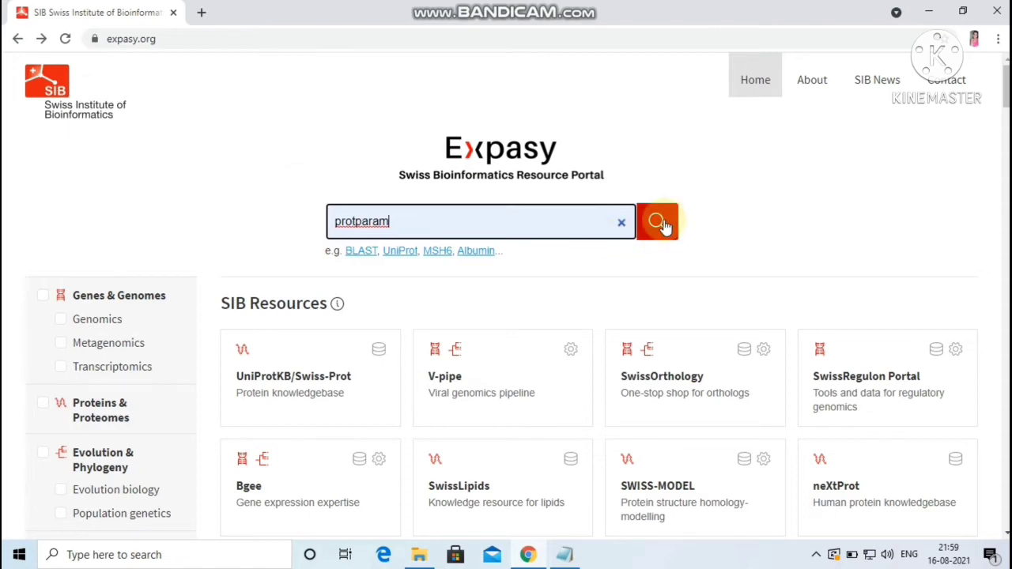
left_click(657, 221)
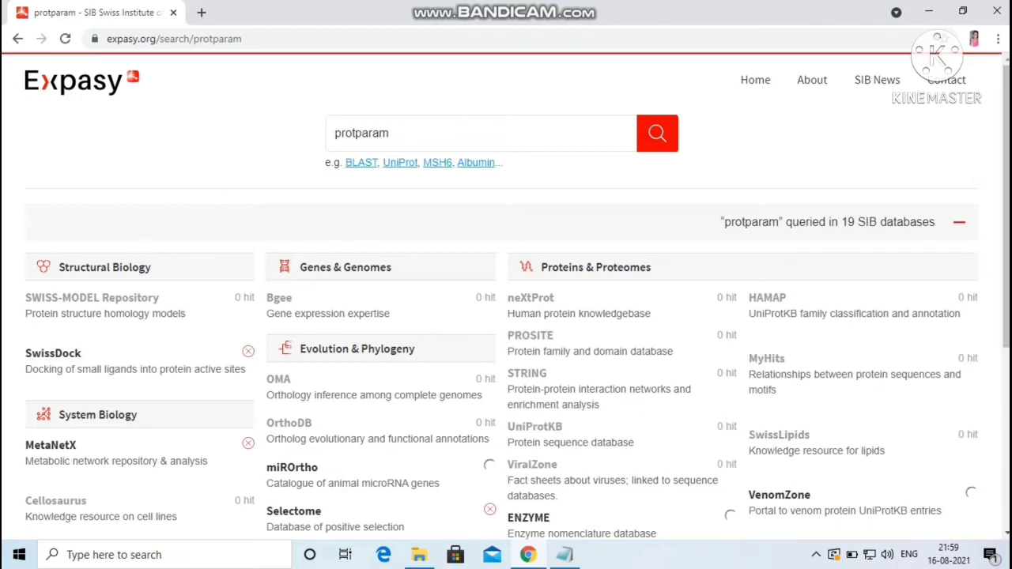
scroll("down", 3)
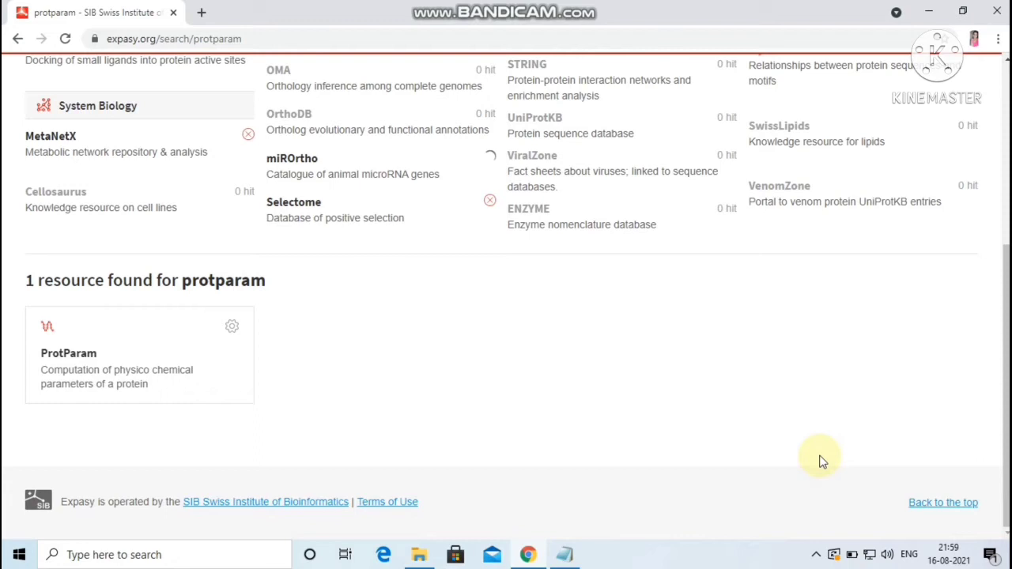
mouse_move(149, 304)
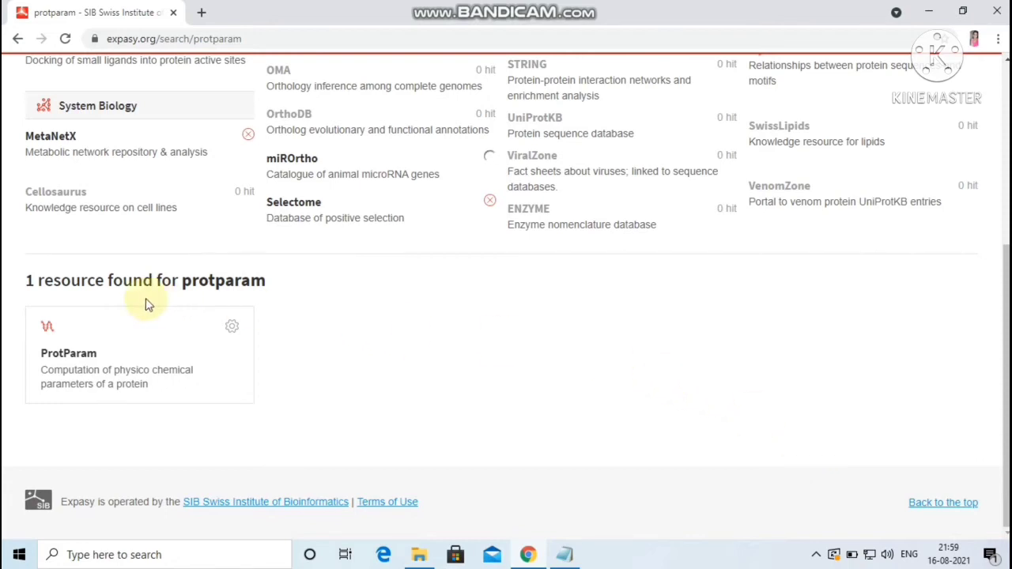
mouse_move(100, 332)
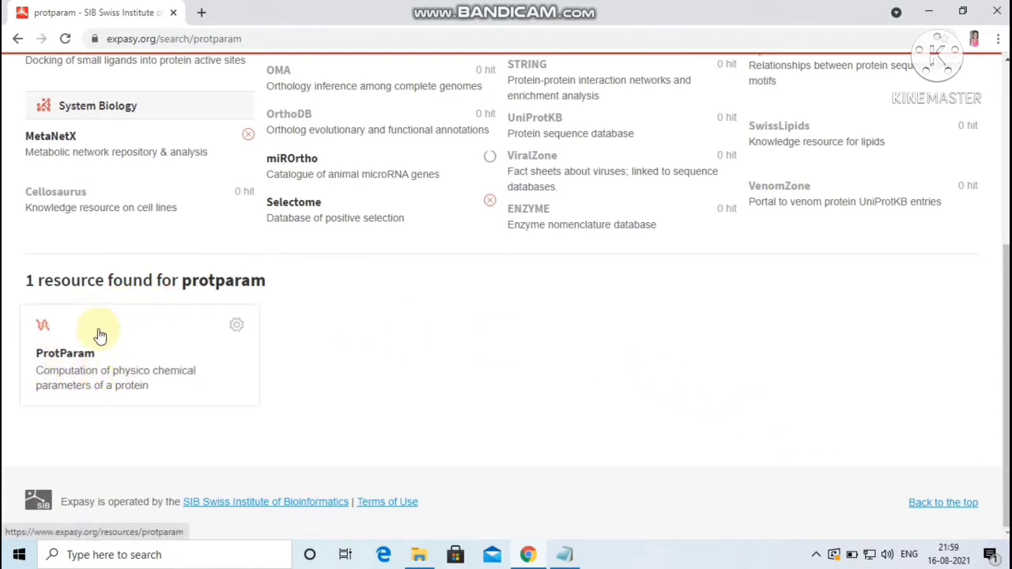
mouse_move(111, 352)
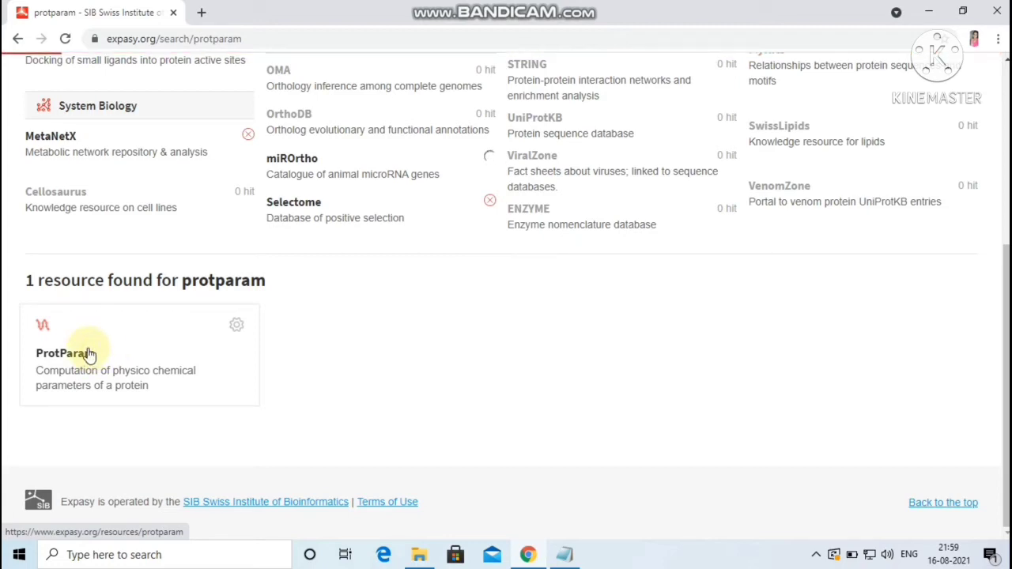
left_click(64, 353)
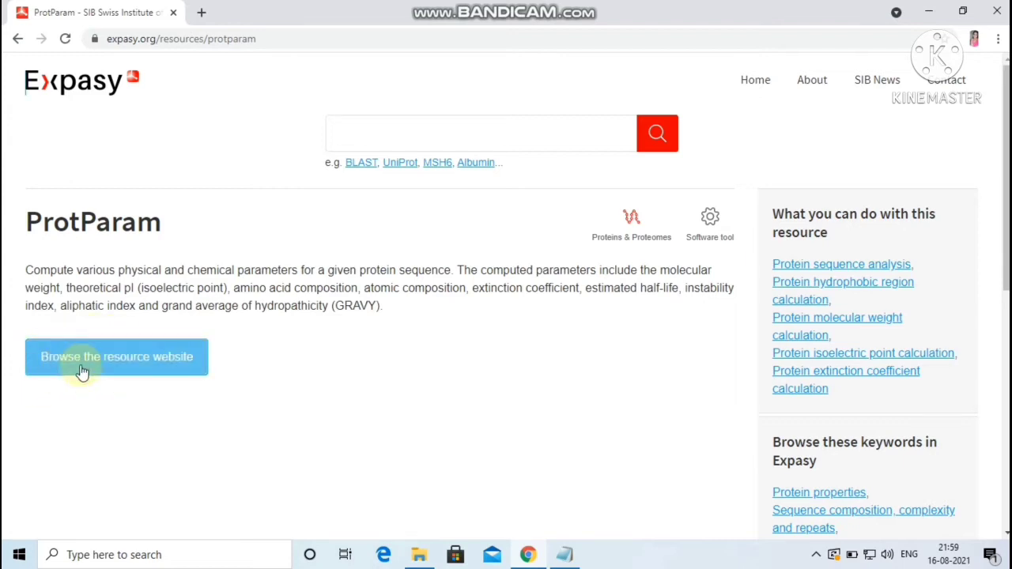
- Open the ProtParam tool, paste the carboxylase sequence from Notepad, and compute parameters
left_click(116, 357)
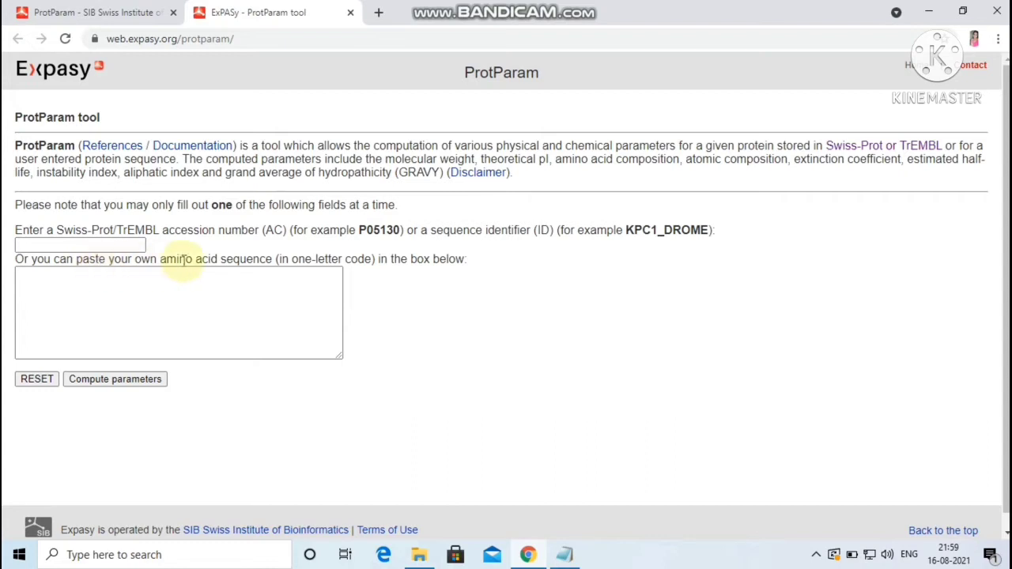
mouse_move(605, 510)
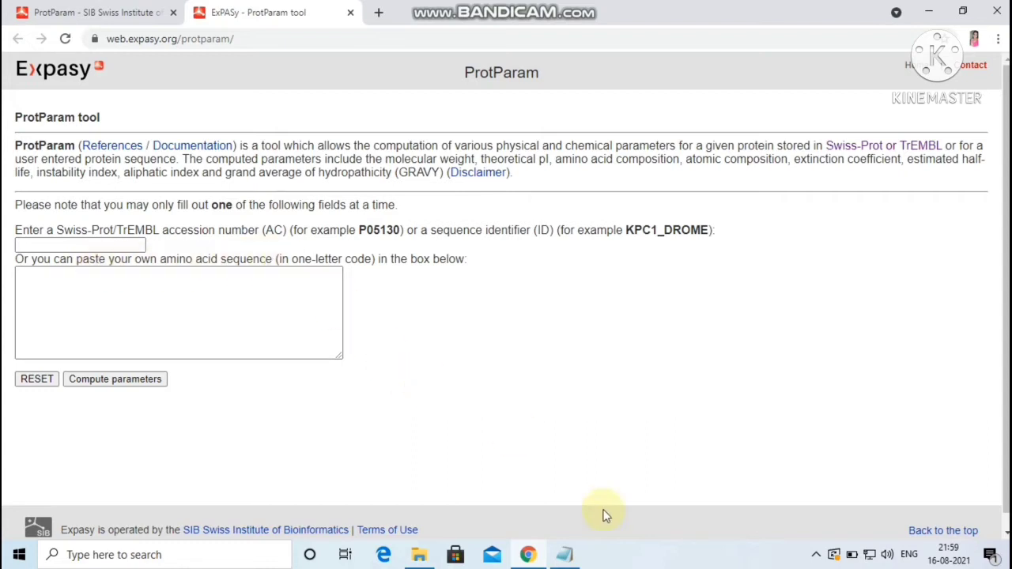
left_click(564, 554)
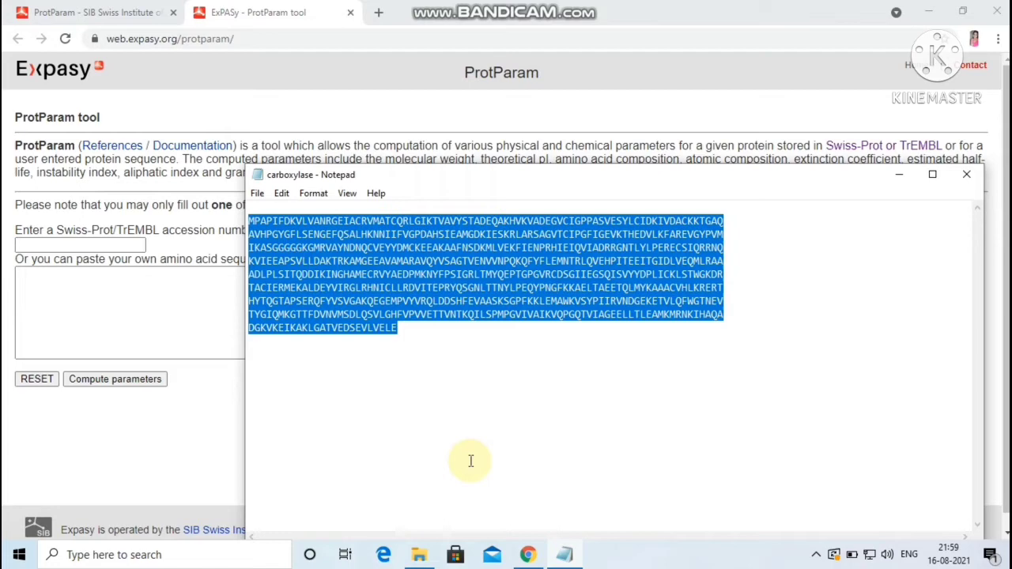
mouse_move(464, 444)
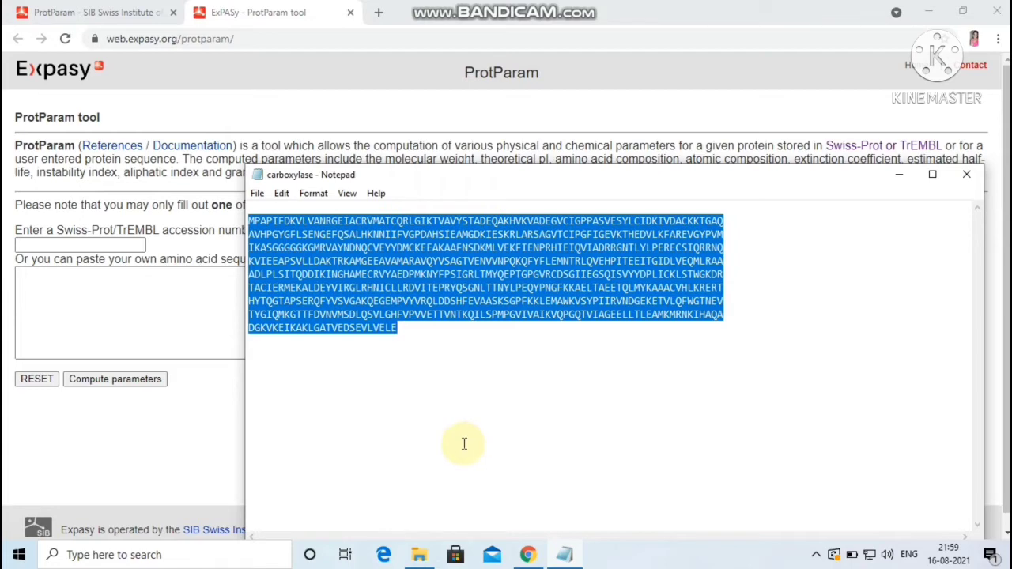
mouse_move(143, 317)
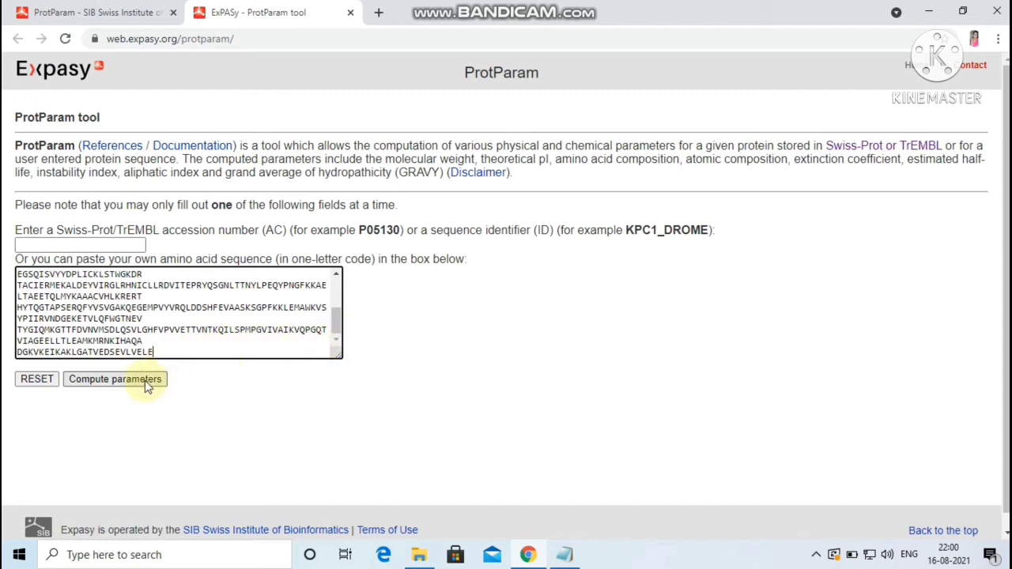
left_click(115, 378)
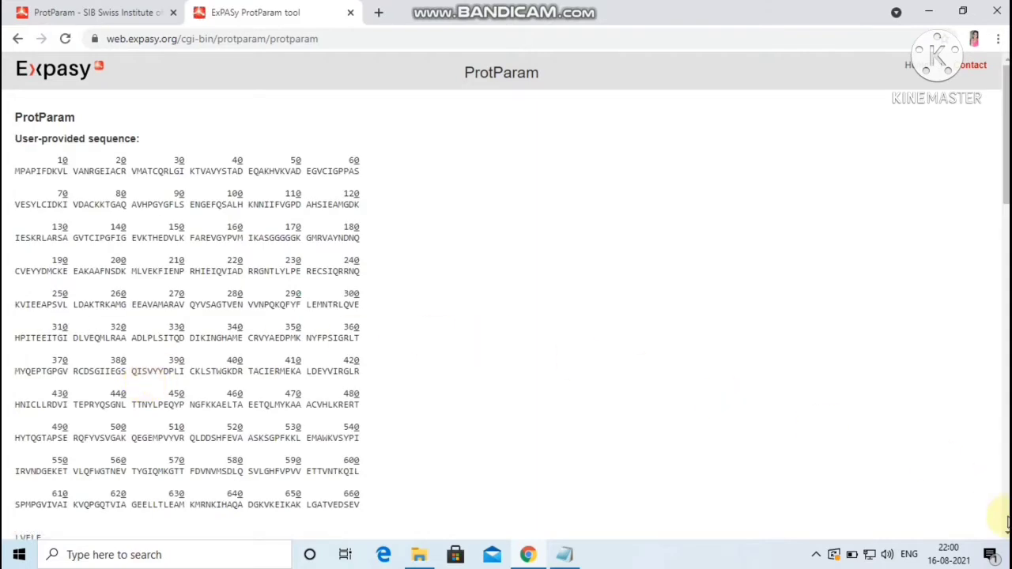
scroll("down", 3)
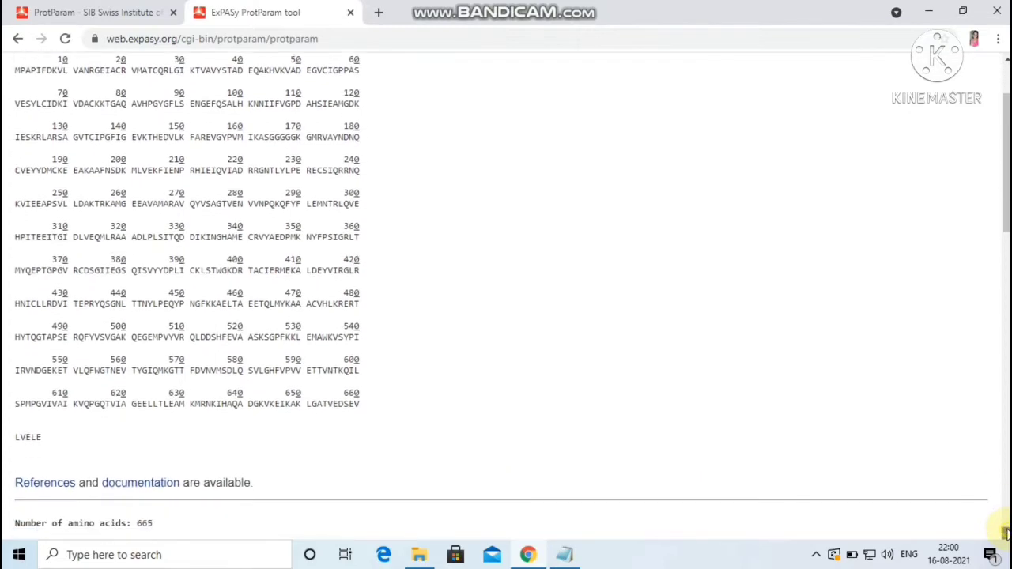
scroll("down", 3)
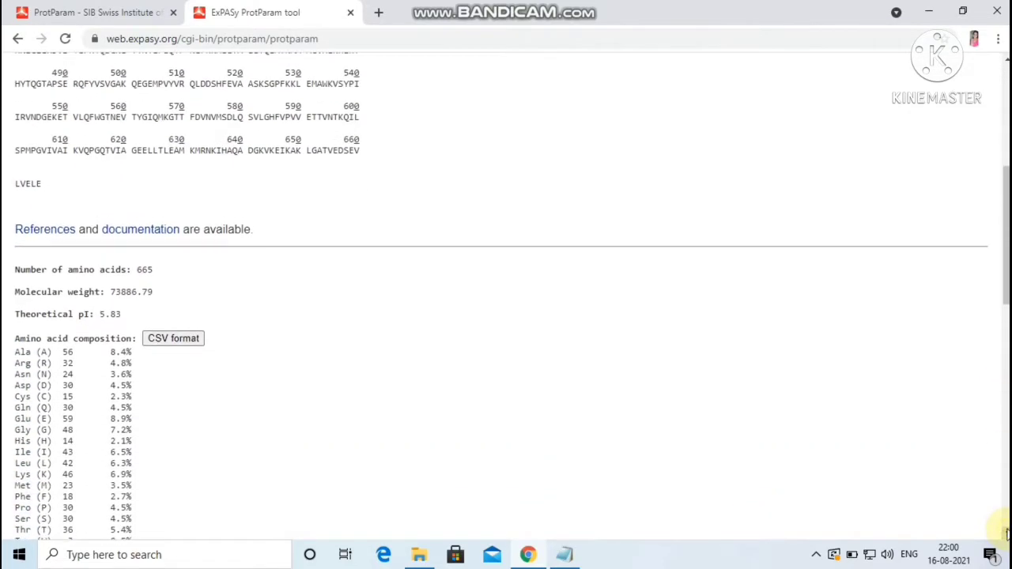
scroll("down", 3)
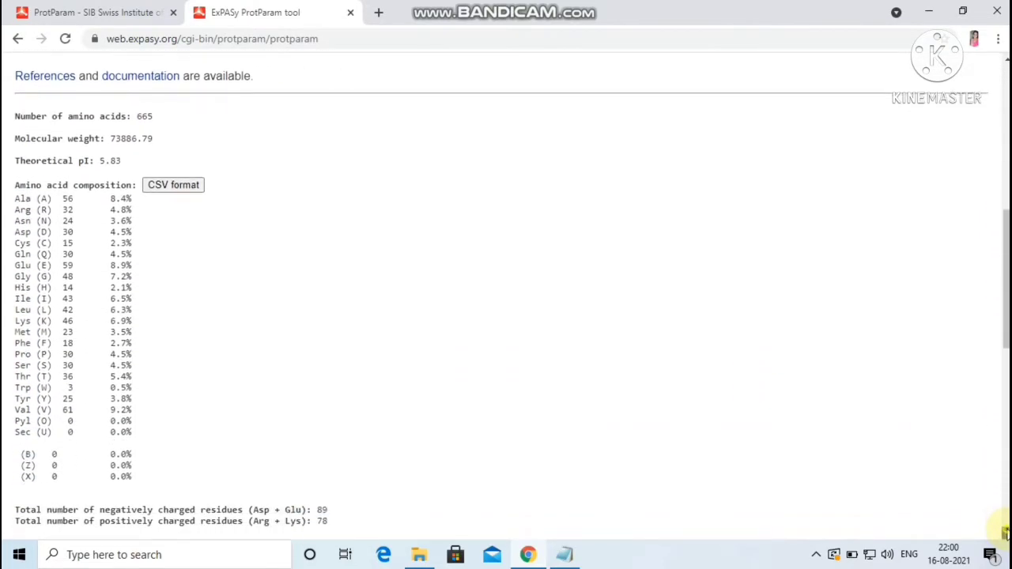
scroll("down", 3)
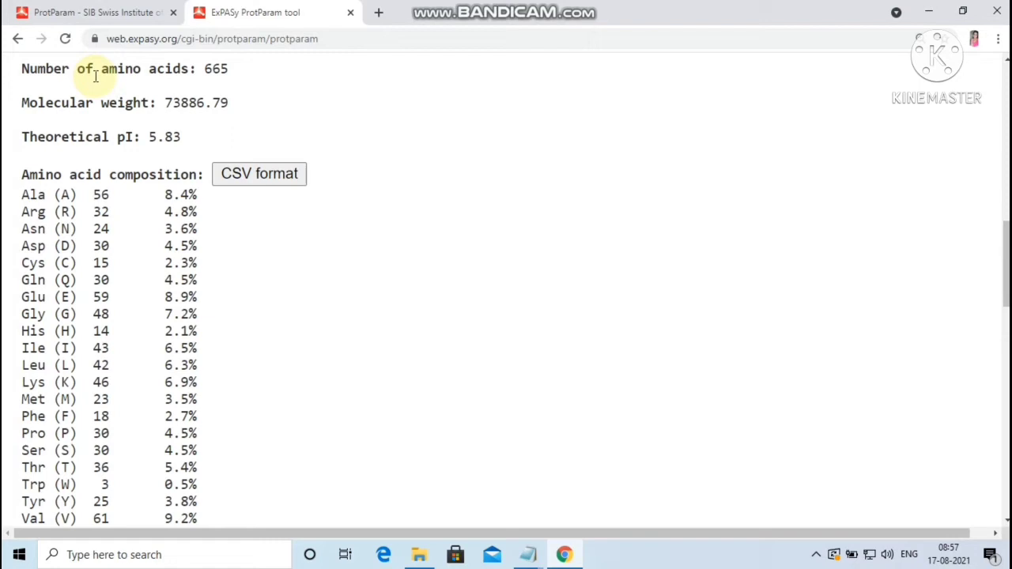
double_click(215, 69)
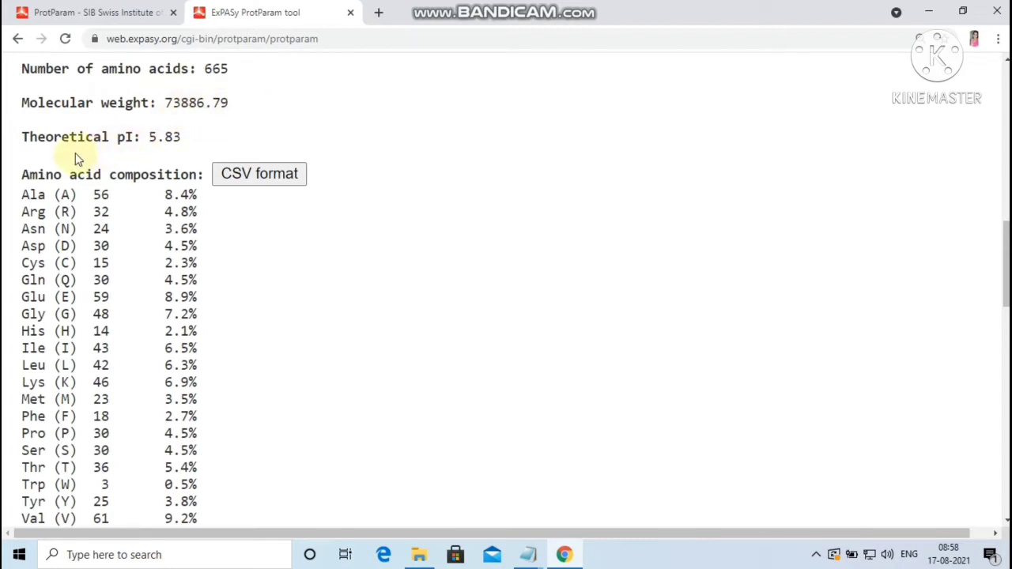
mouse_move(32, 154)
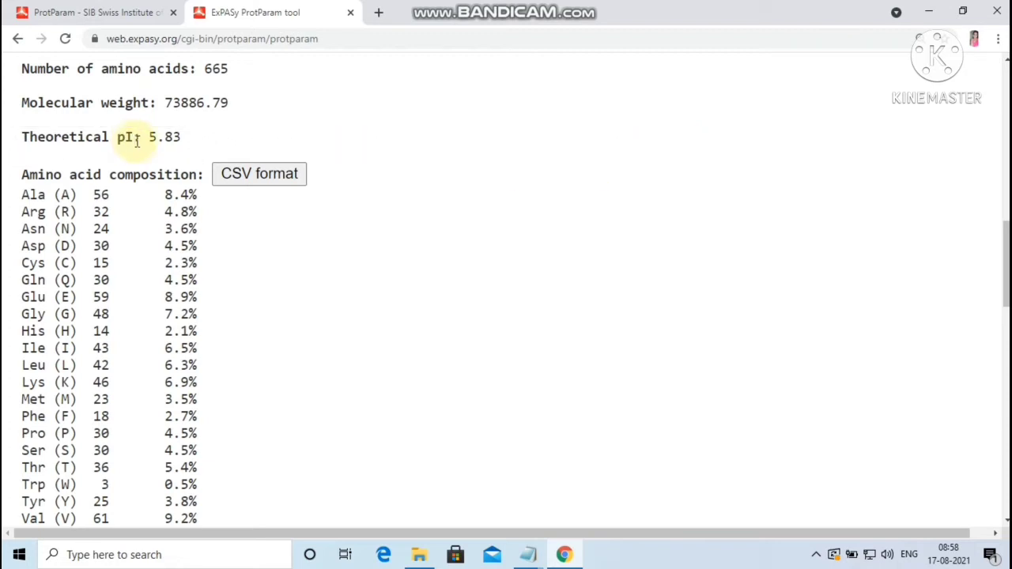
double_click(165, 137)
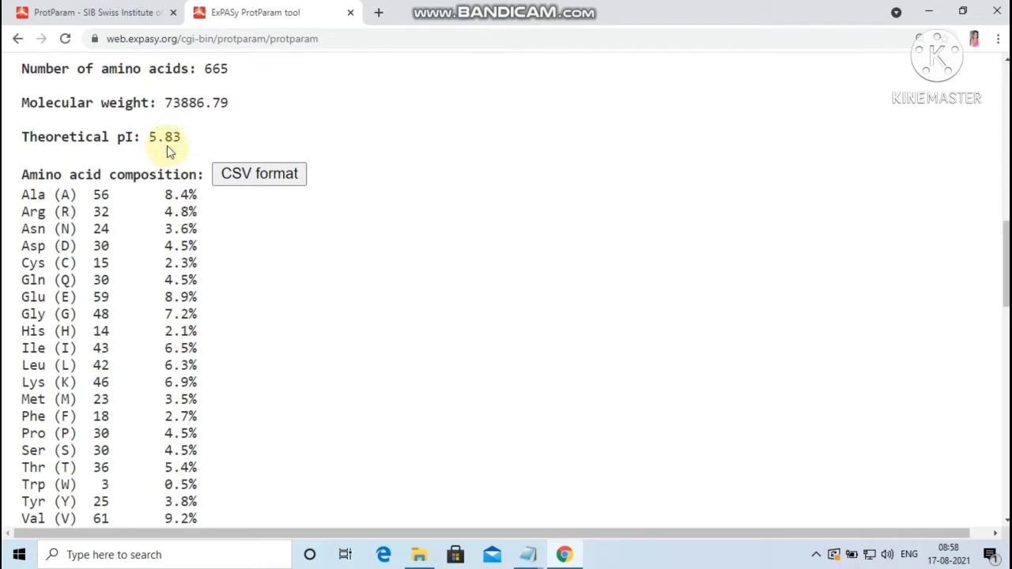
mouse_move(164, 158)
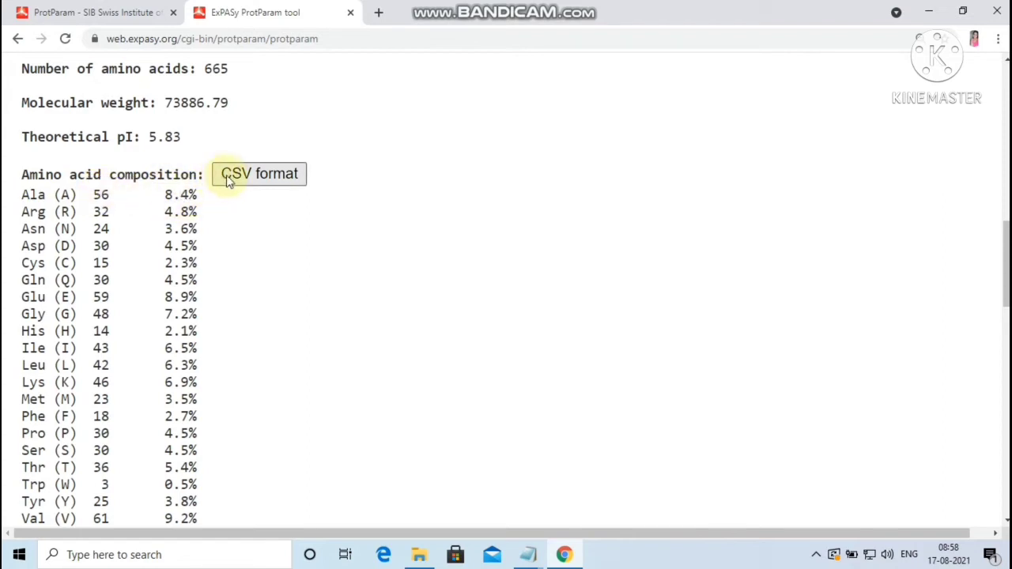
left_click(259, 173)
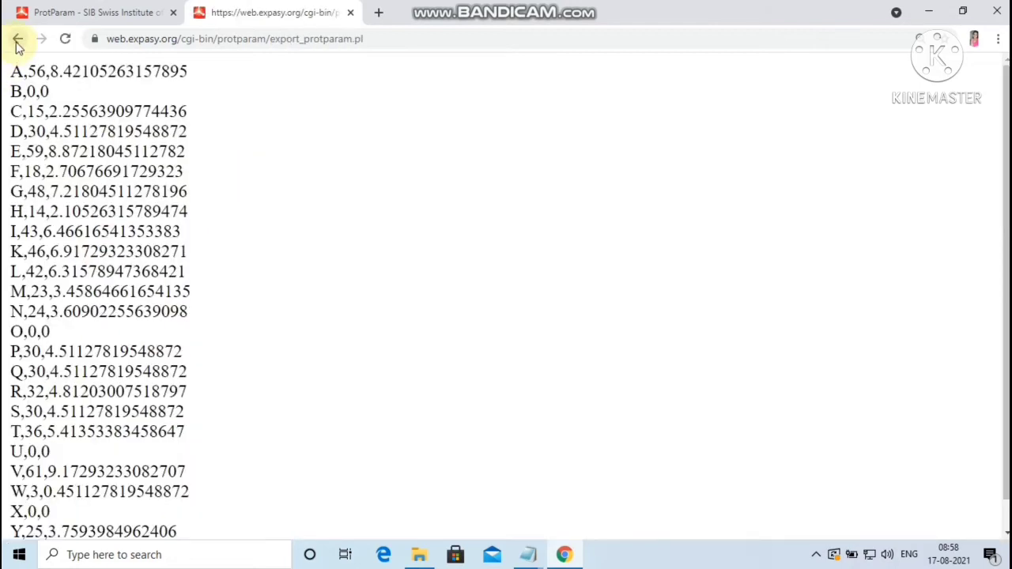
left_click(18, 38)
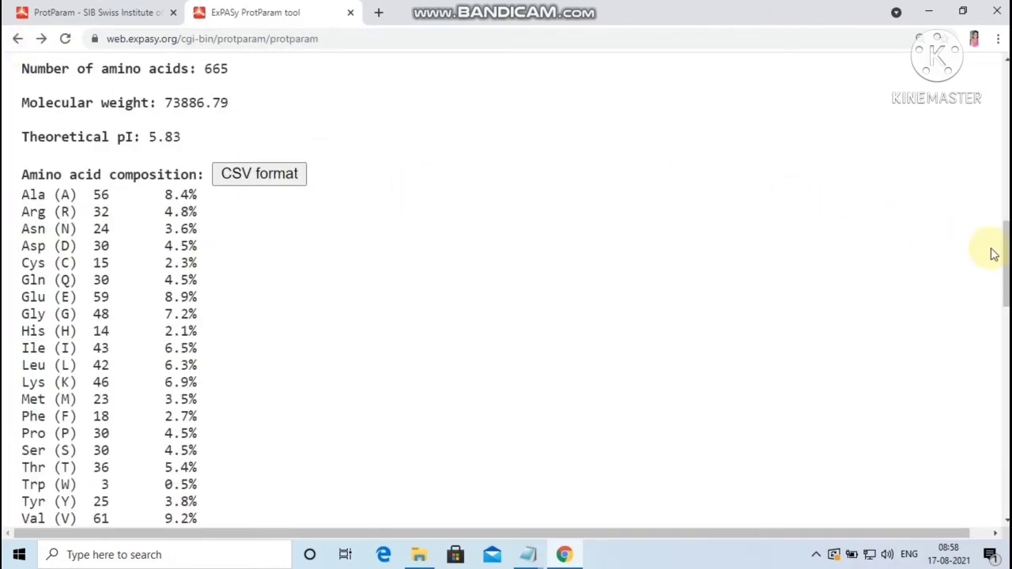
scroll("down", 3)
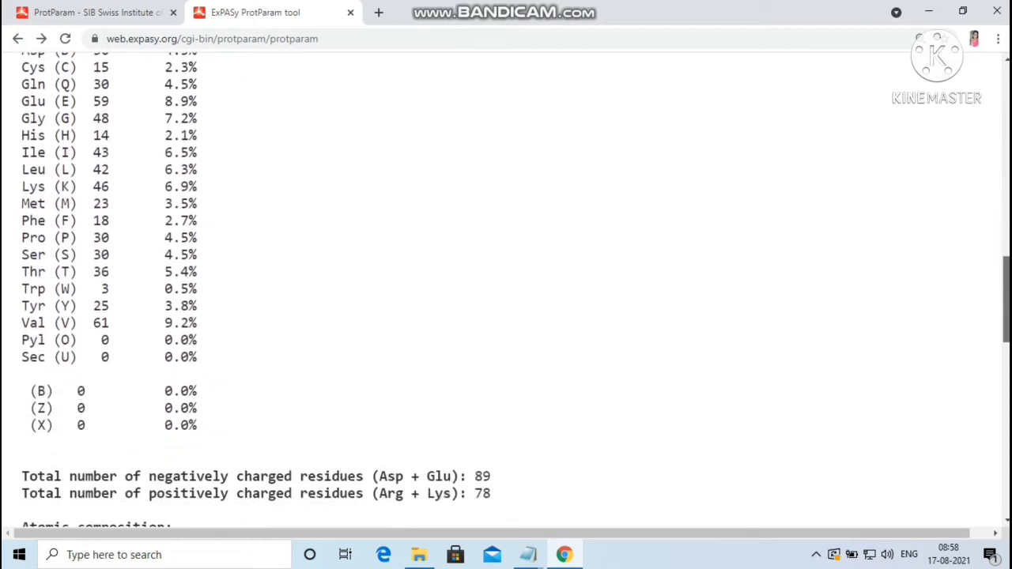
scroll("down", 3)
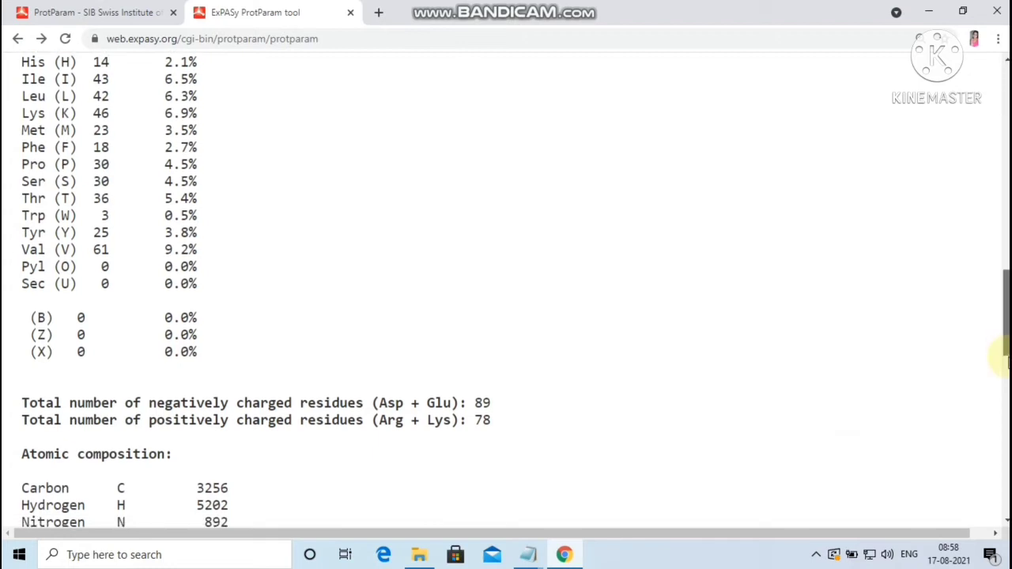
scroll("down", 3)
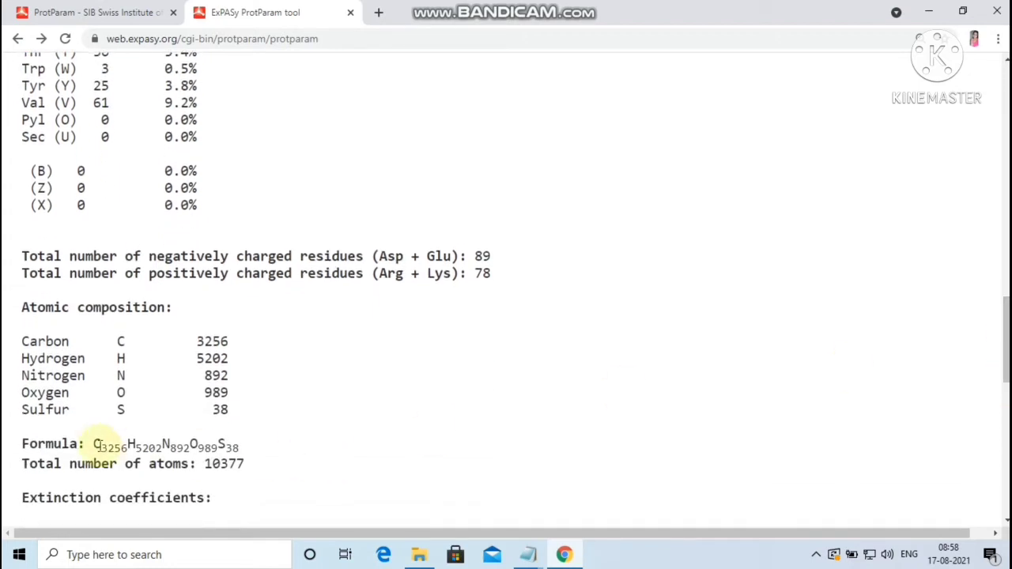
double_click(119, 445)
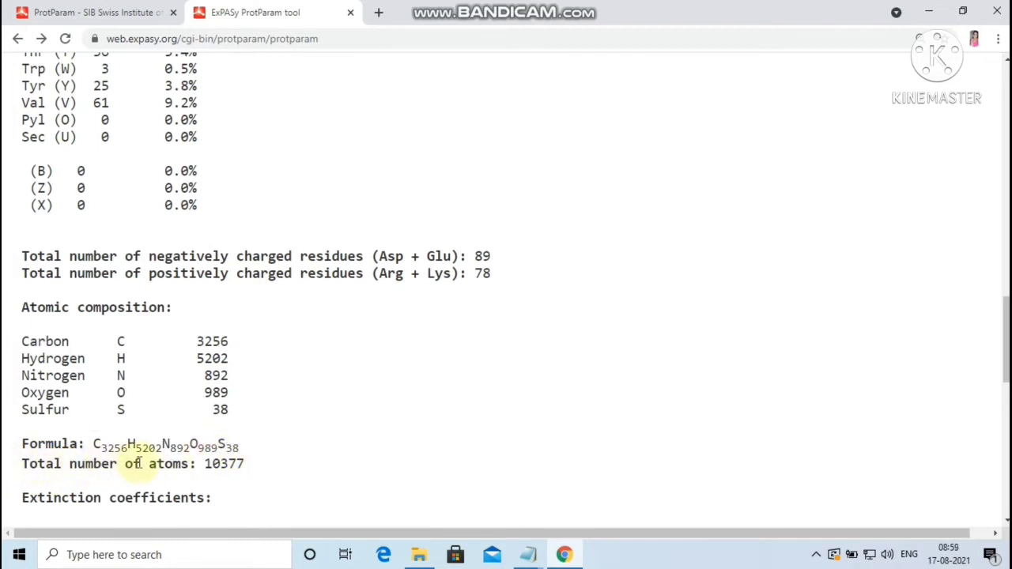
double_click(224, 464)
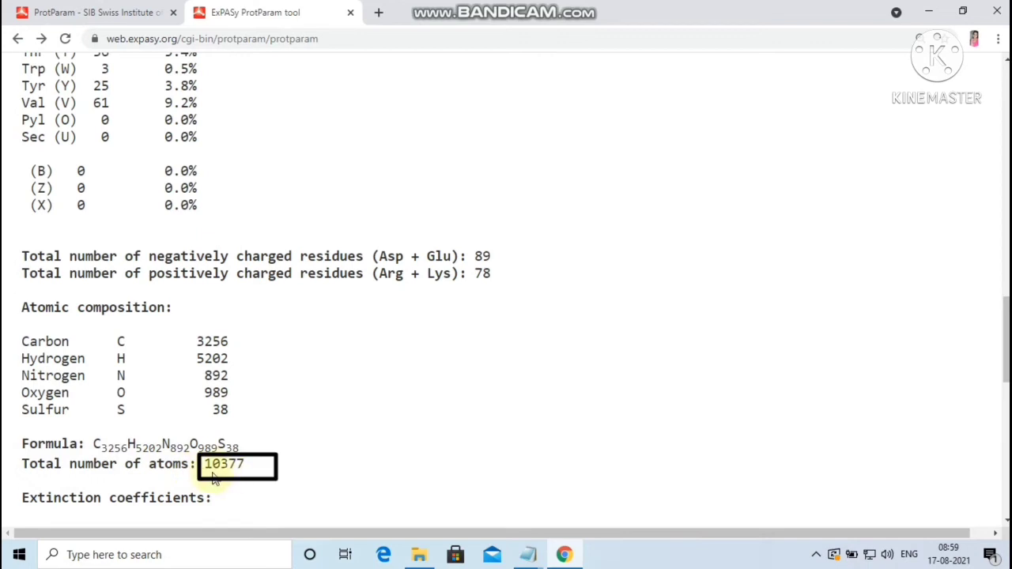
scroll("down", 3)
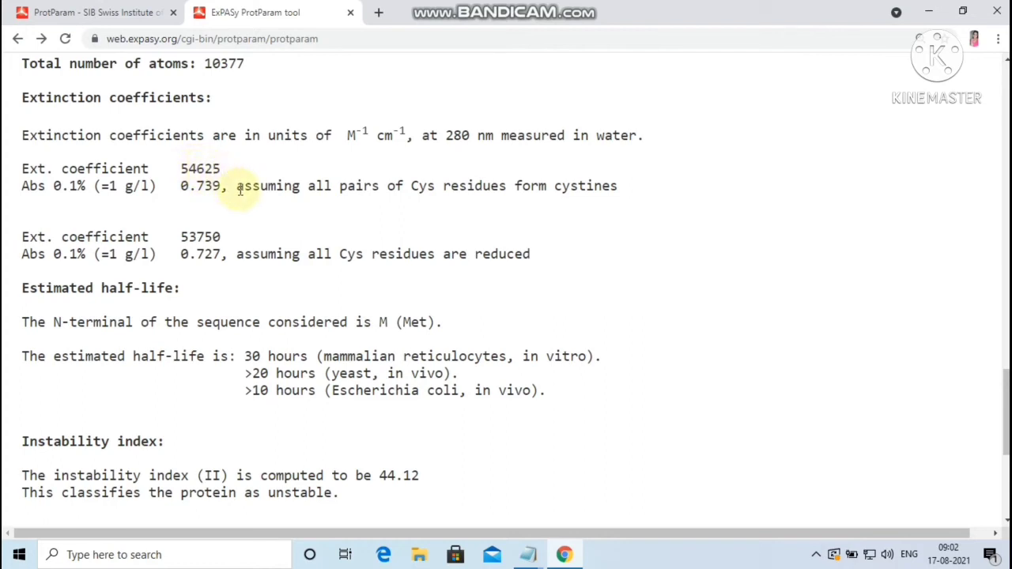
mouse_move(531, 185)
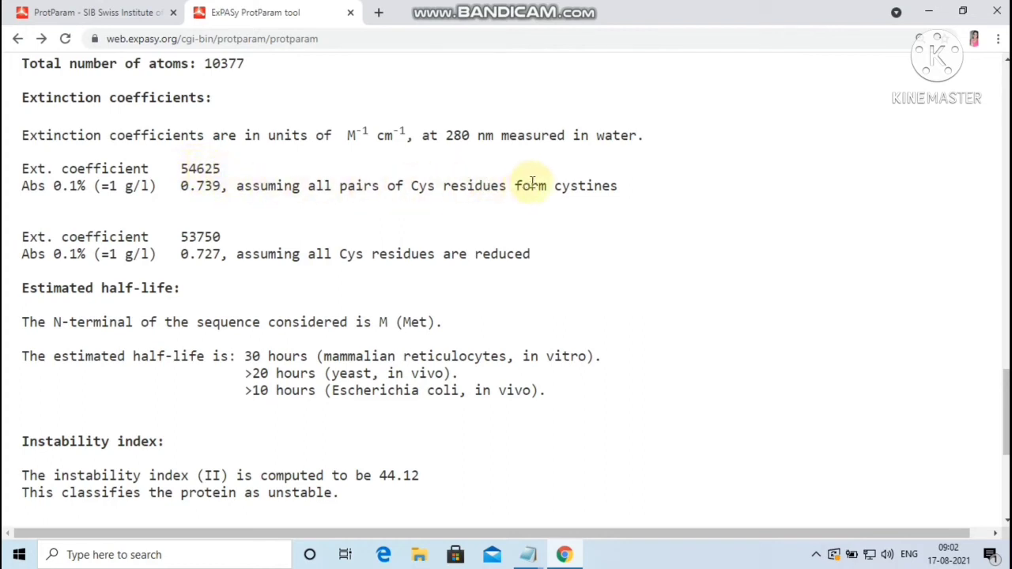
double_click(200, 169)
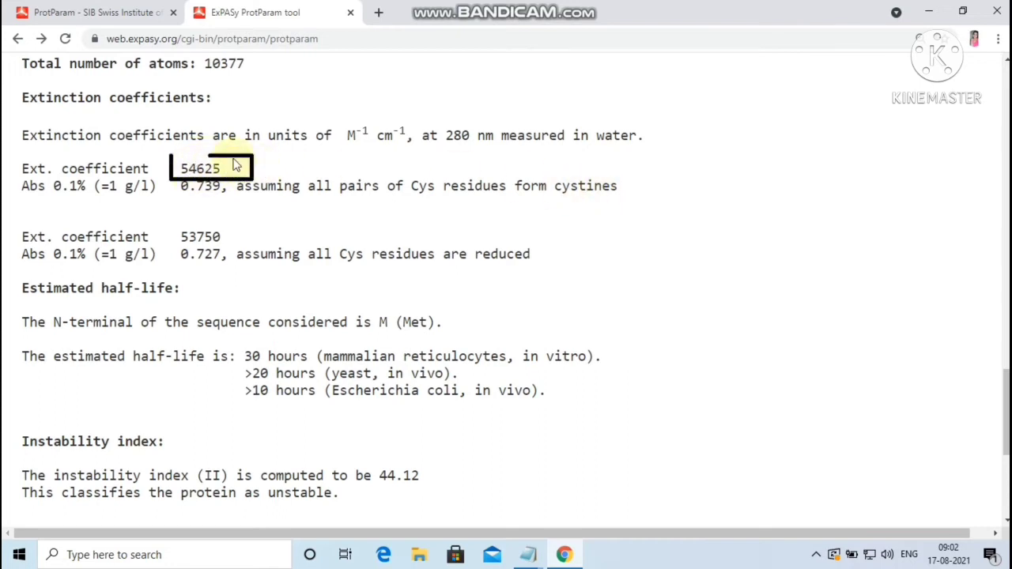
double_click(200, 168)
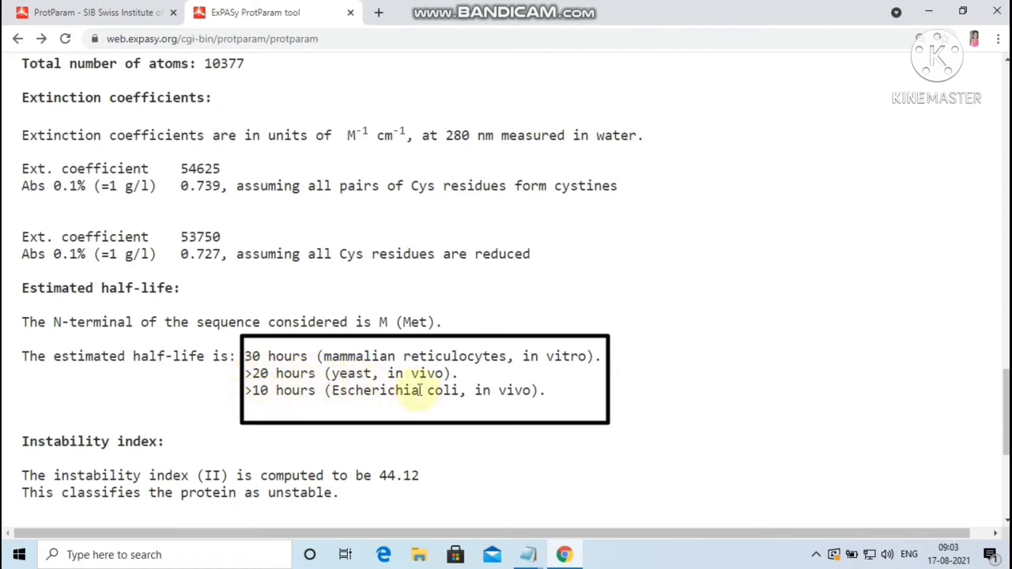
scroll("down", 3)
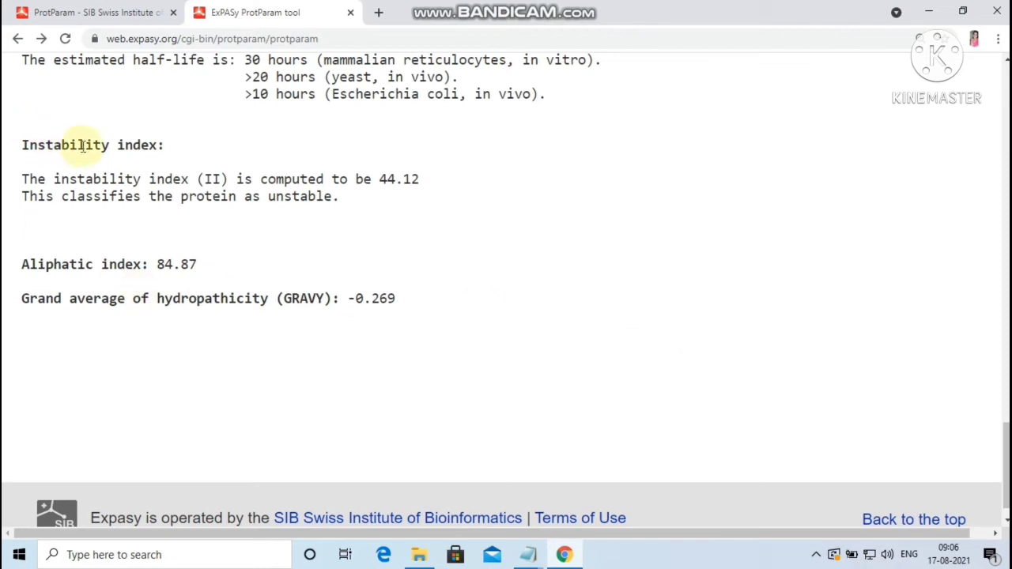
mouse_move(110, 145)
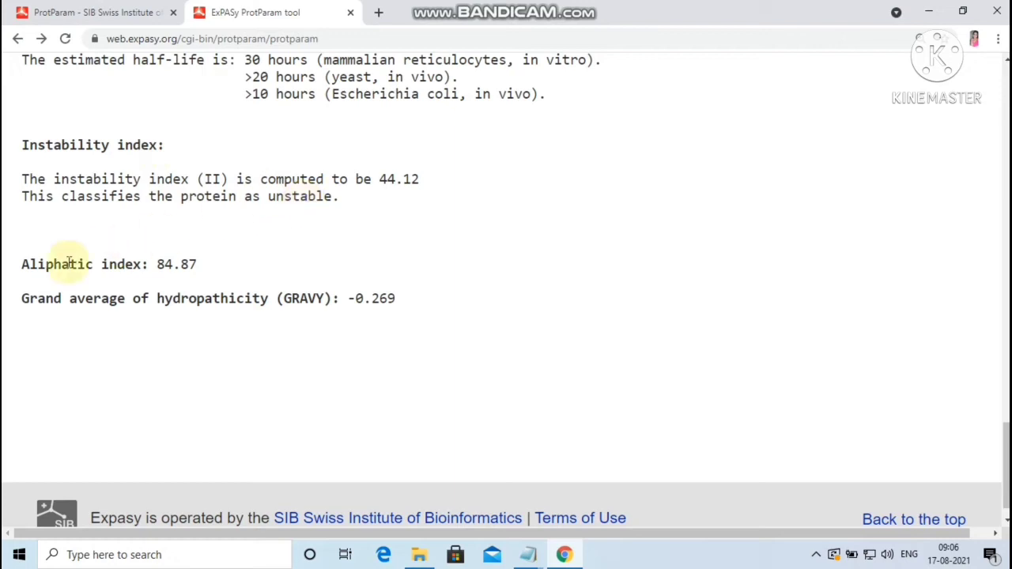
mouse_move(138, 291)
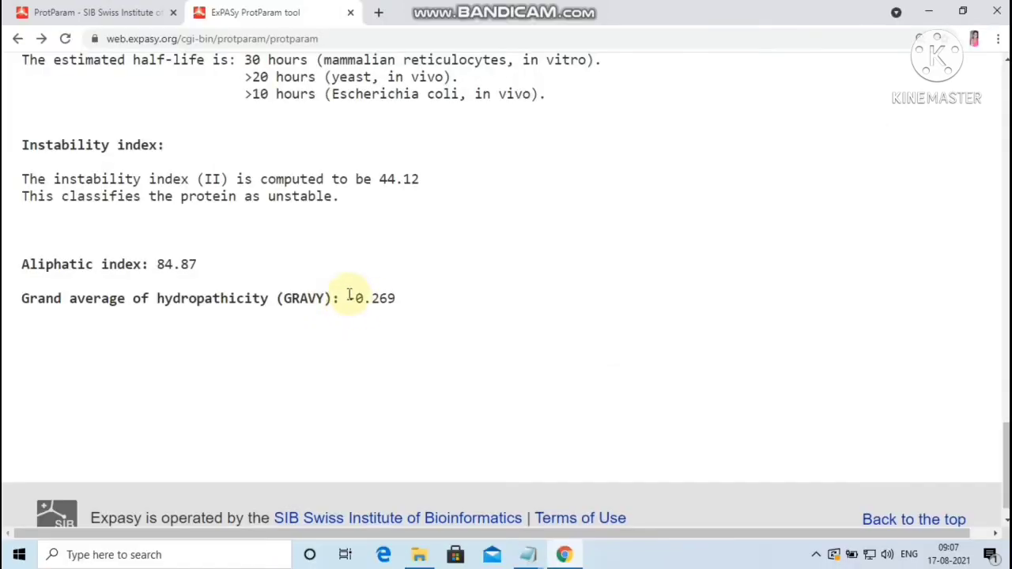
double_click(371, 298)
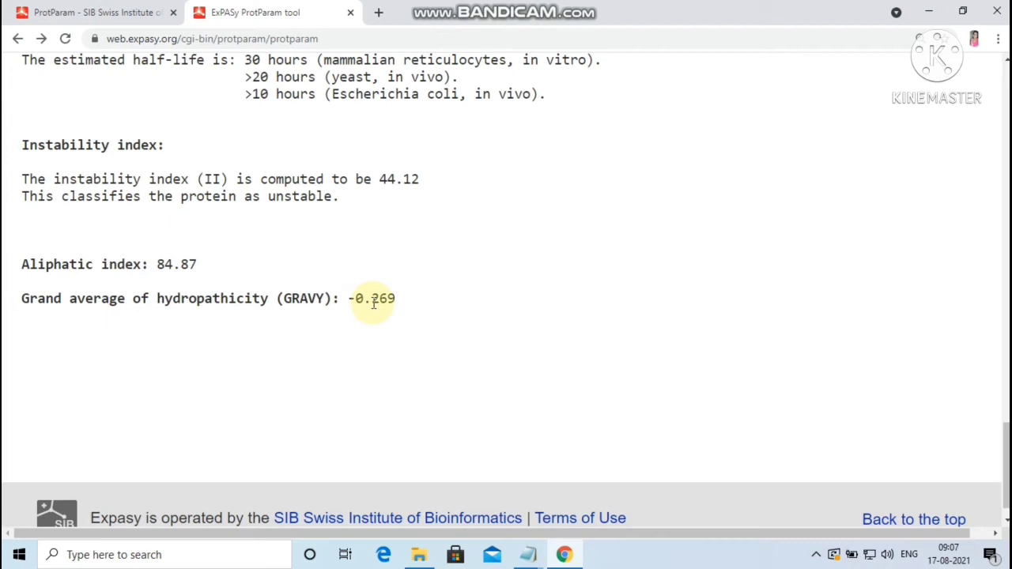
mouse_move(357, 323)
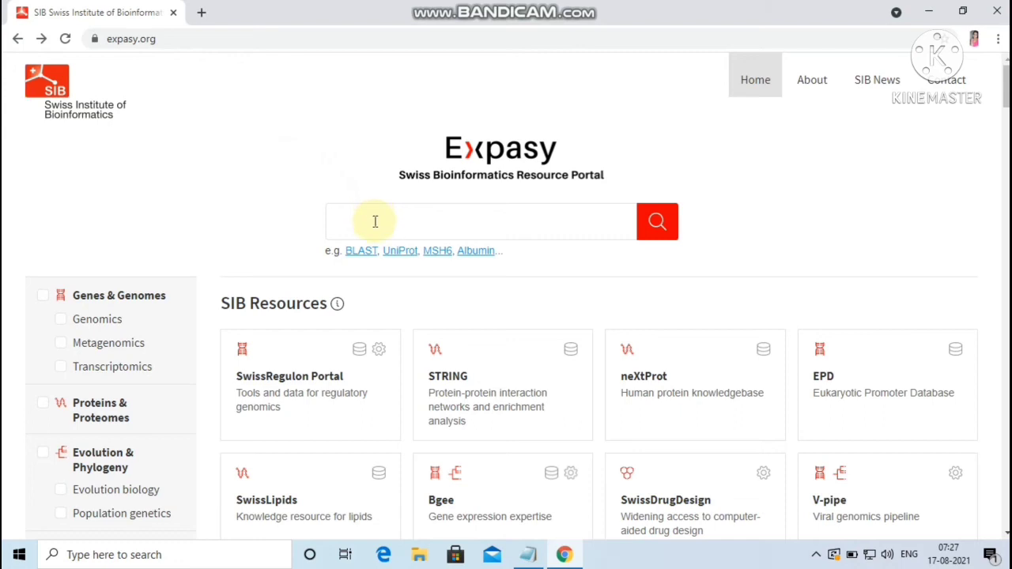
- Search the portal for 'tmpred' and scroll through the matching results
type("tmpred")
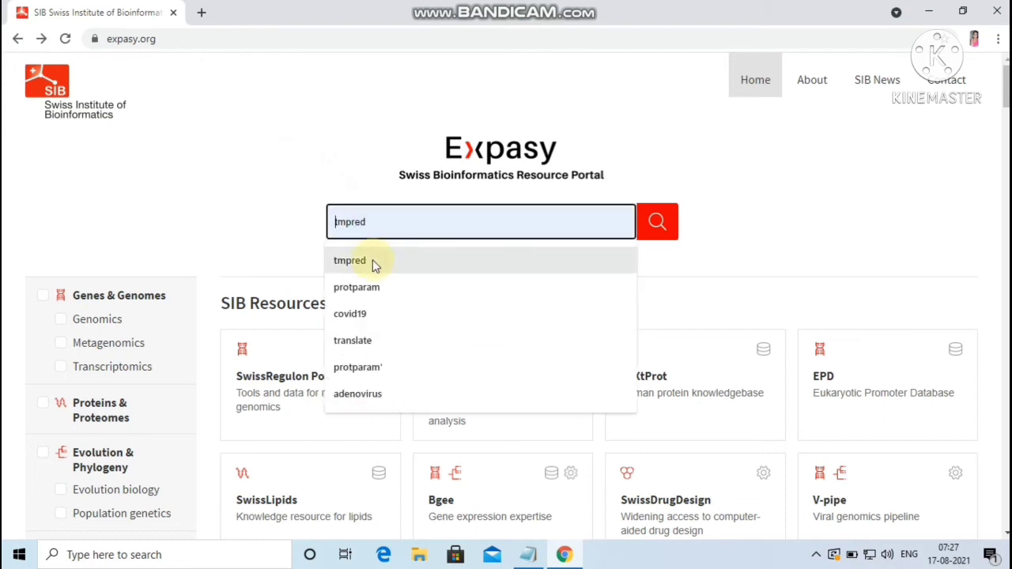
left_click(657, 222)
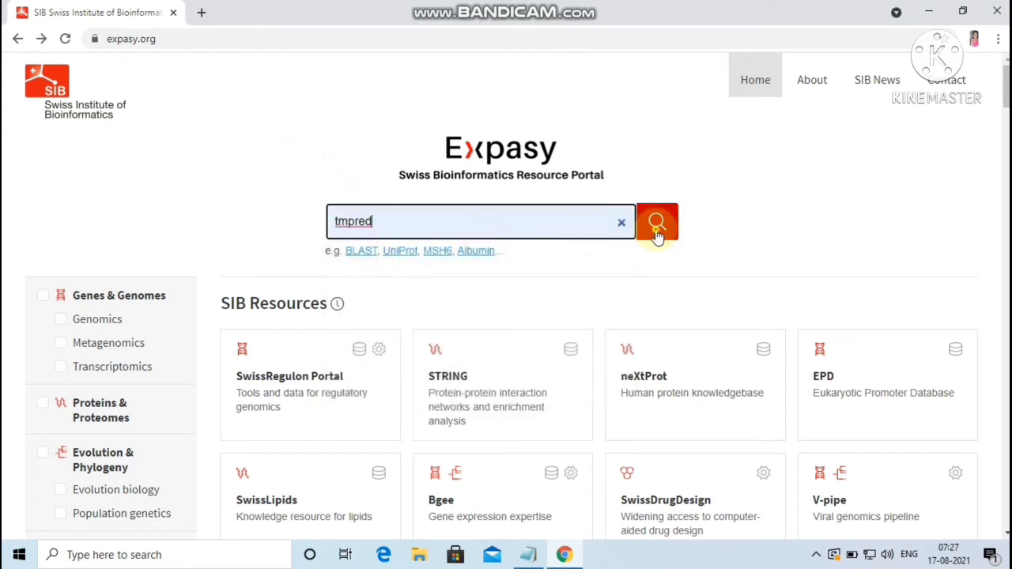
left_click(657, 221)
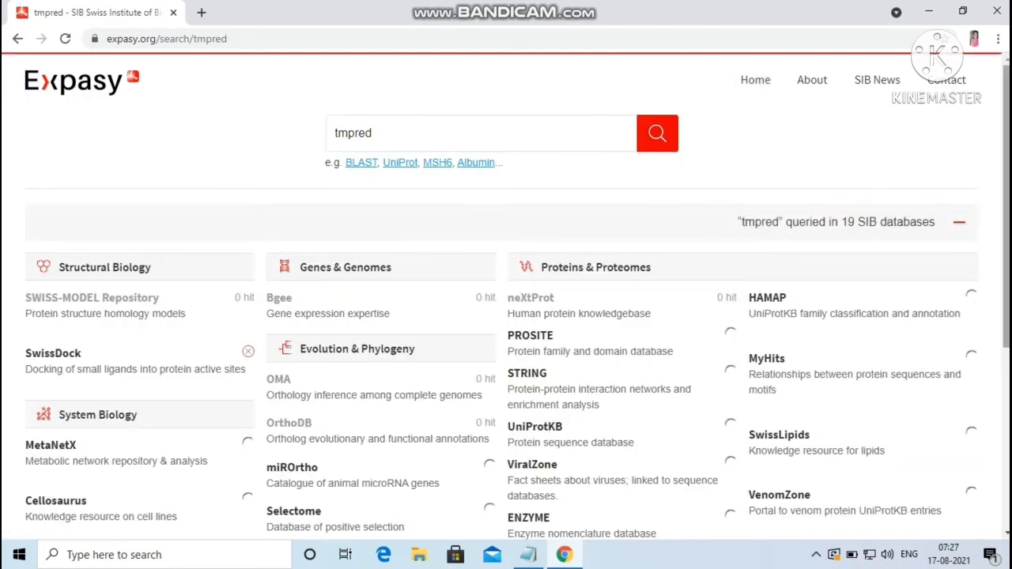
scroll("down", 3)
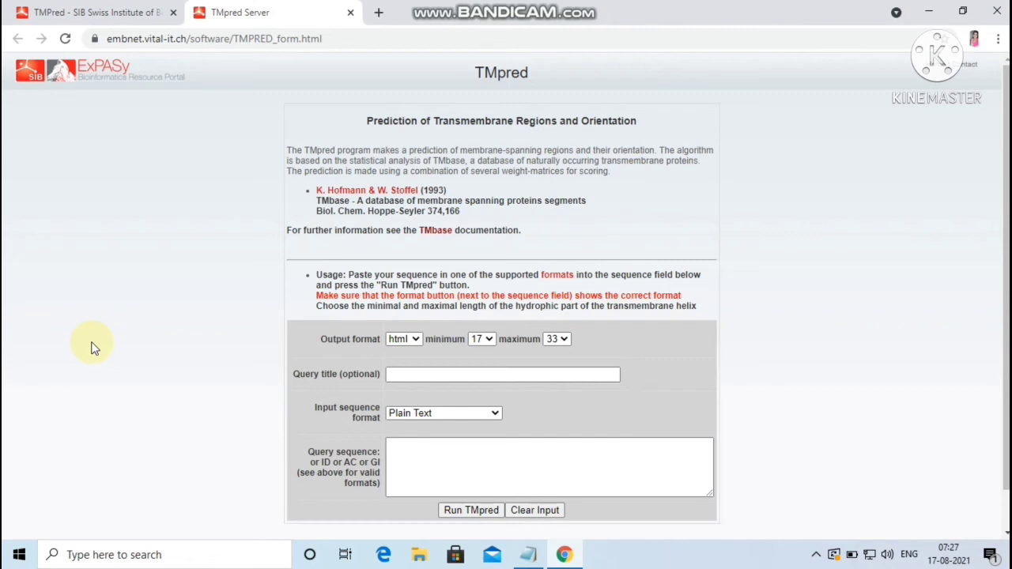
mouse_move(265, 350)
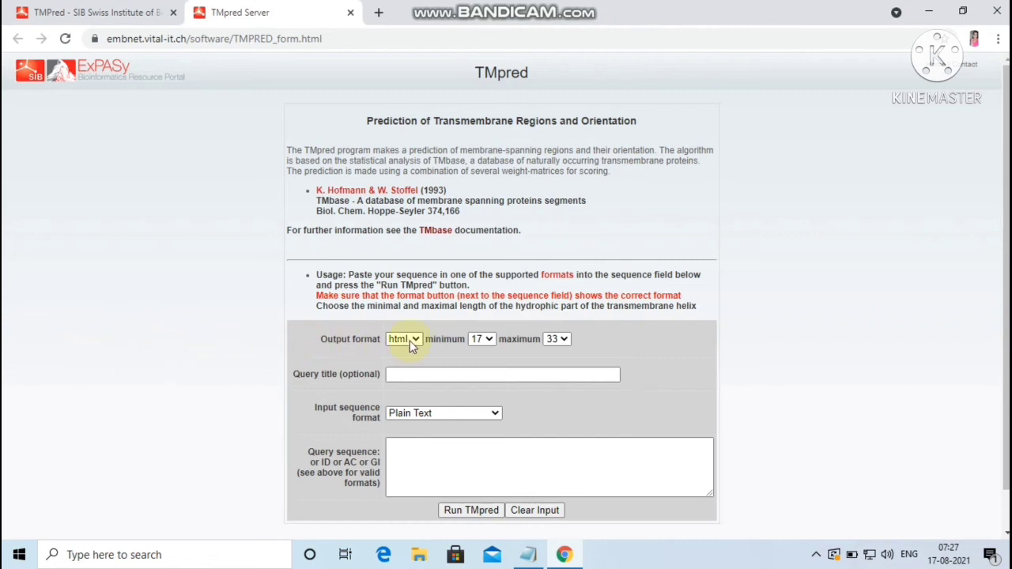
mouse_move(431, 350)
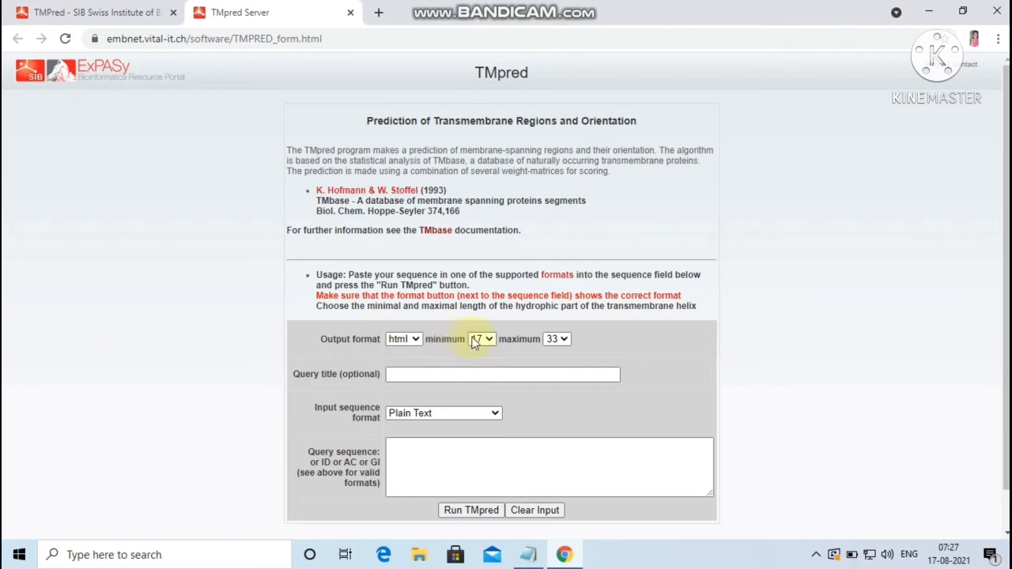
left_click(481, 339)
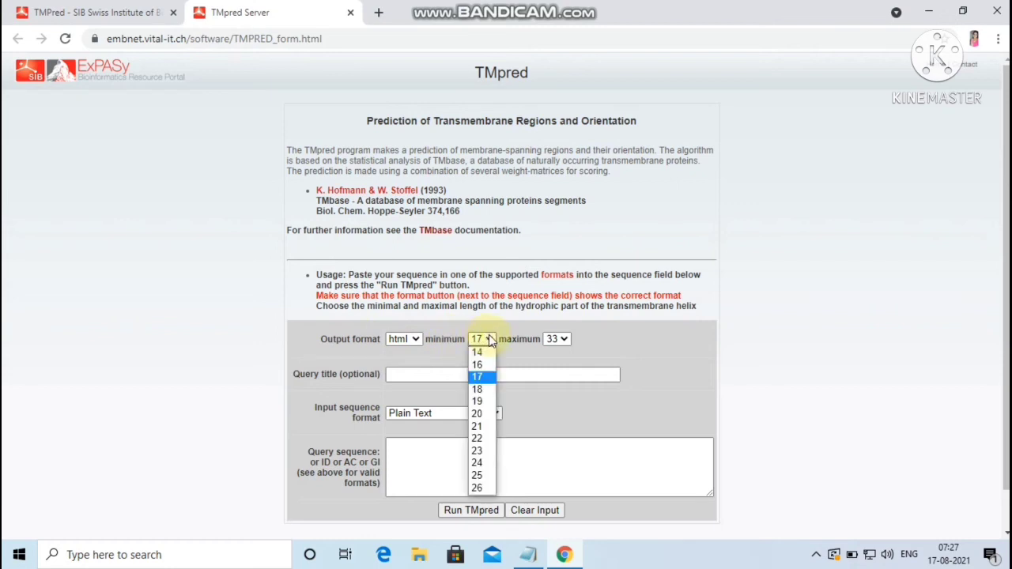
left_click(556, 338)
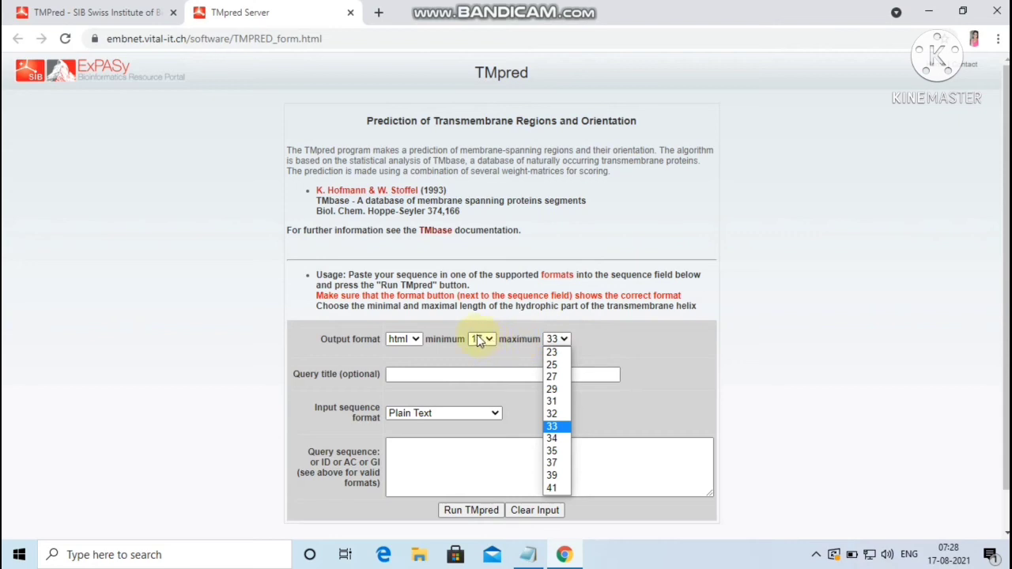
left_click(482, 338)
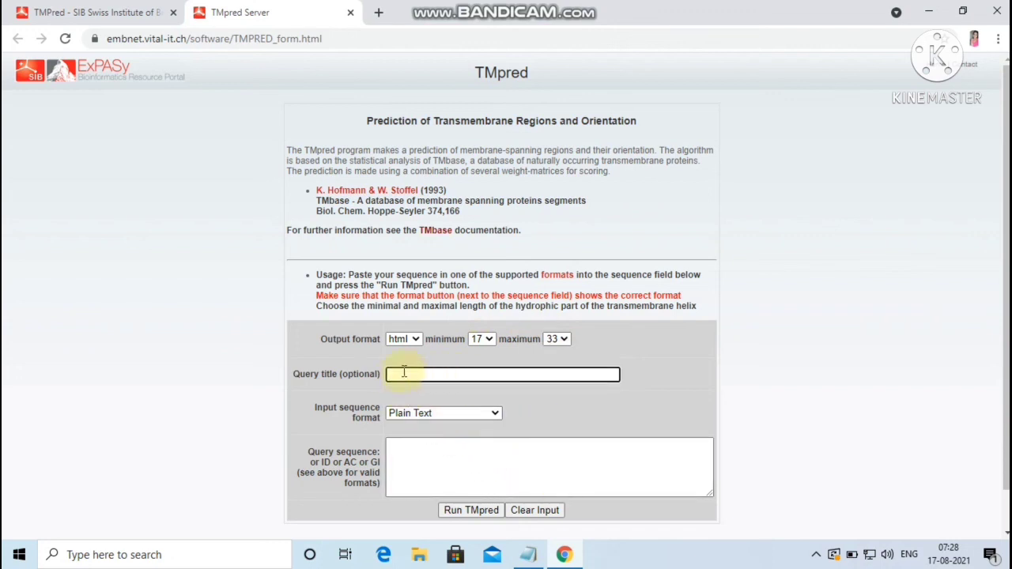
left_click(443, 413)
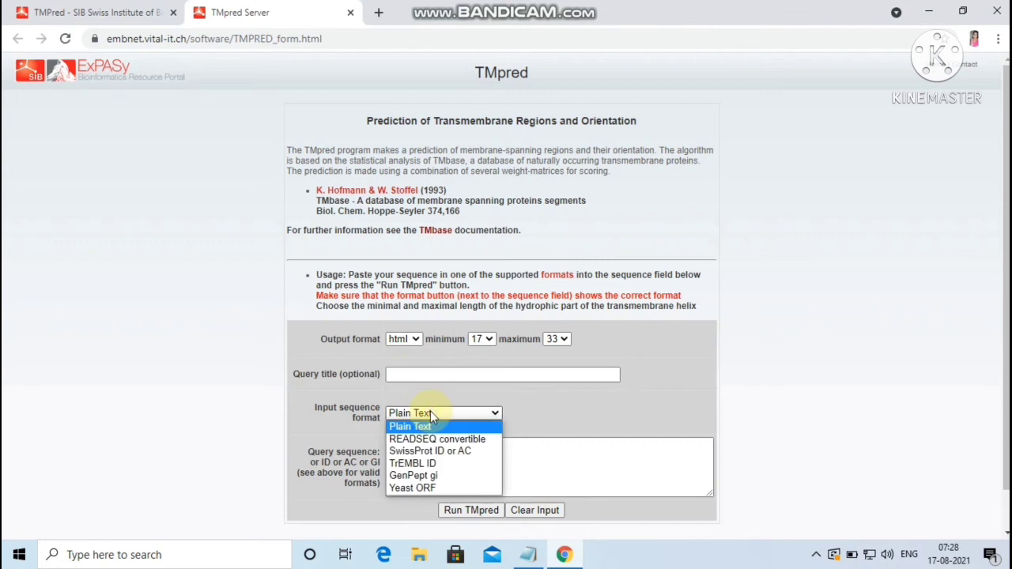
mouse_move(429, 451)
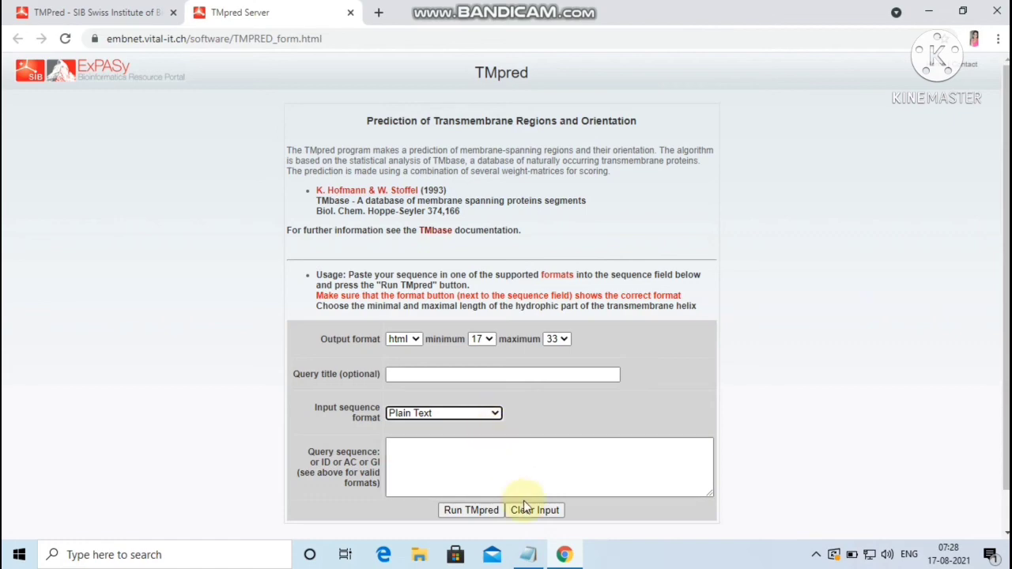
- Paste the human rhodopsin sequence from Notepad into TMpred's query box and run the prediction
left_click(526, 554)
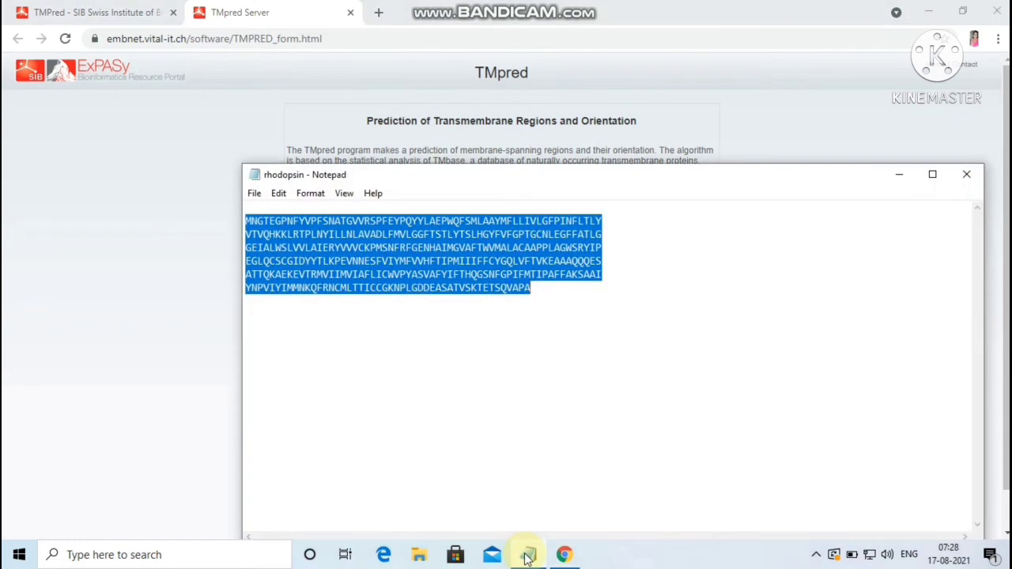
mouse_move(489, 397)
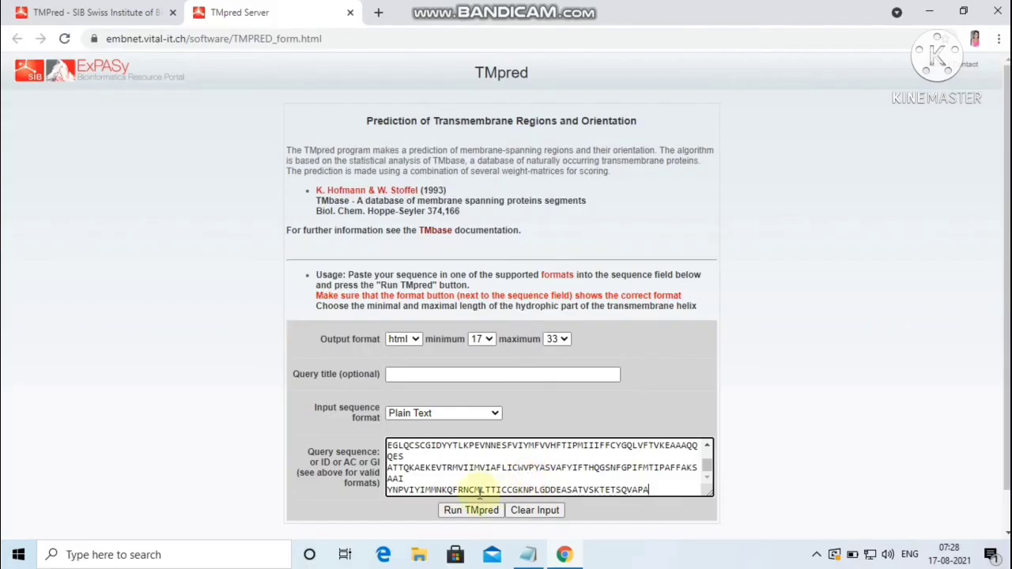
left_click(470, 510)
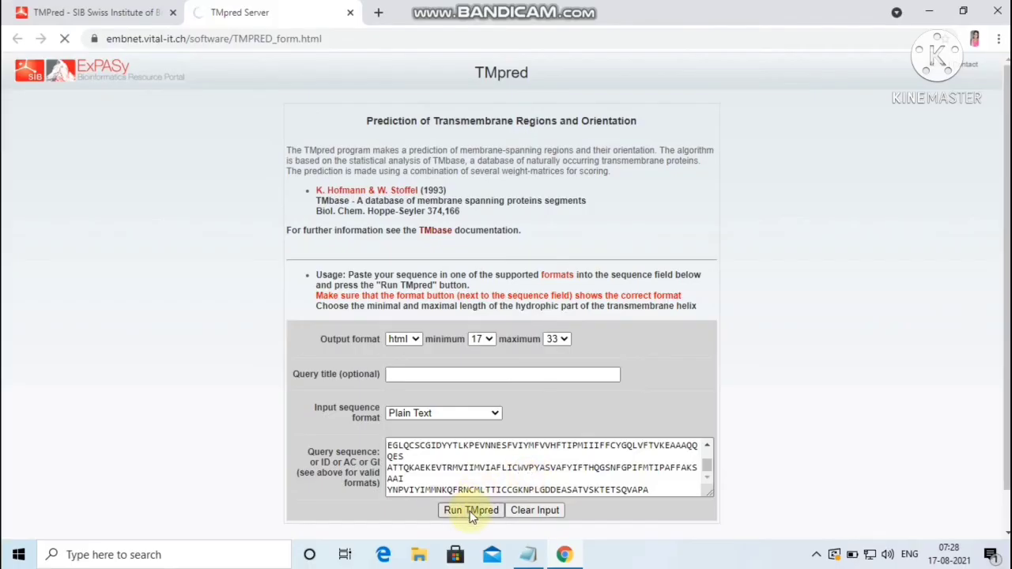
- Load the results listing 7 possible transmembrane helices per orientation for the 348-residue sequence
left_click(470, 510)
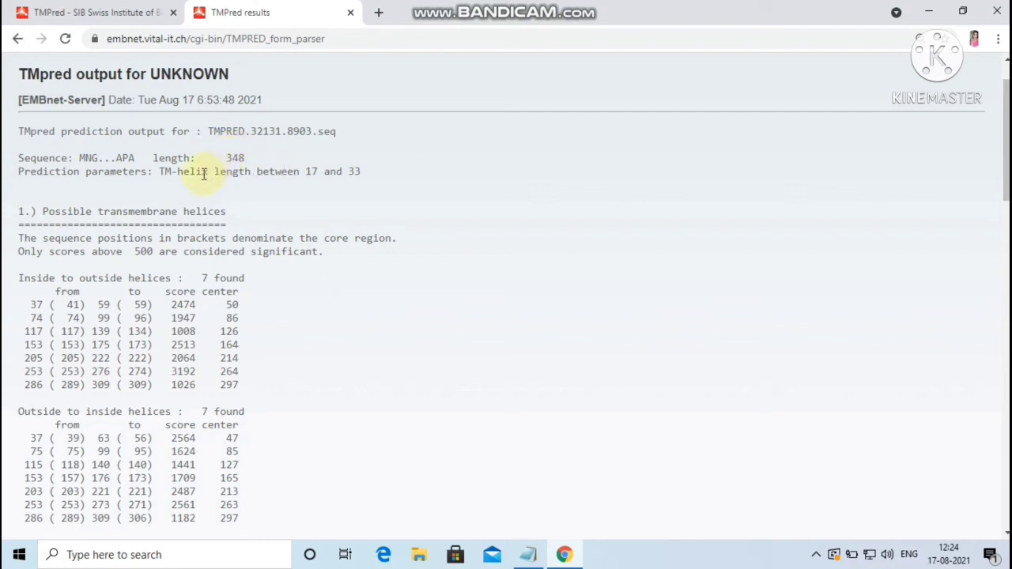
mouse_move(314, 166)
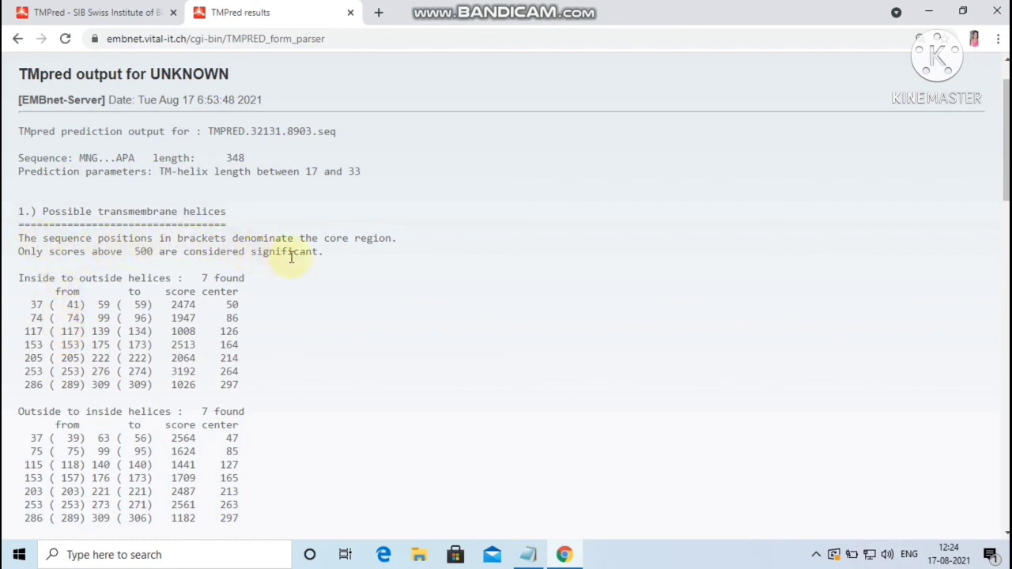
mouse_move(86, 273)
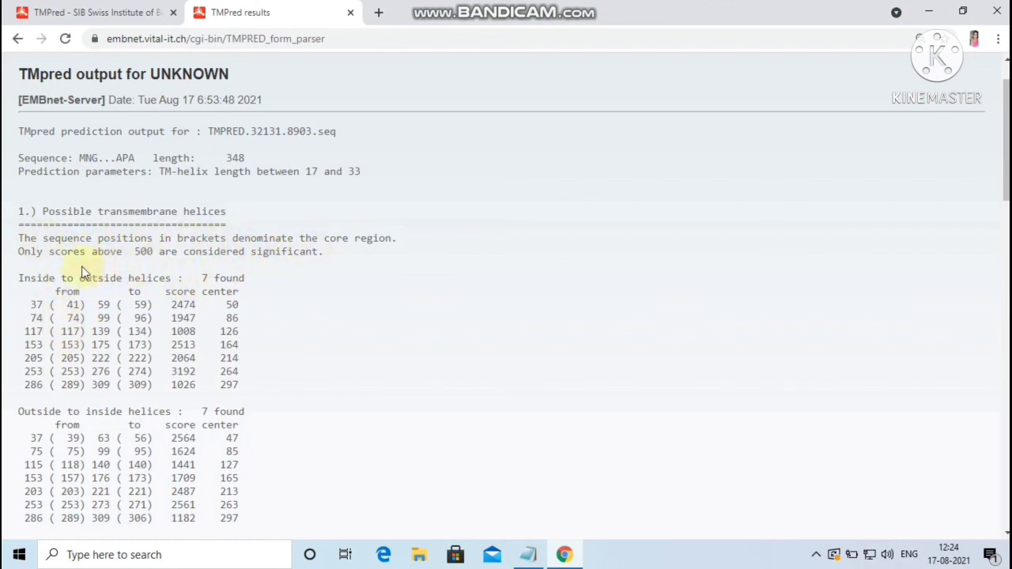
mouse_move(115, 273)
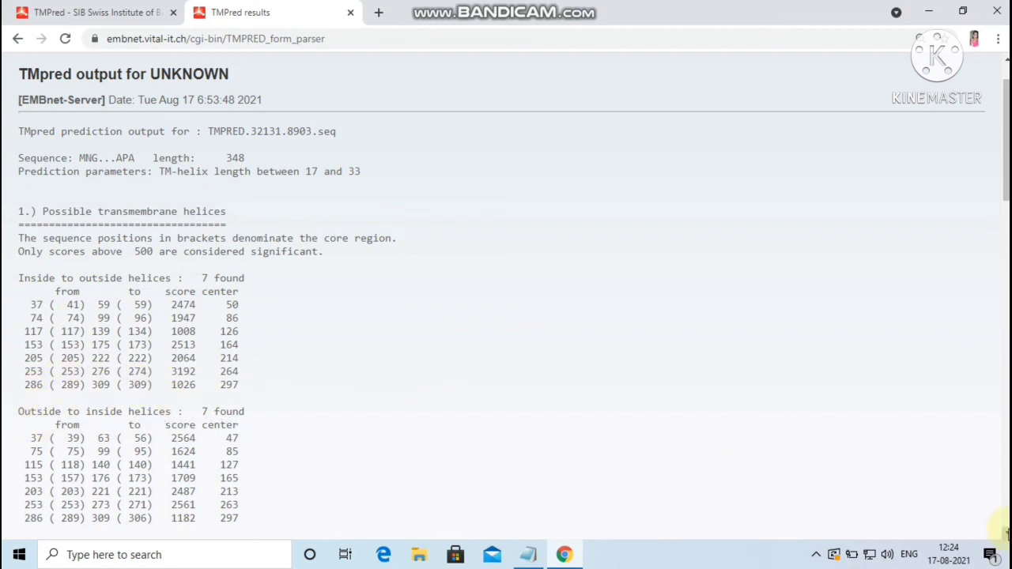
- Scroll to section 2, the table pairing inside-to-outside with outside-to-inside helices
scroll("down", 3)
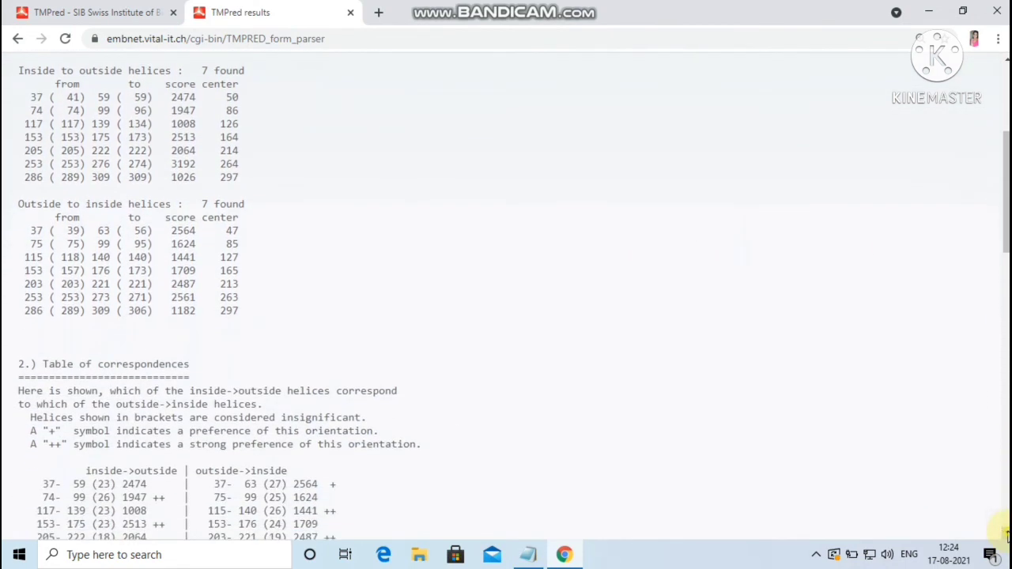
scroll("down", 3)
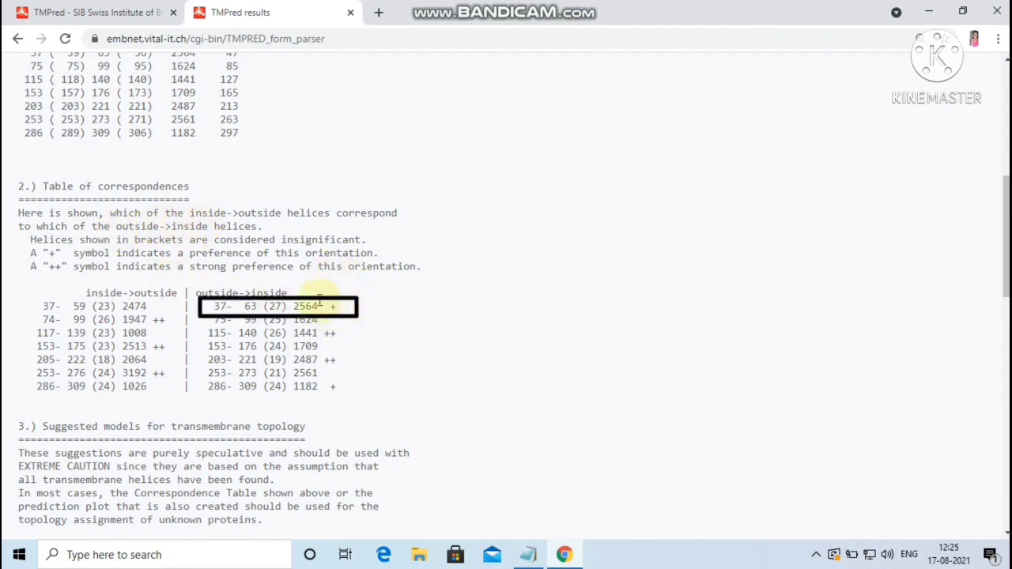
mouse_move(332, 331)
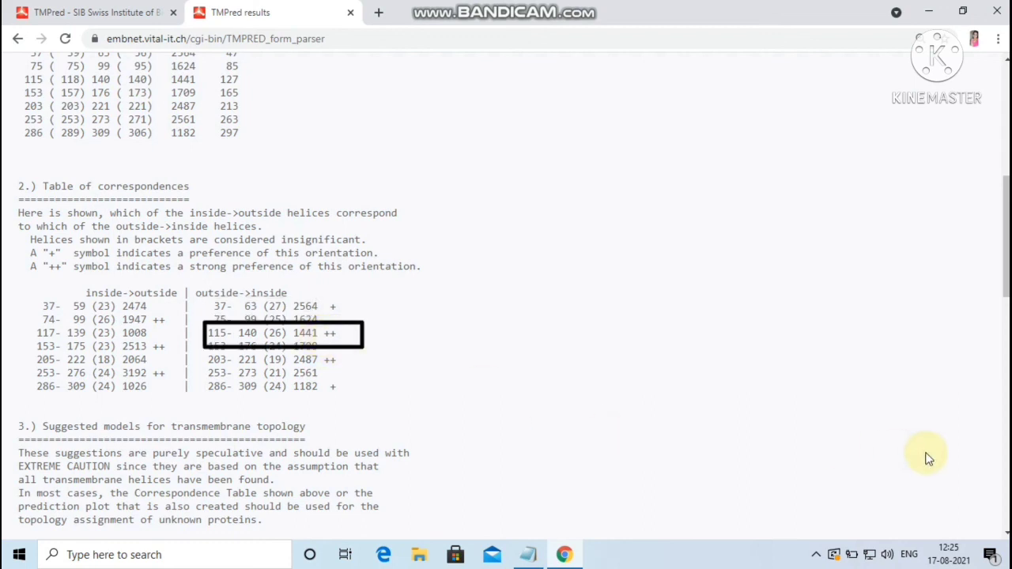
scroll("down", 3)
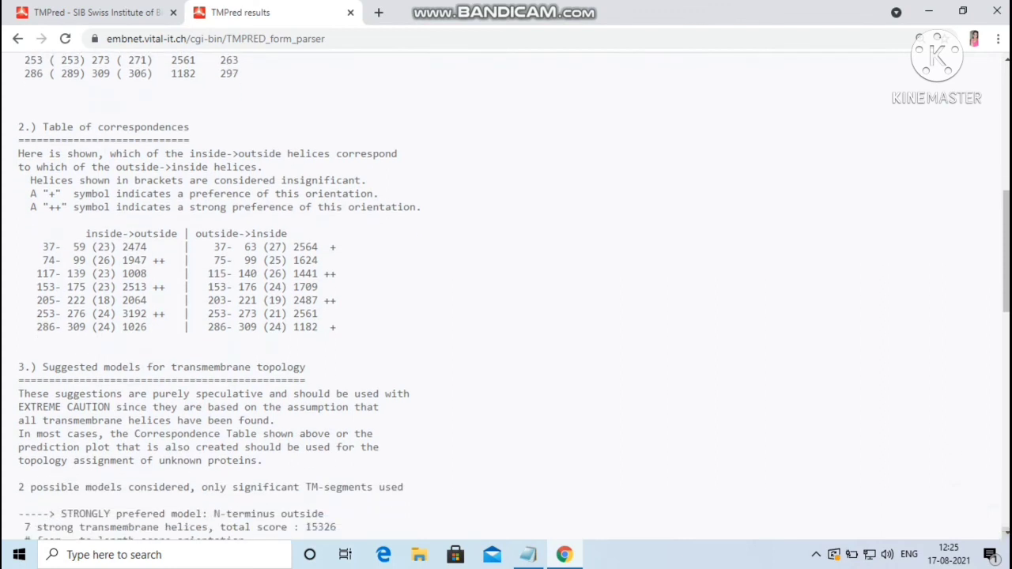
- Review the N-terminus-outside model (score 15326) and the alternative model (12466)
scroll("down", 3)
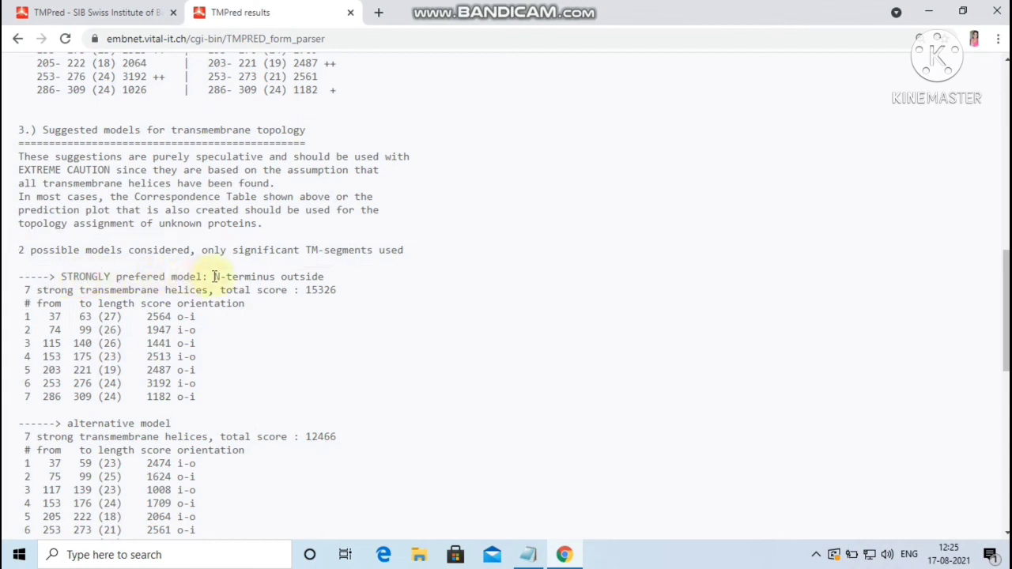
mouse_move(28, 289)
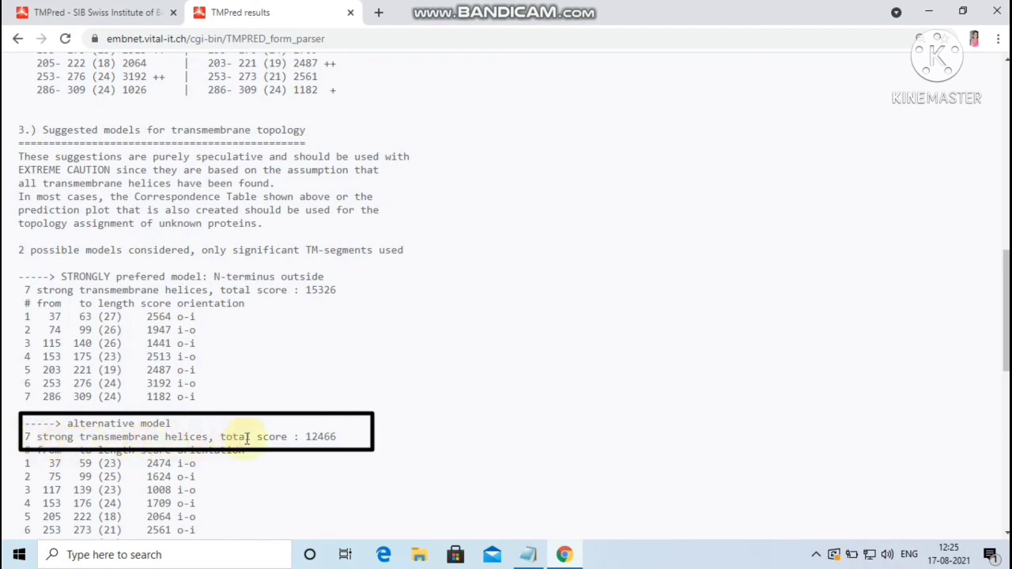
double_click(320, 436)
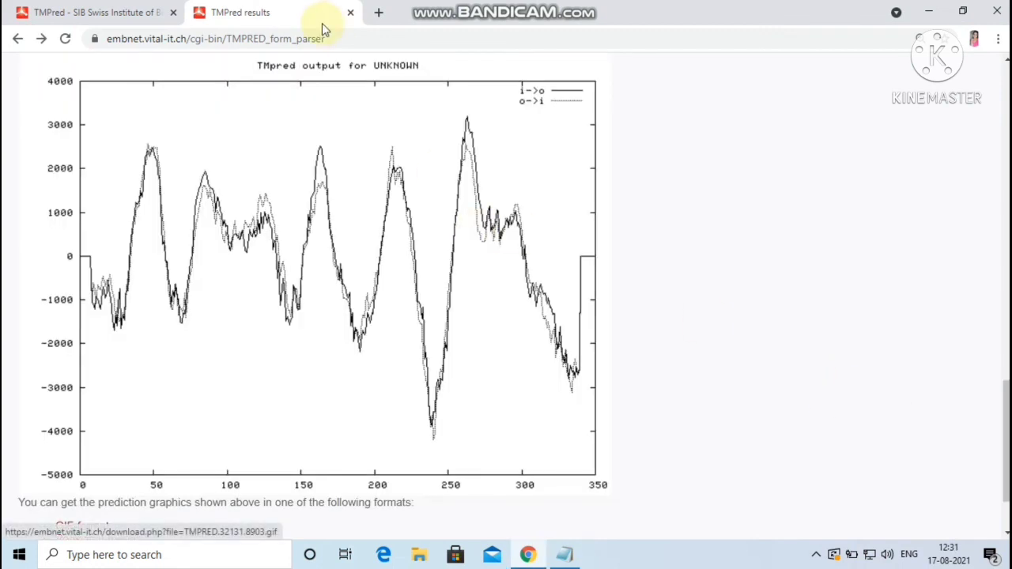
mouse_move(492, 120)
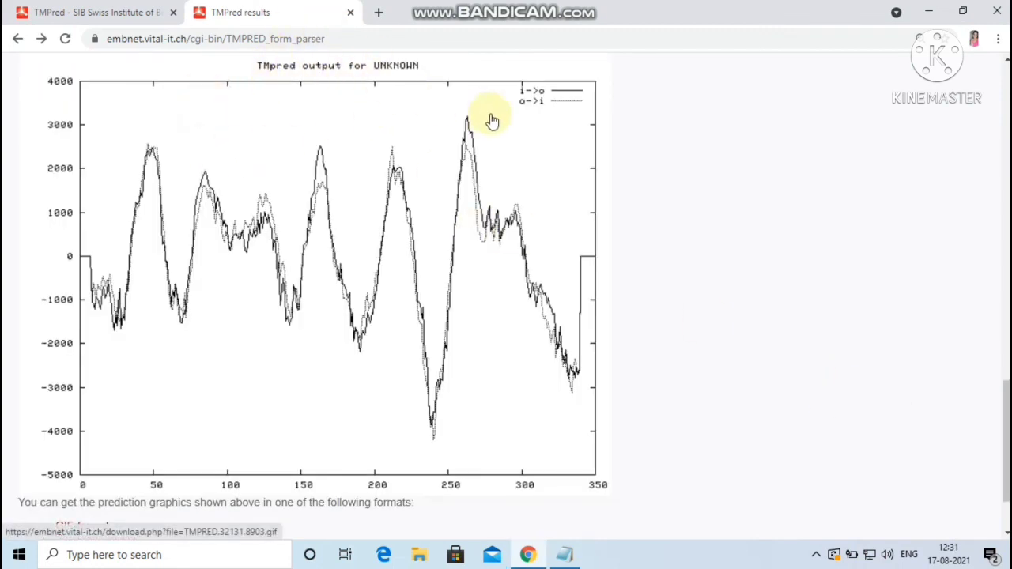
mouse_move(466, 134)
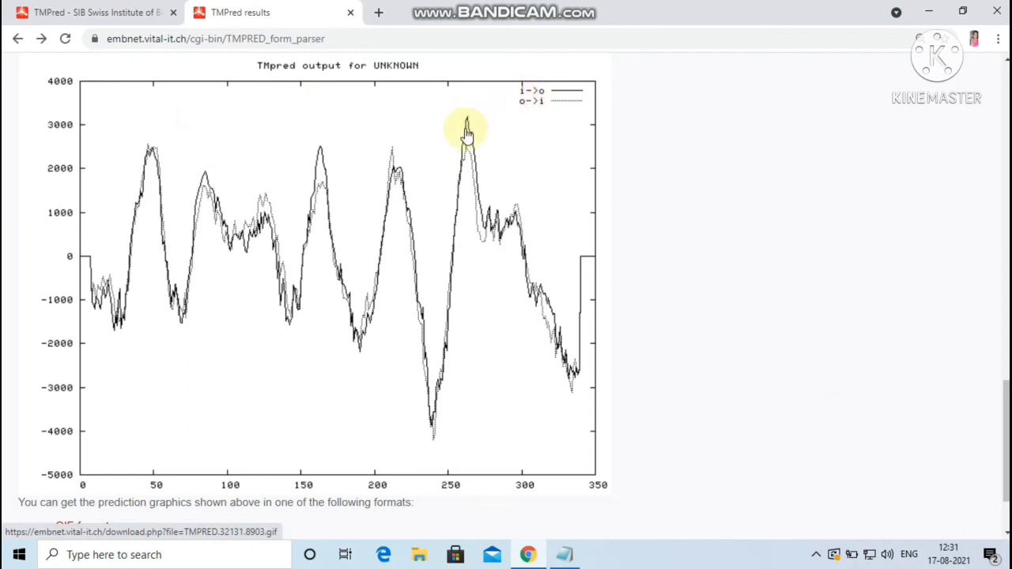
mouse_move(467, 150)
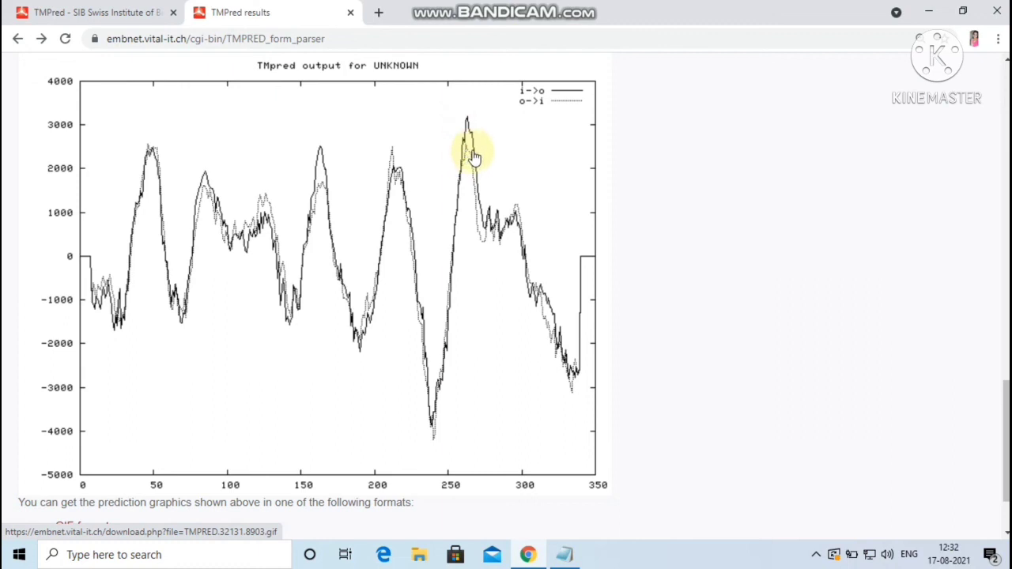
mouse_move(158, 474)
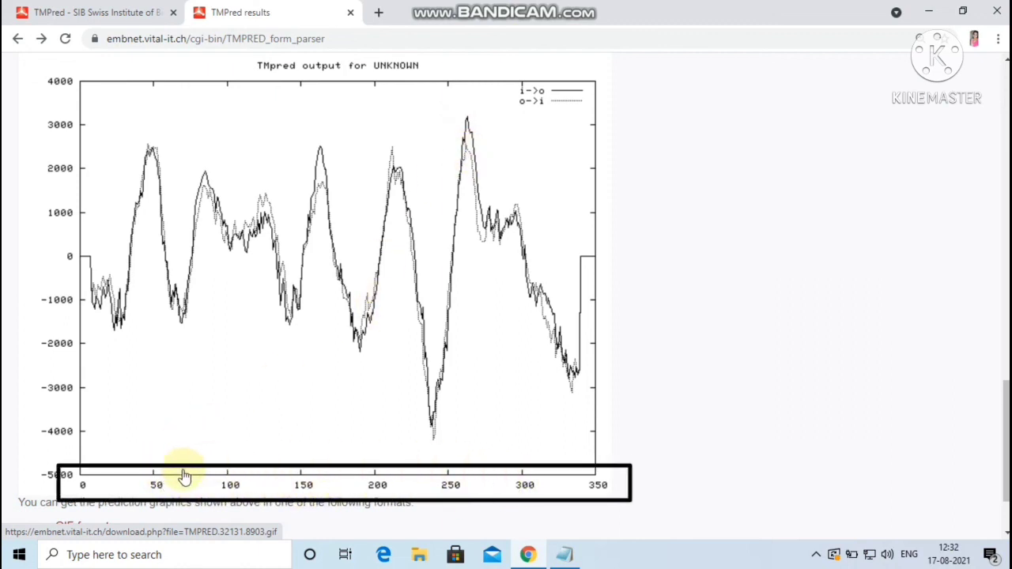
mouse_move(206, 474)
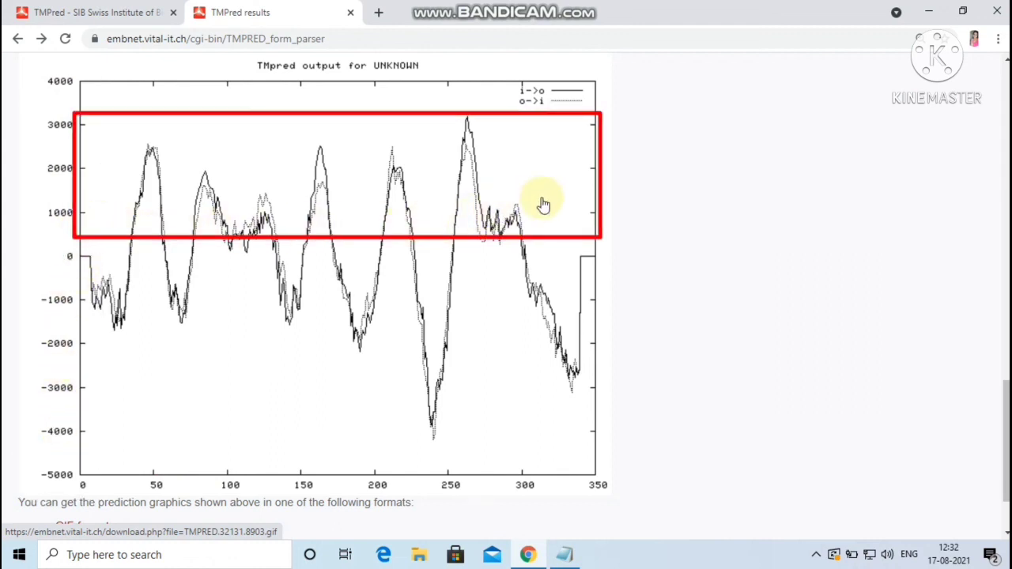
mouse_move(303, 256)
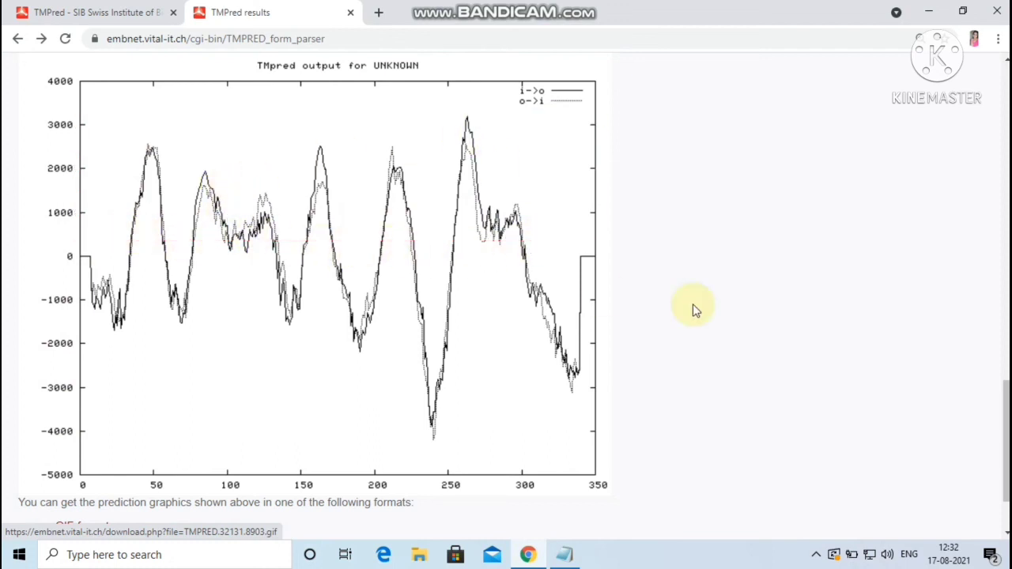
- Scroll past the prediction plot to the GIF, Postscript and numerical-format download links
scroll("down", 3)
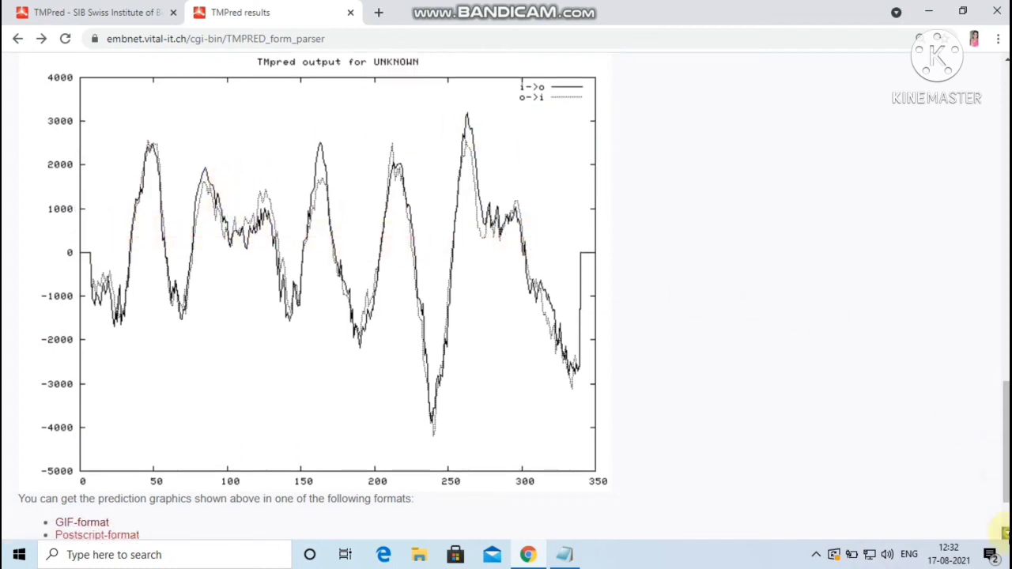
scroll("down", 3)
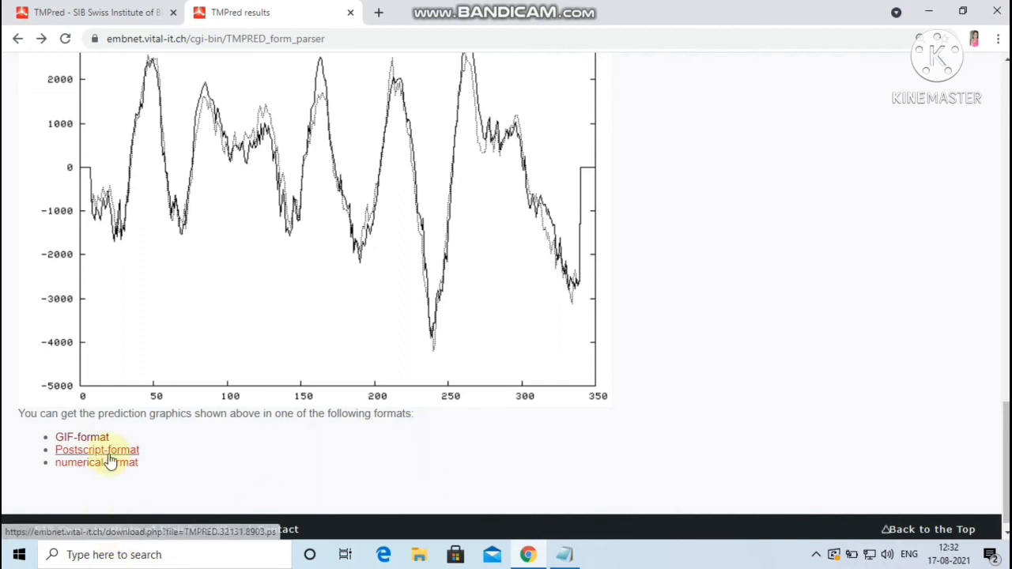
- Open the numerical-format TMpred score data in Notepad, listing per-residue orientation scores
left_click(81, 436)
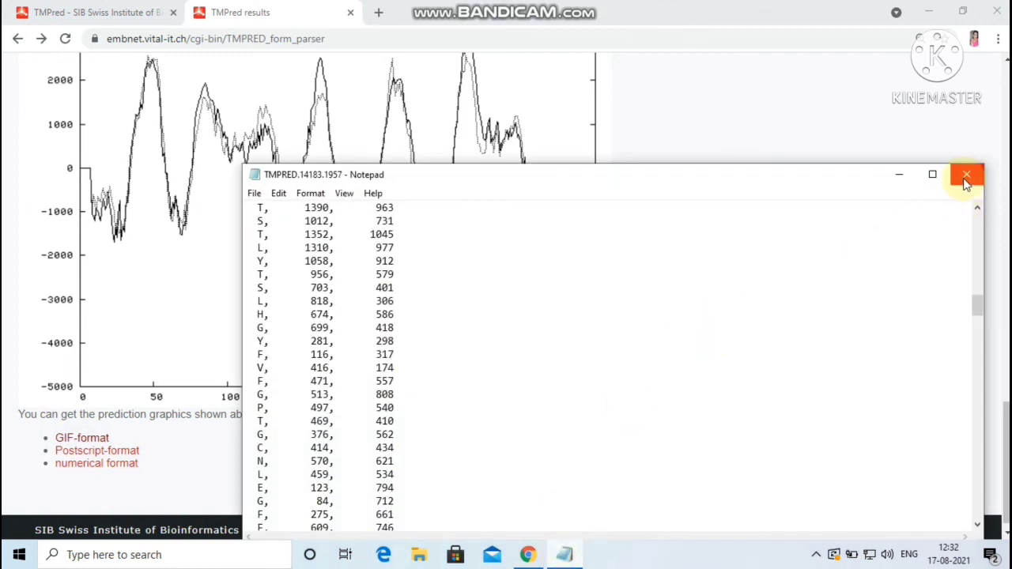
mouse_move(966, 182)
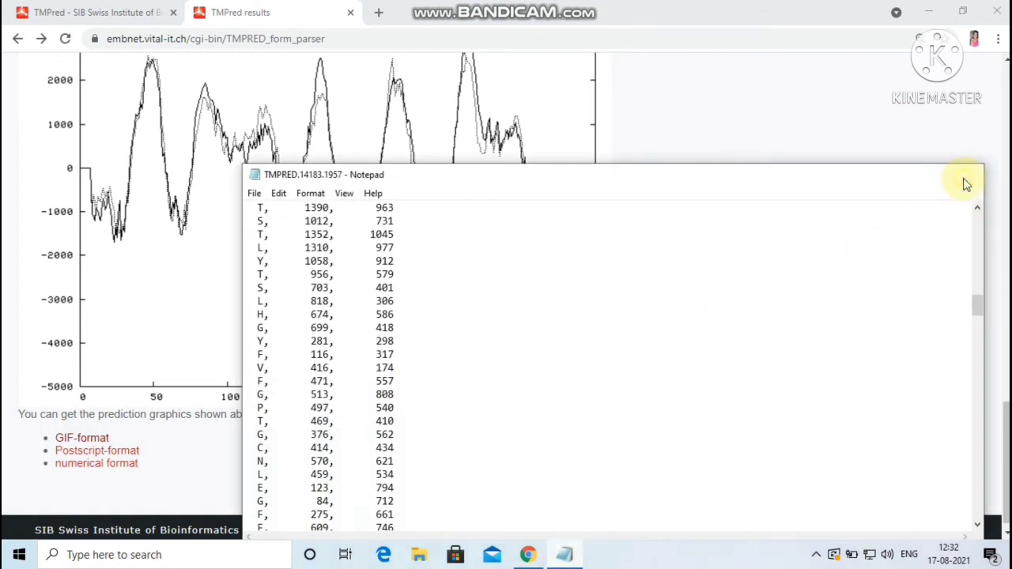